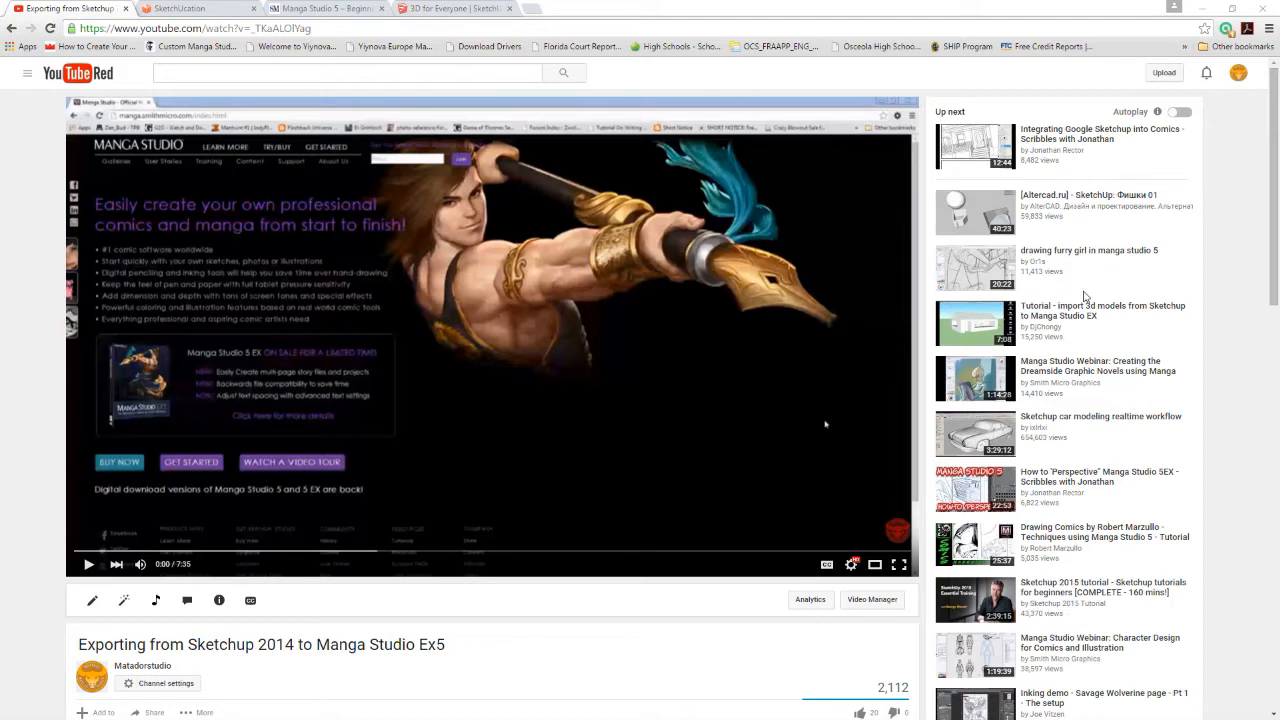
Scroll down through the current Chrome page before switching tabs
scroll(down, 3)
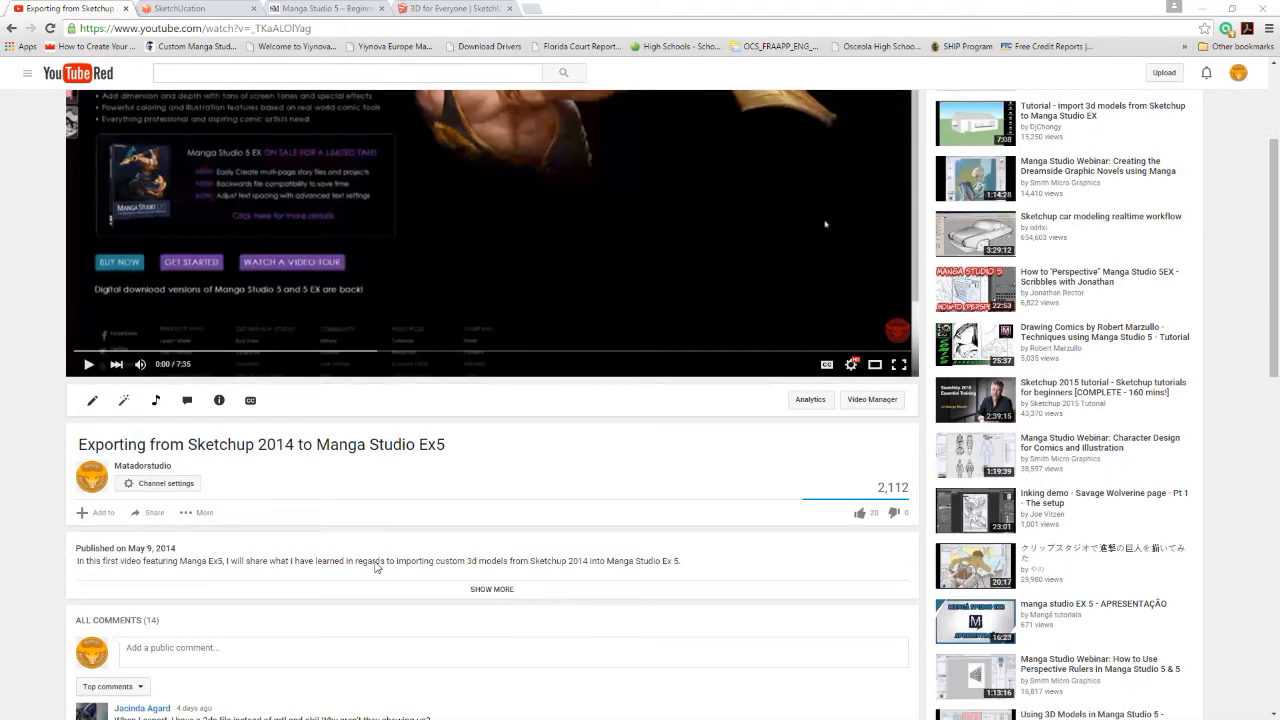
mouse_move(284, 450)
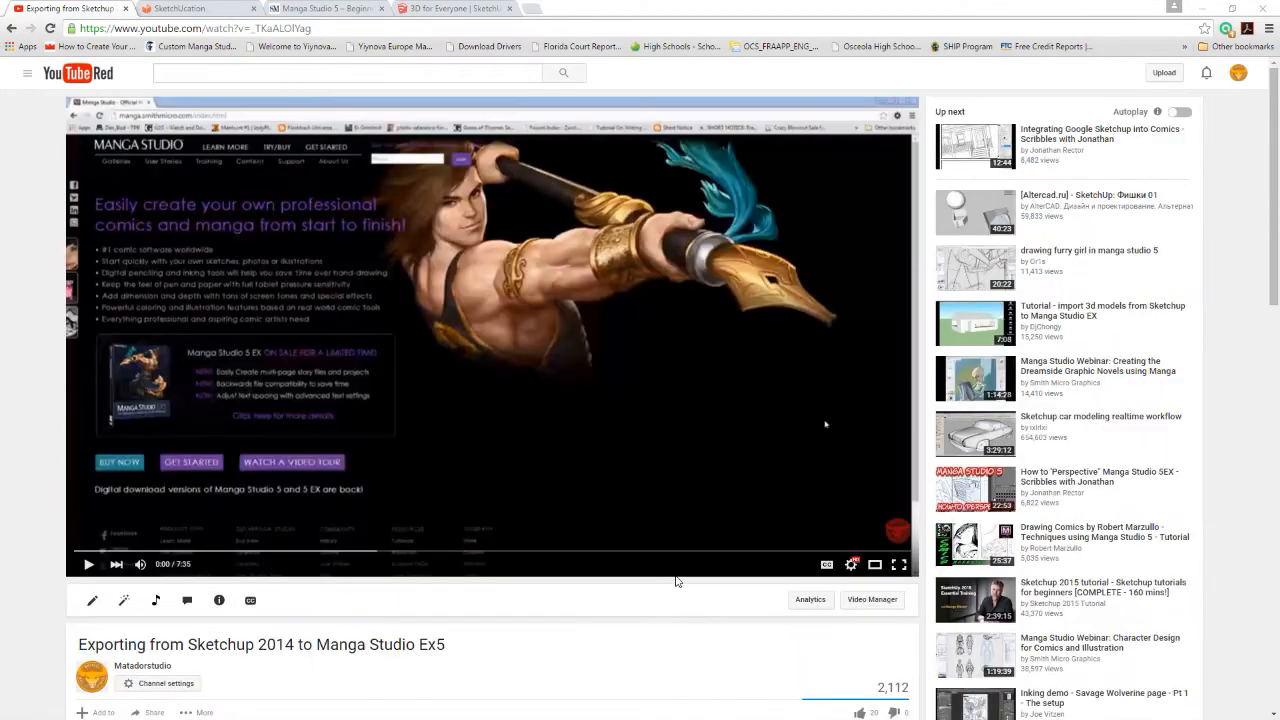
scroll(down, 3)
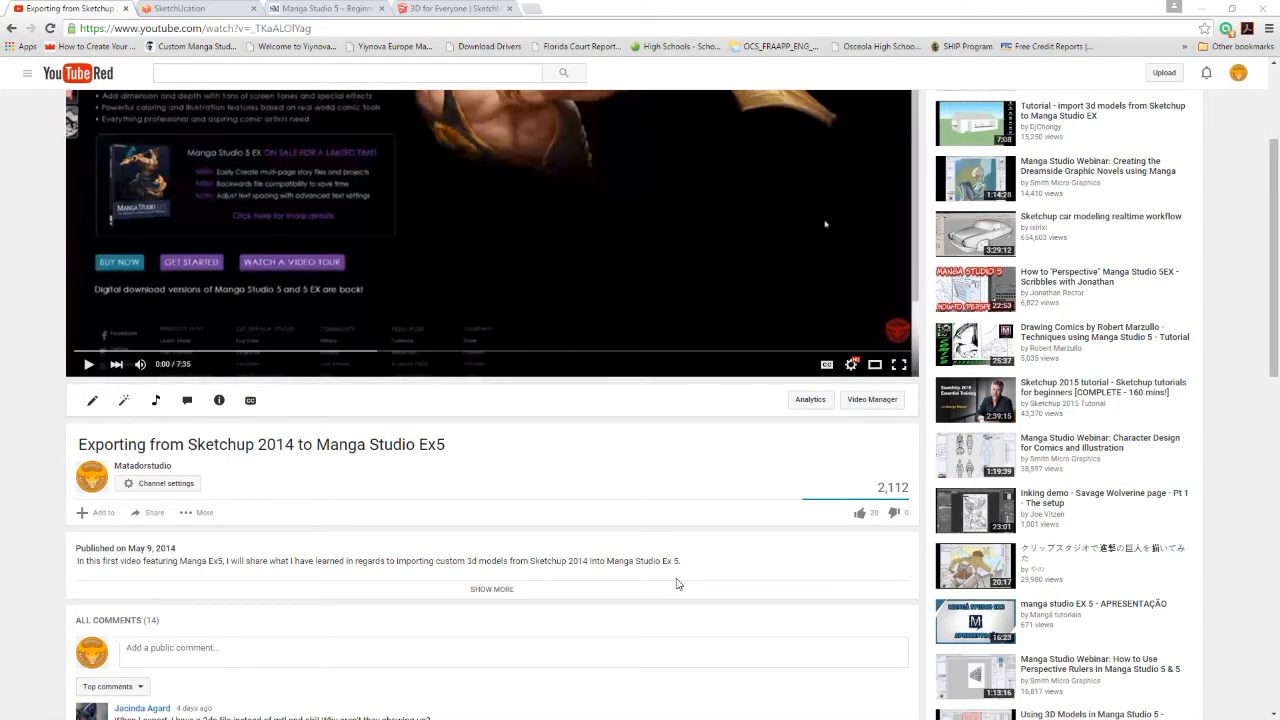
scroll(down, 3)
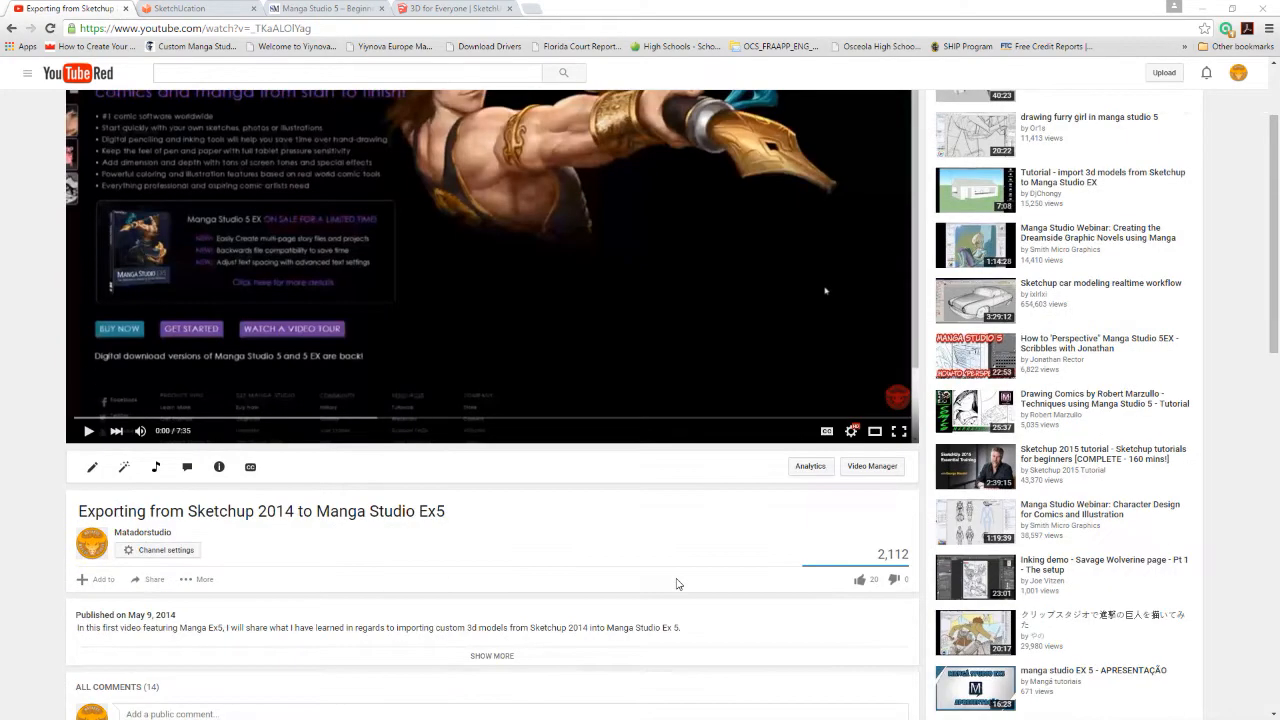
scroll(down, 3)
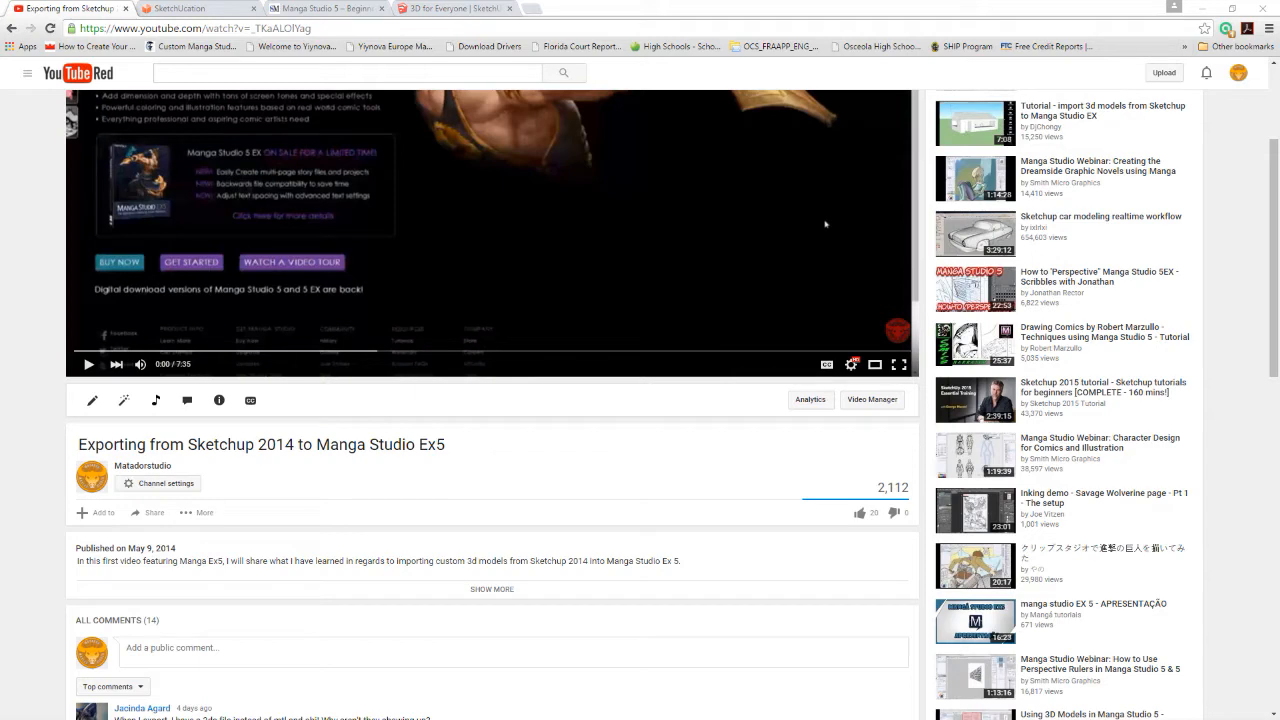
mouse_move(836, 560)
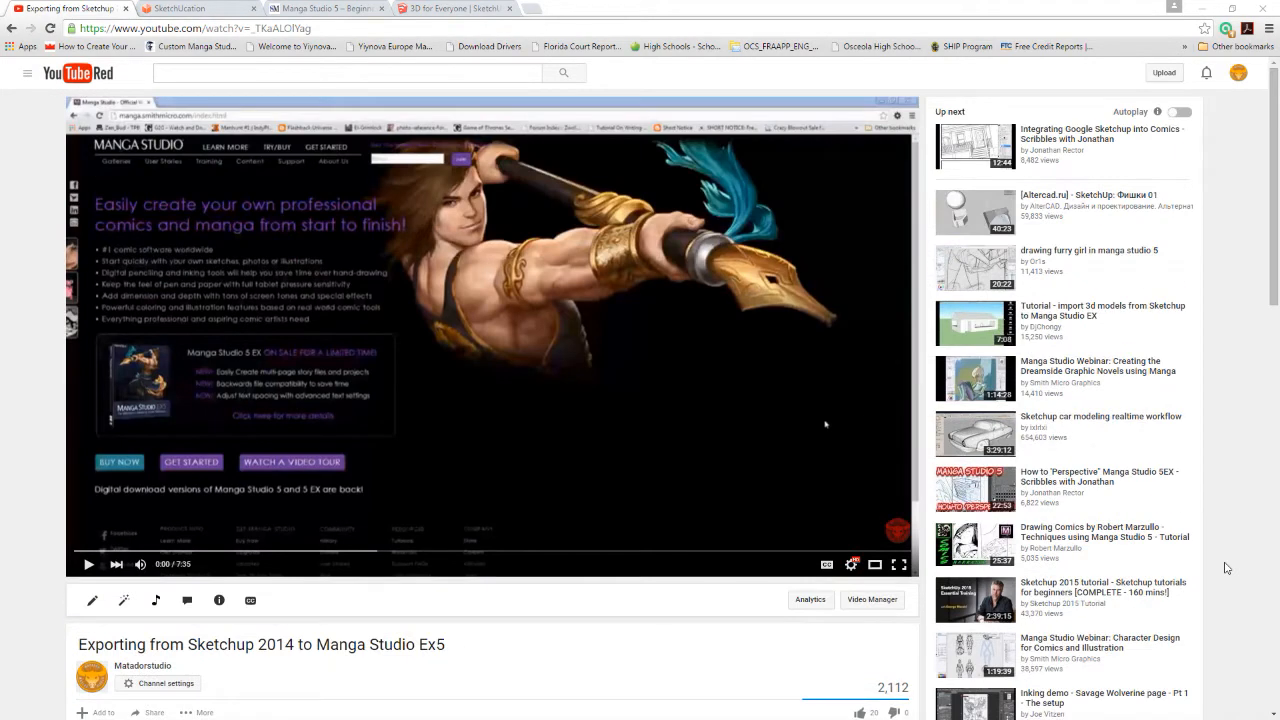
mouse_move(1214, 528)
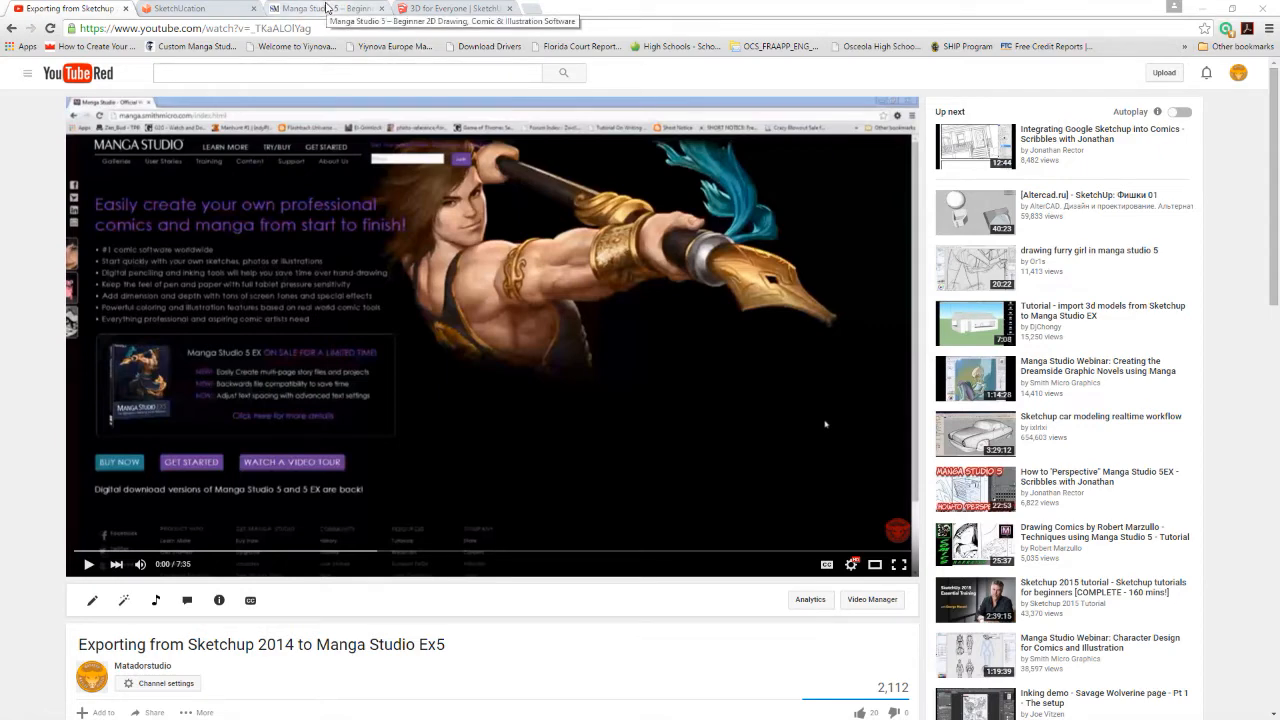
Visit the SketchUp homepage, highlight the word 3D, then show the Manga Studio 5 product page
click(456, 8)
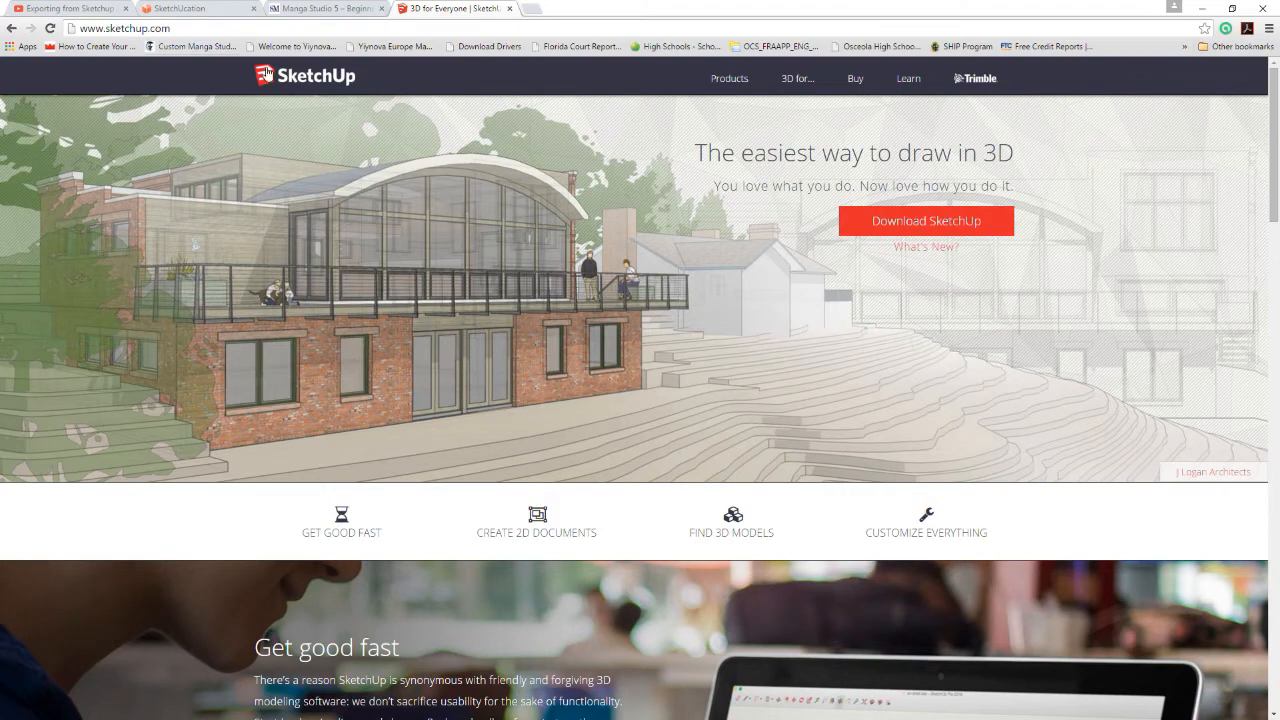
mouse_move(630, 552)
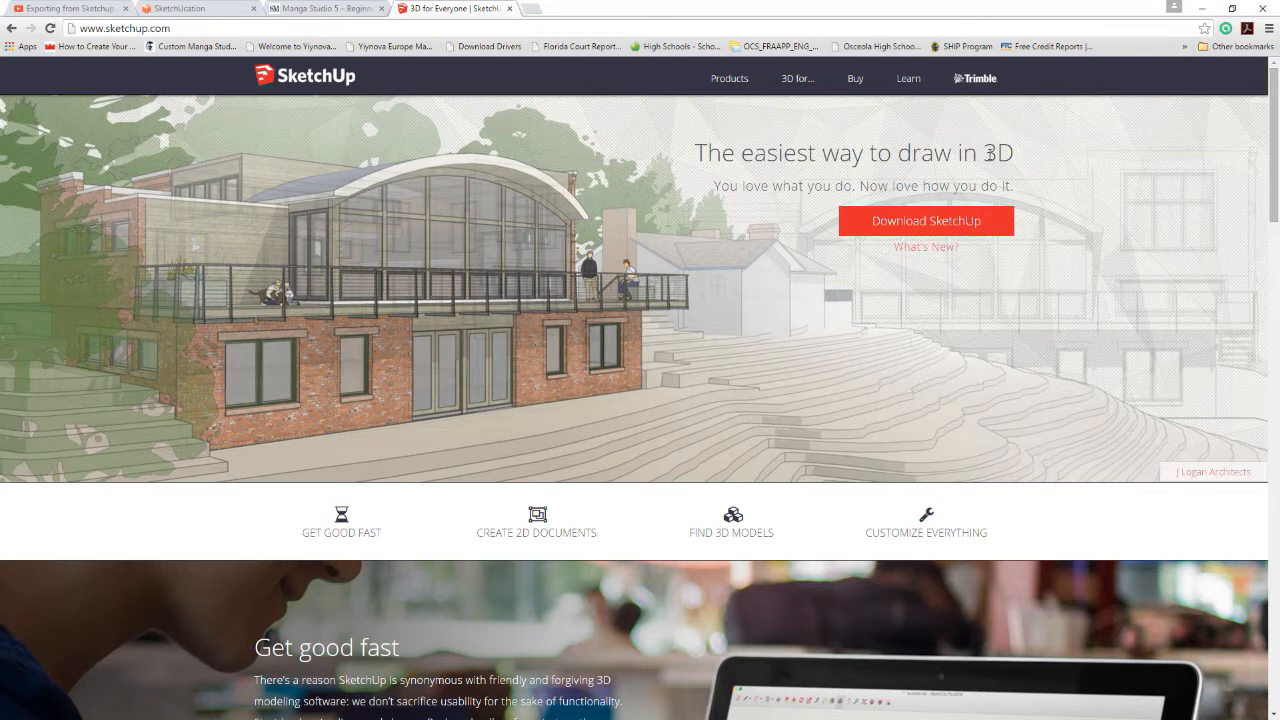
double_click(998, 152)
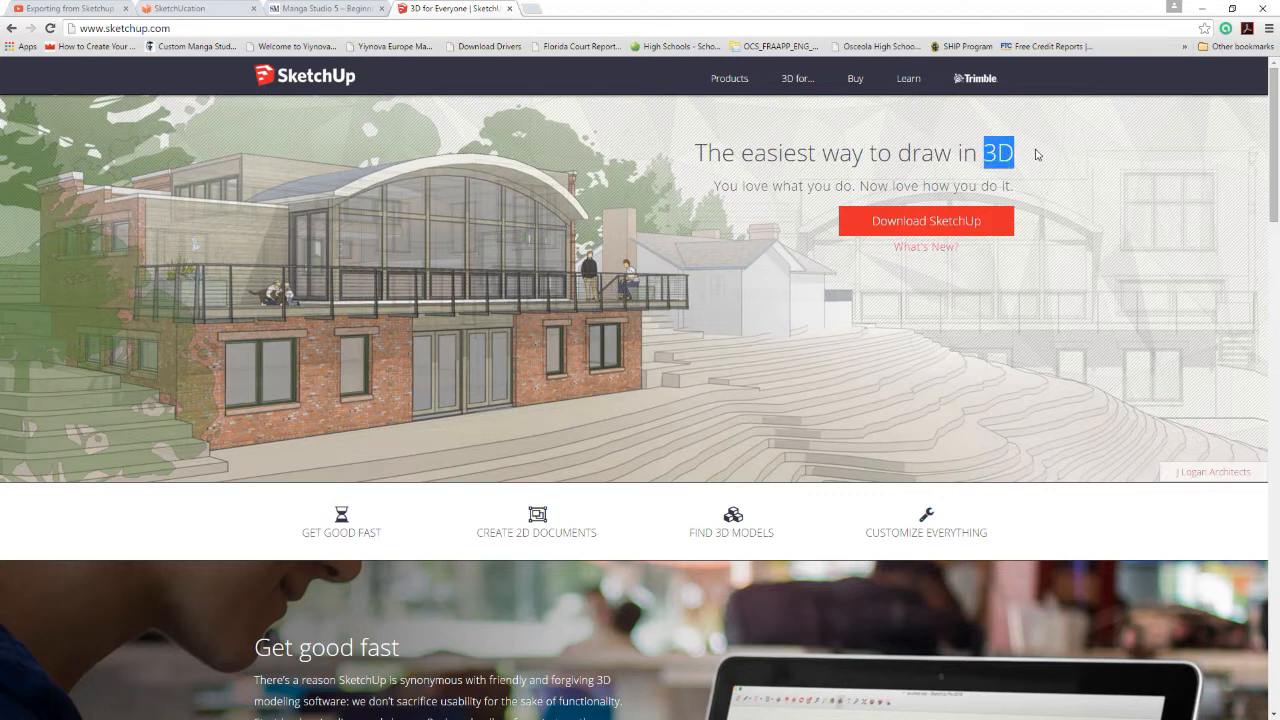
mouse_move(708, 310)
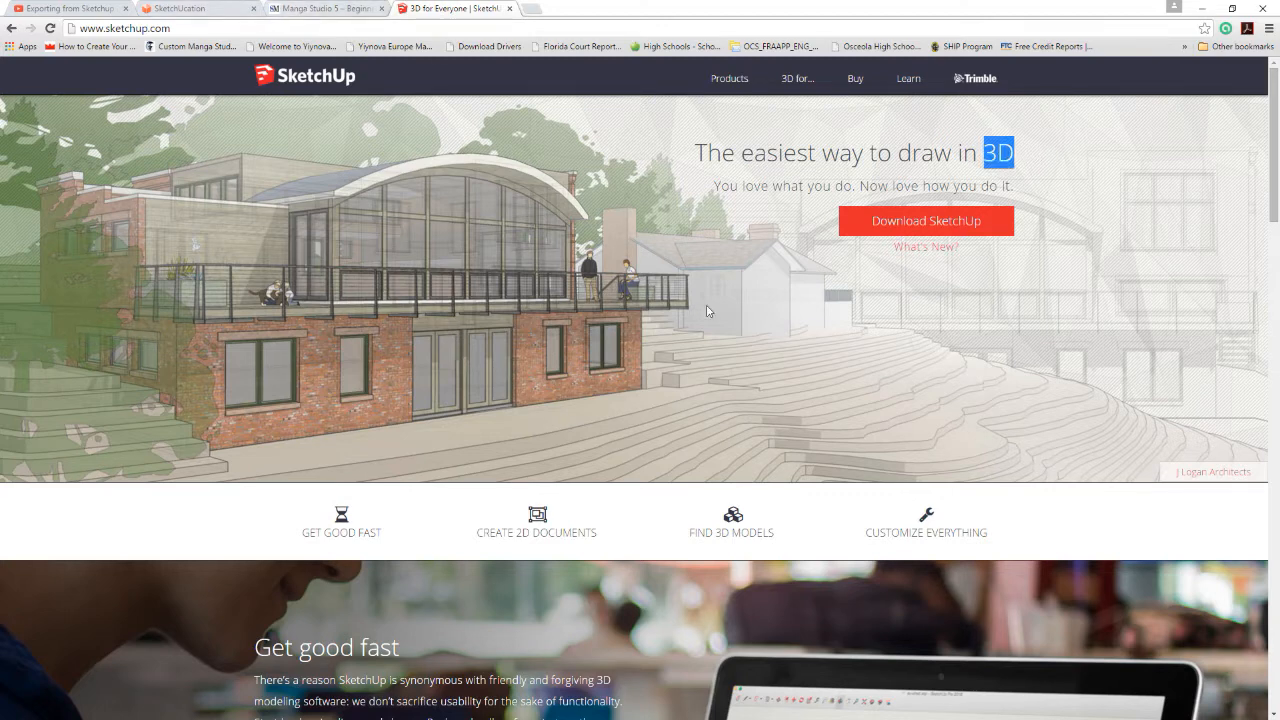
click(320, 8)
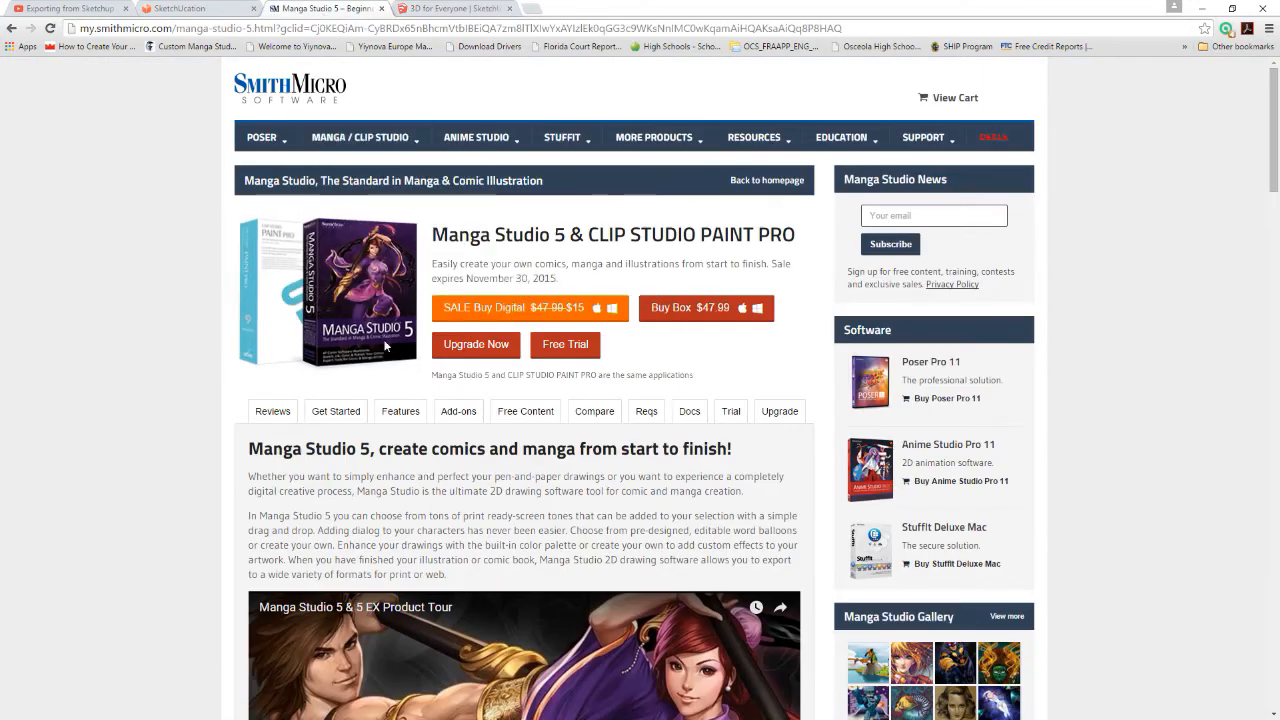
mouse_move(636, 142)
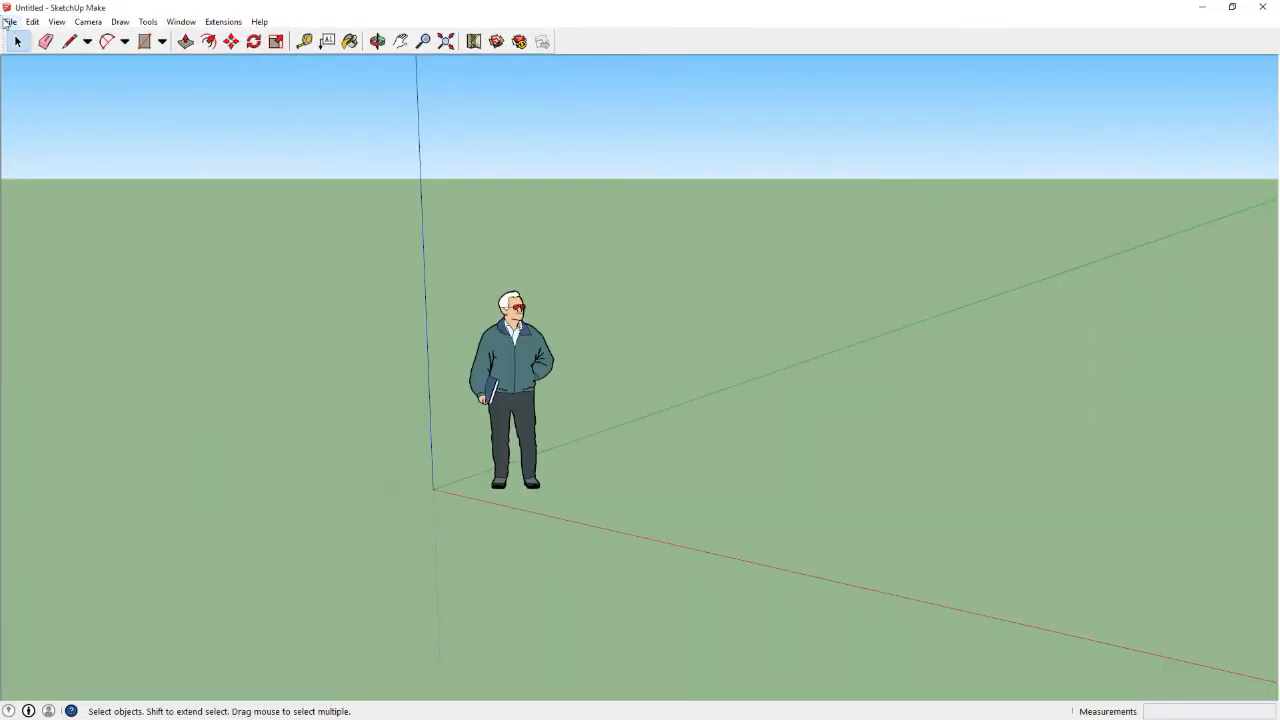
Open Untitled.skp from the sketchup folder, agreeing to open the locked file read-only
click(10, 20)
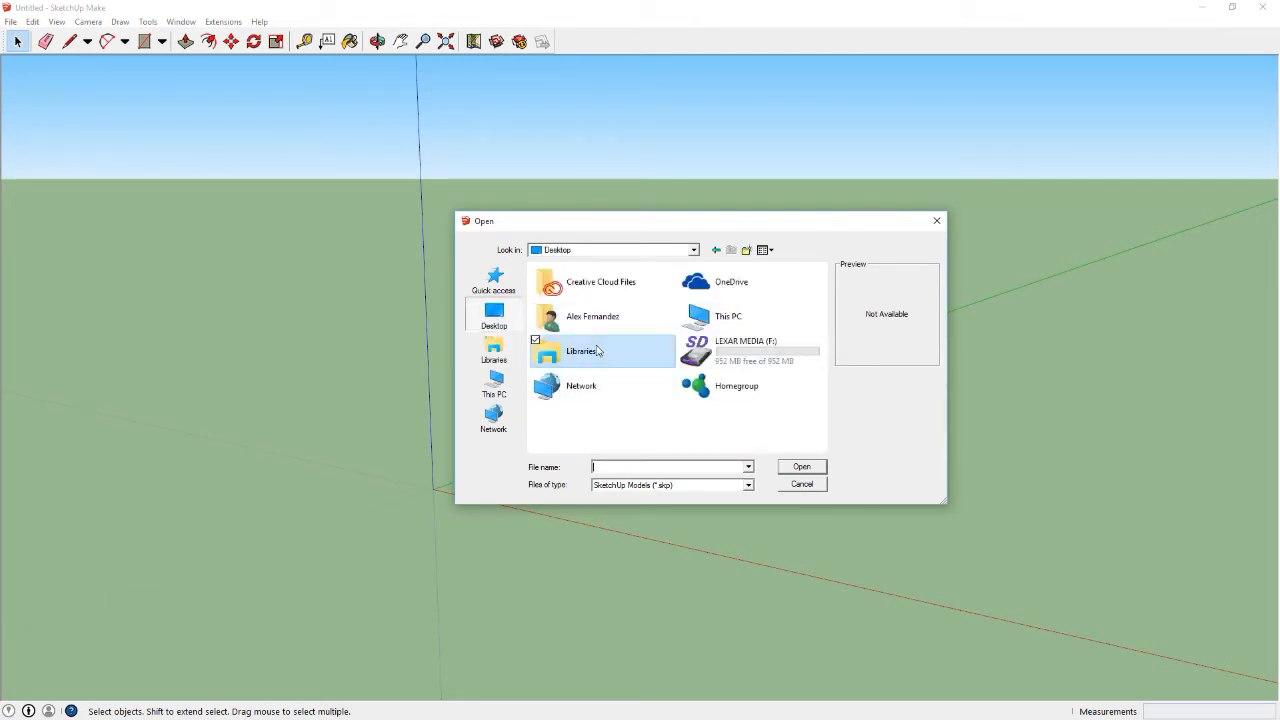
double_click(582, 352)
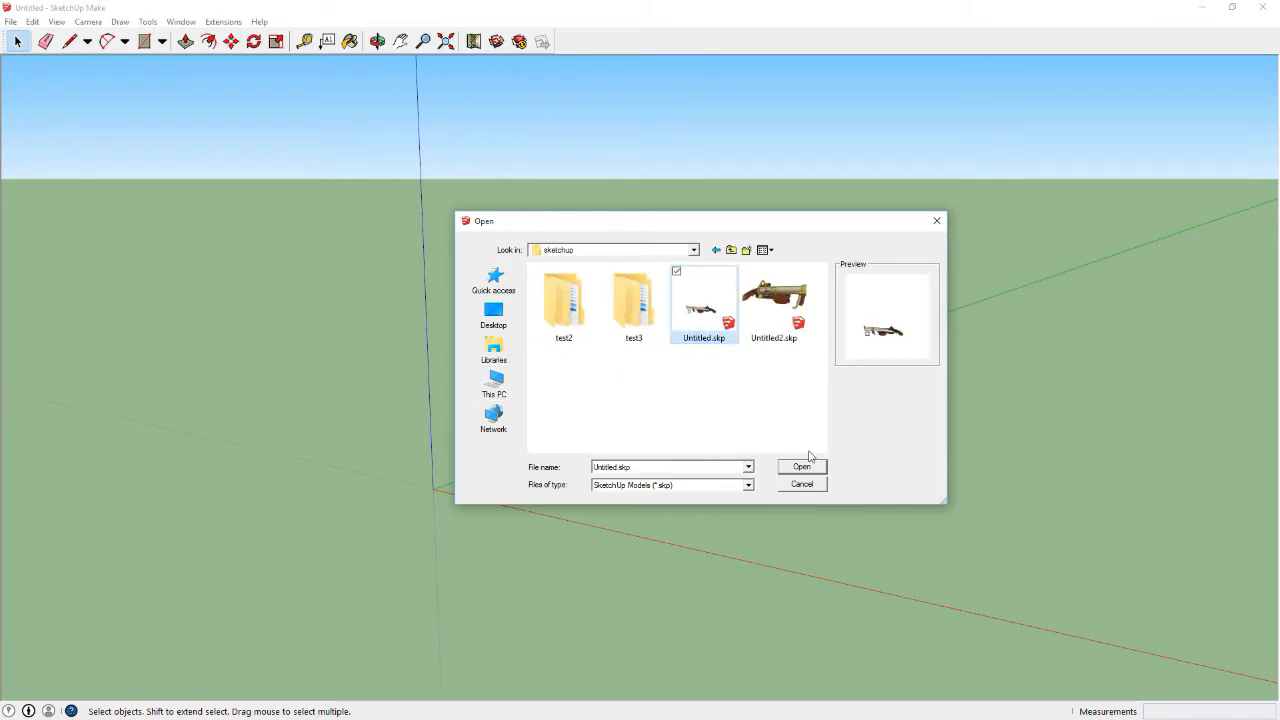
click(800, 466)
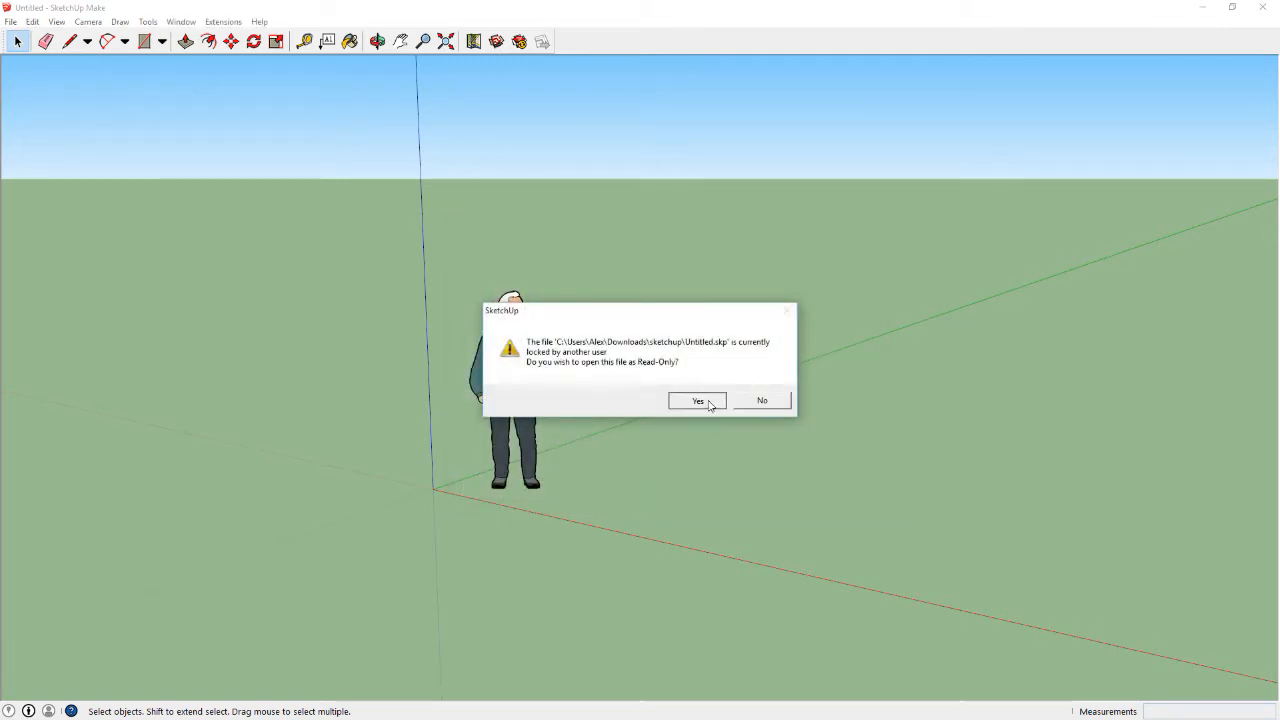
click(696, 400)
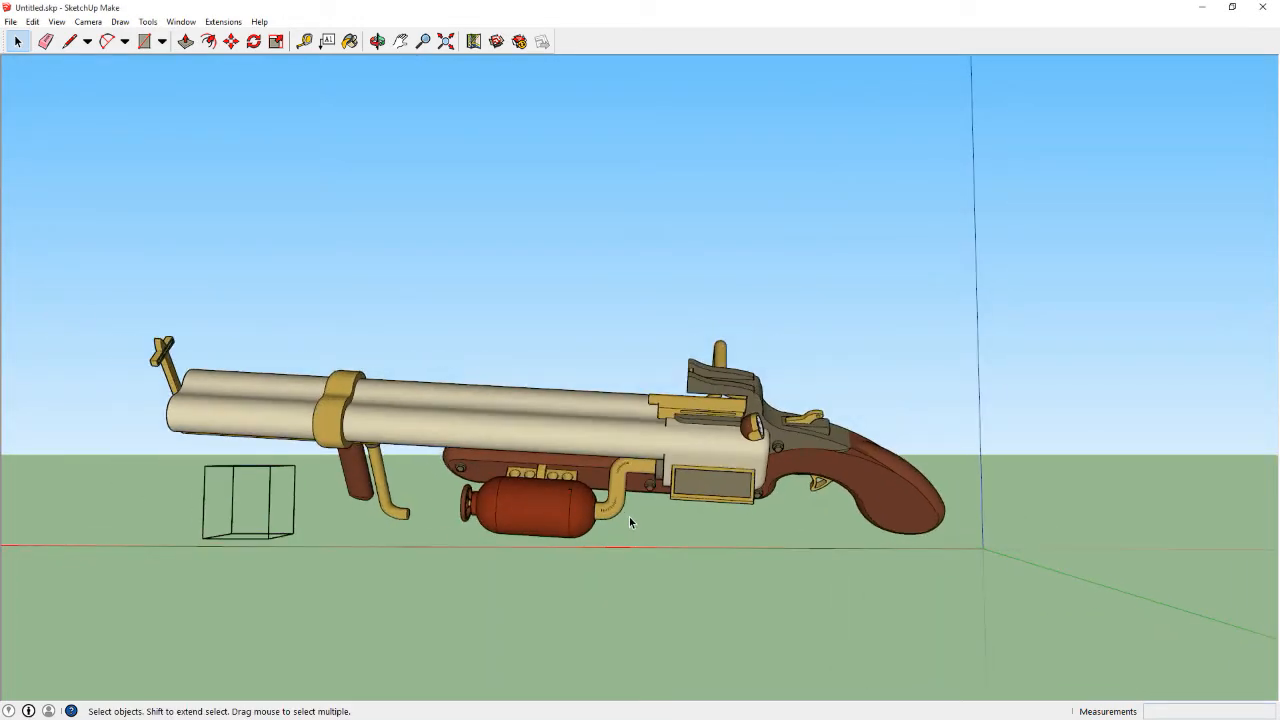
Check the Export 3D Model type list, finding only COLLADA and Google Earth formats
click(12, 22)
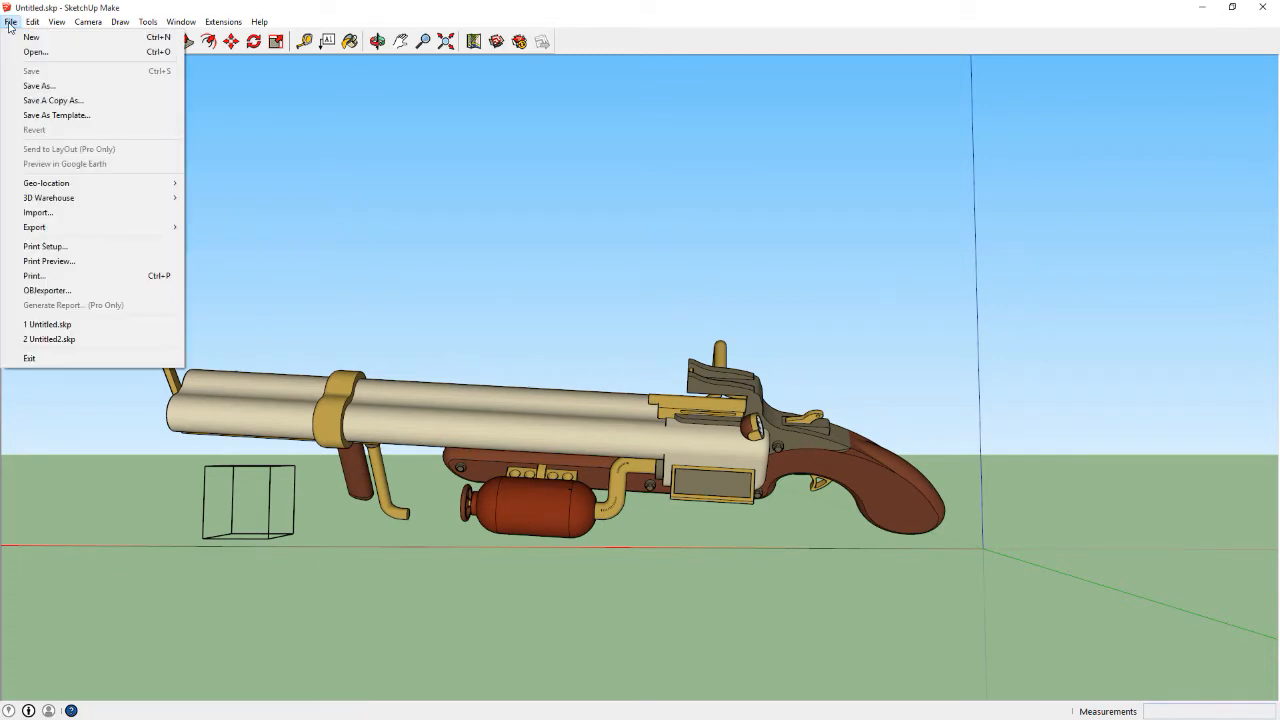
mouse_move(36, 212)
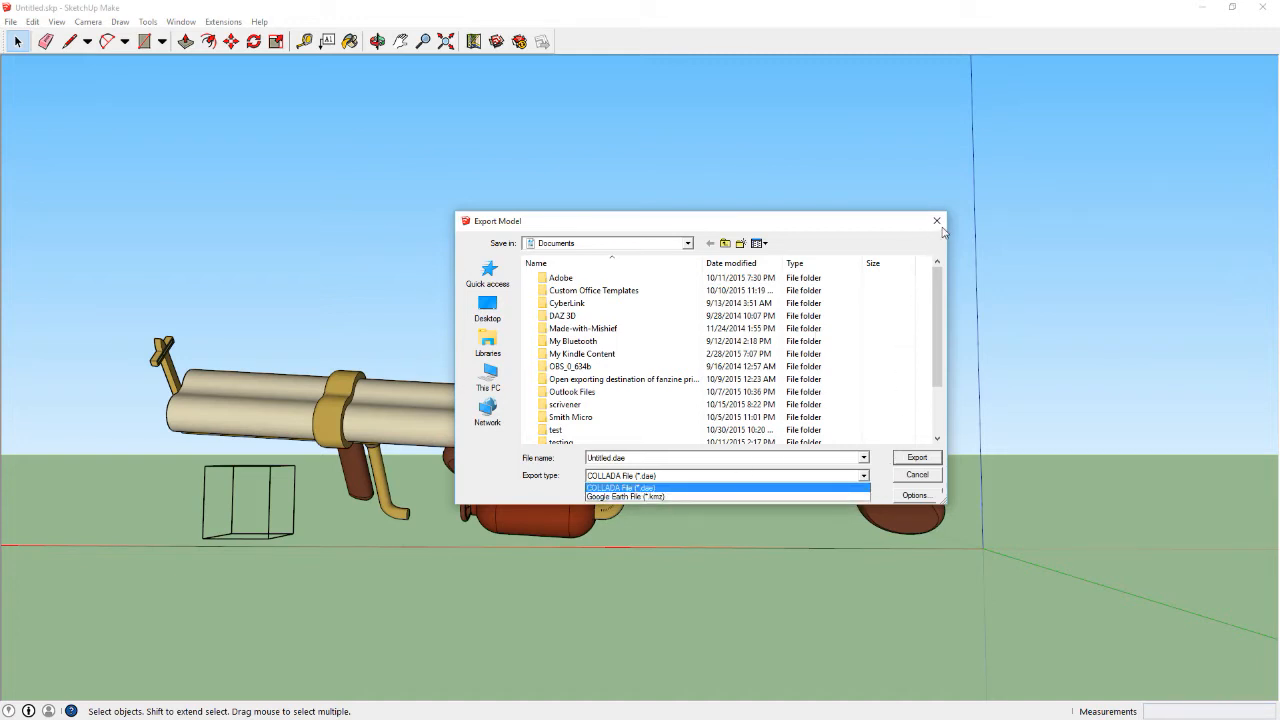
click(916, 474)
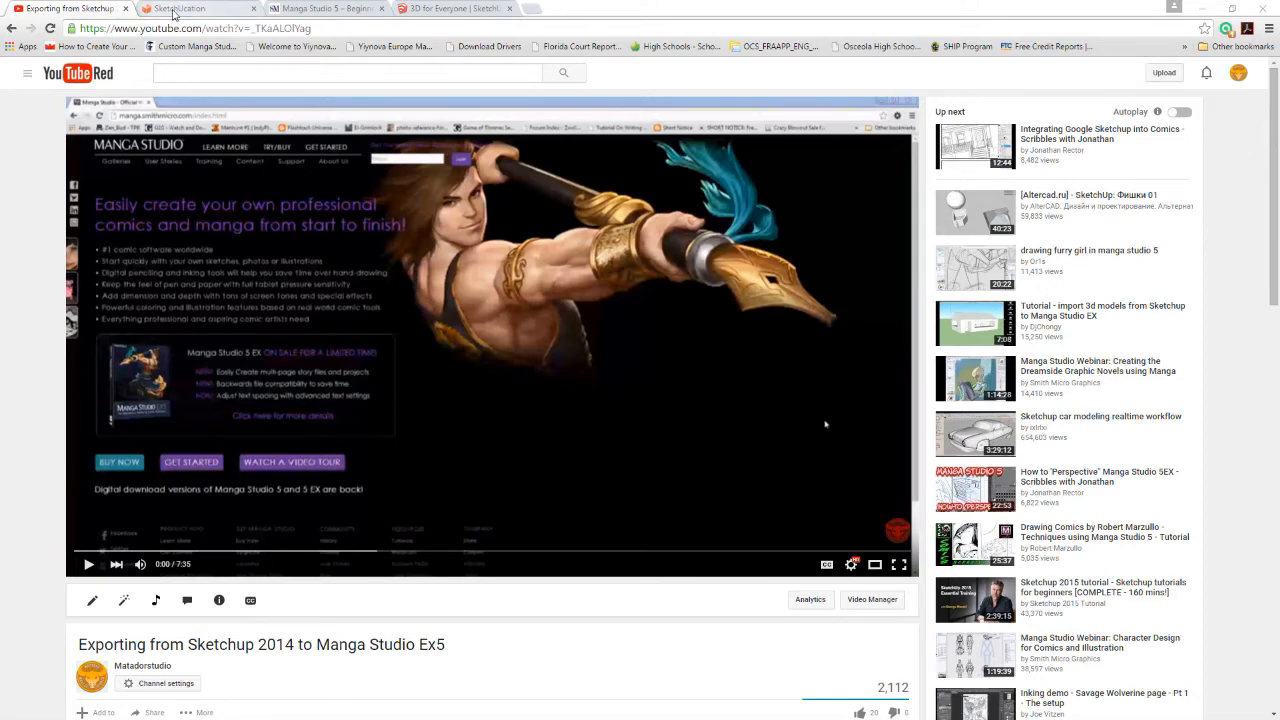
Sign in to sketchUcation.com with the member username miodegad
click(200, 8)
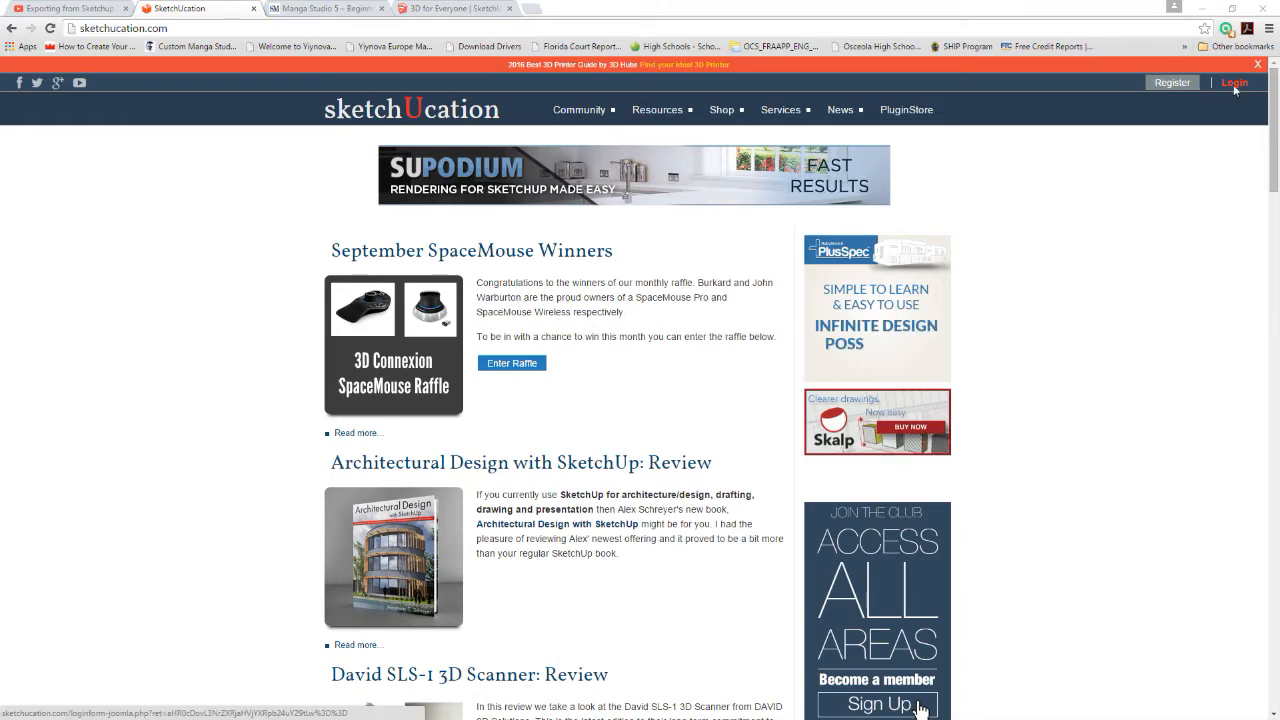
click(1234, 82)
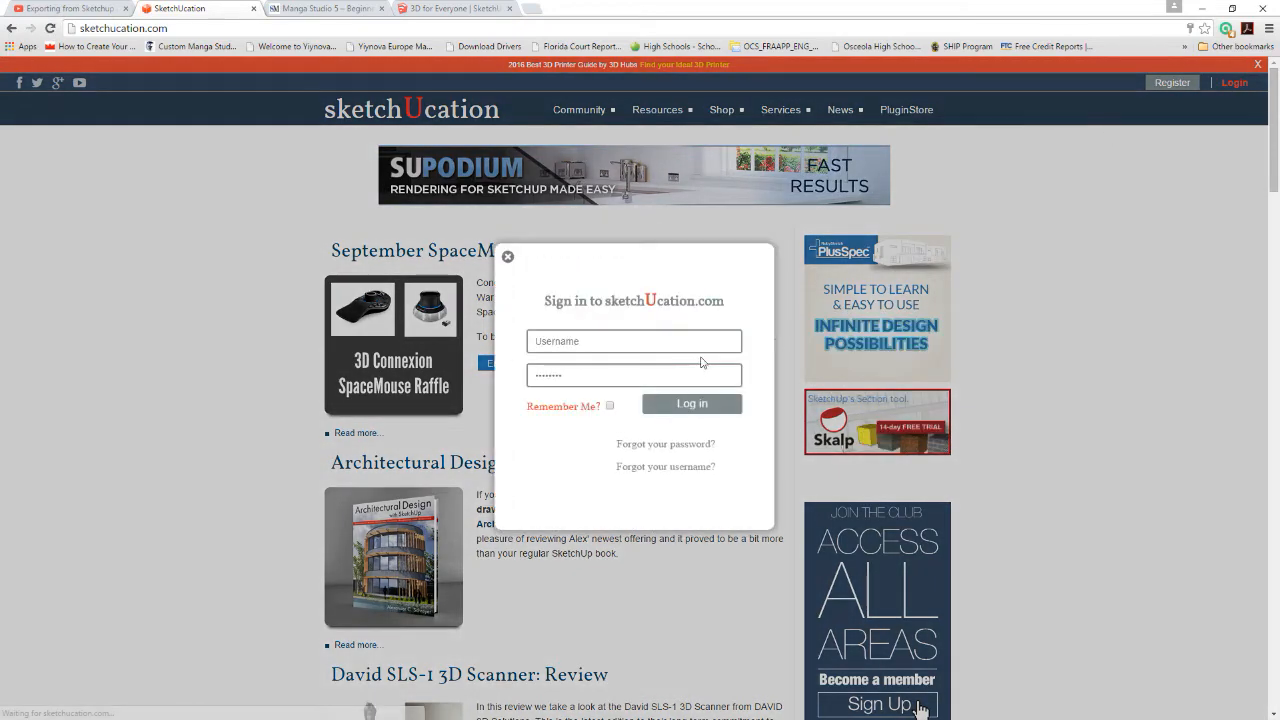
text(miodegad)
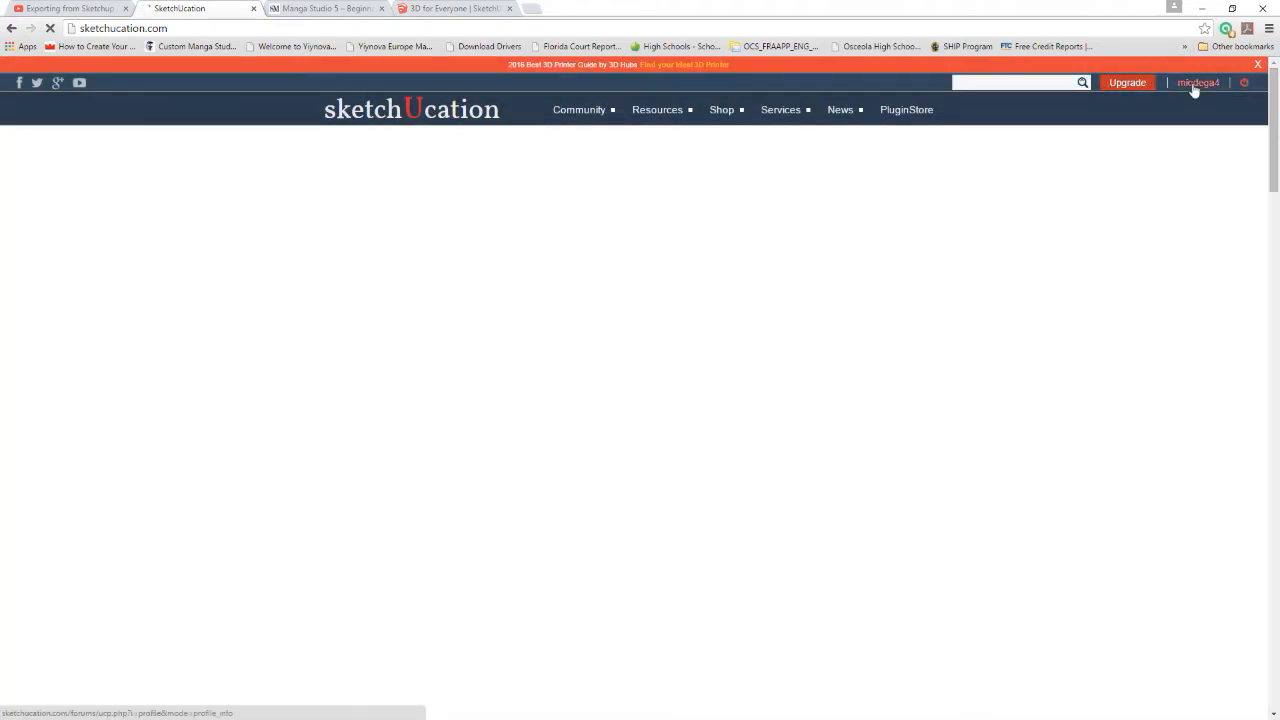
Open the signed-in account's profile on sketchUcation
click(840, 108)
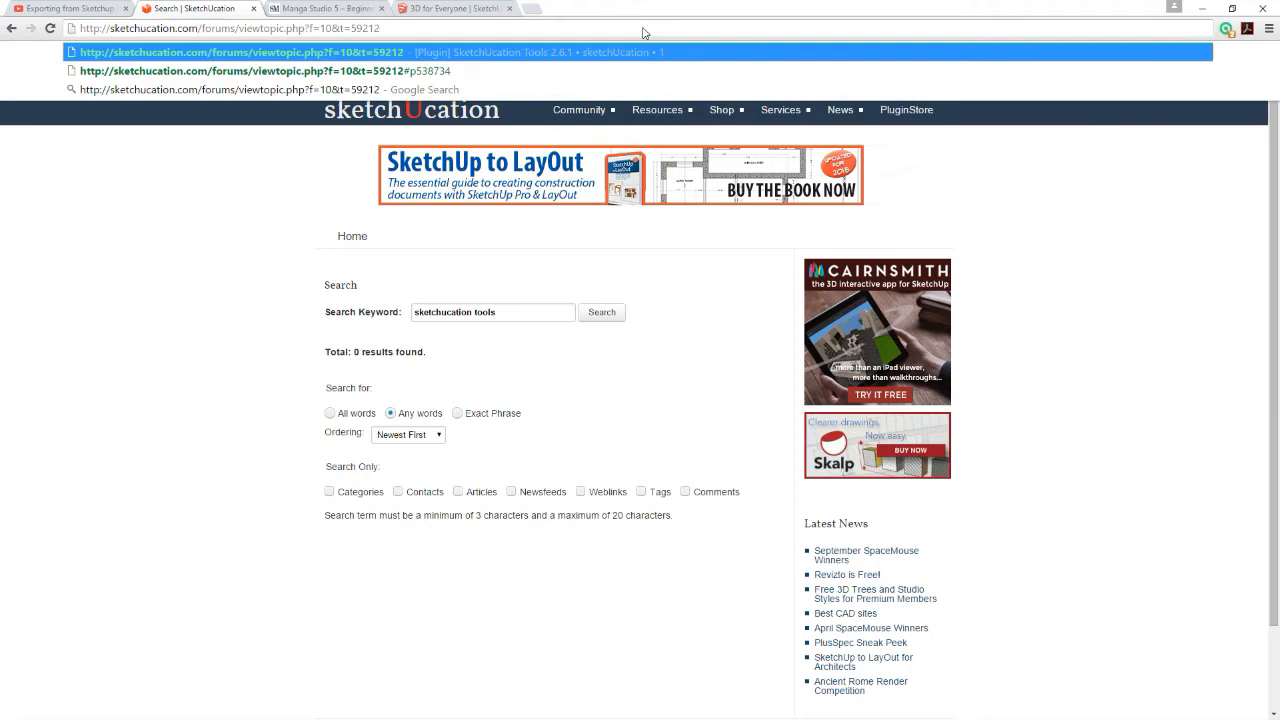
Search sketchUcation for SketchUcation Tools 2.6.1 and open the plugin's forum topic
click(250, 52)
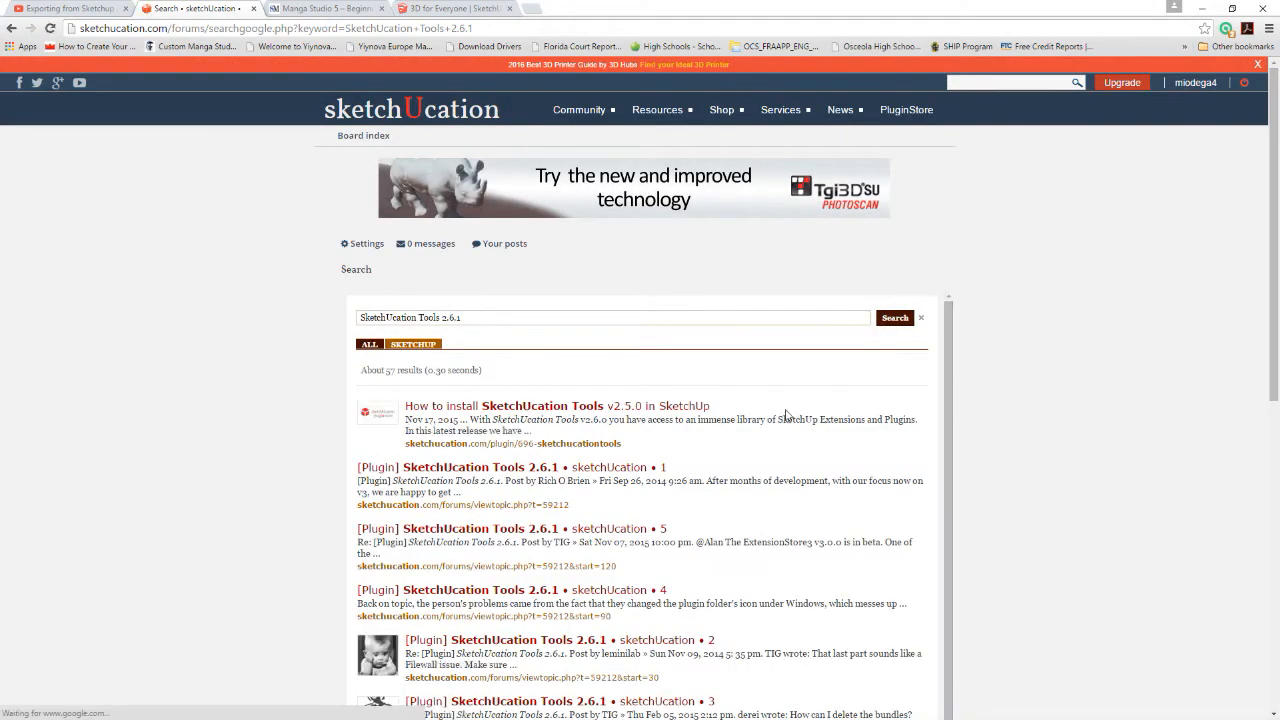
scroll(down, 3)
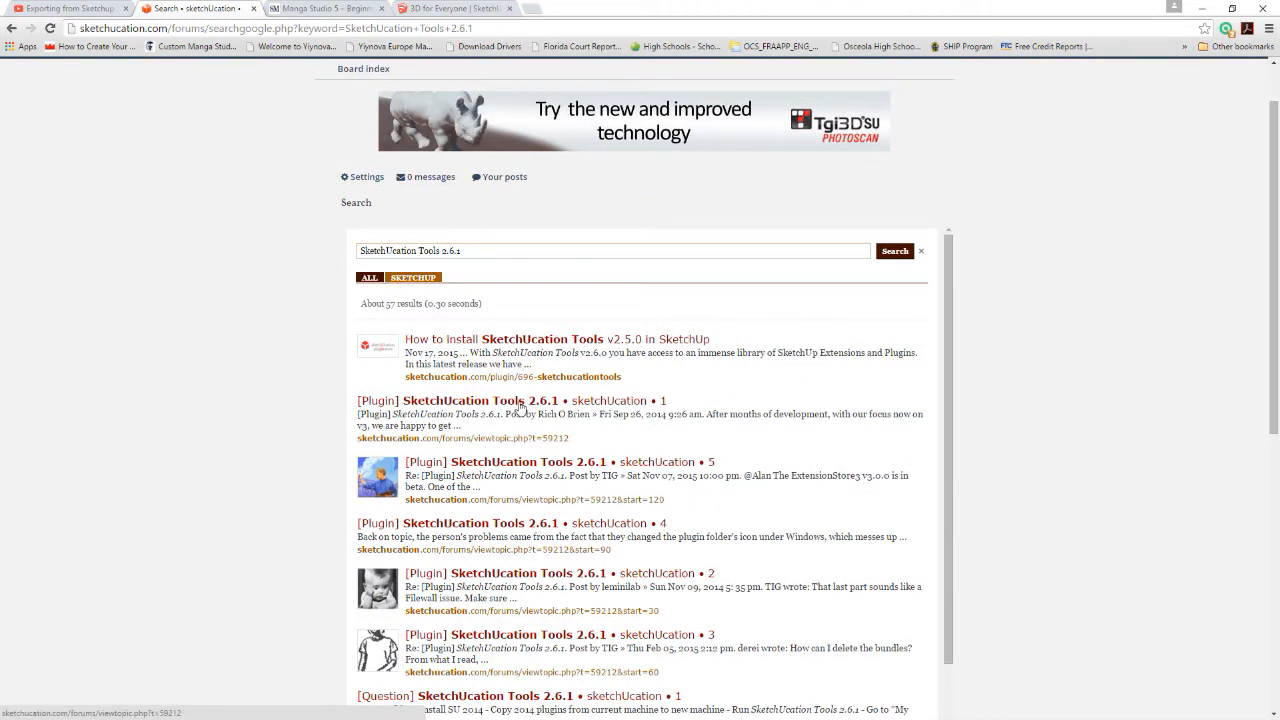
click(480, 400)
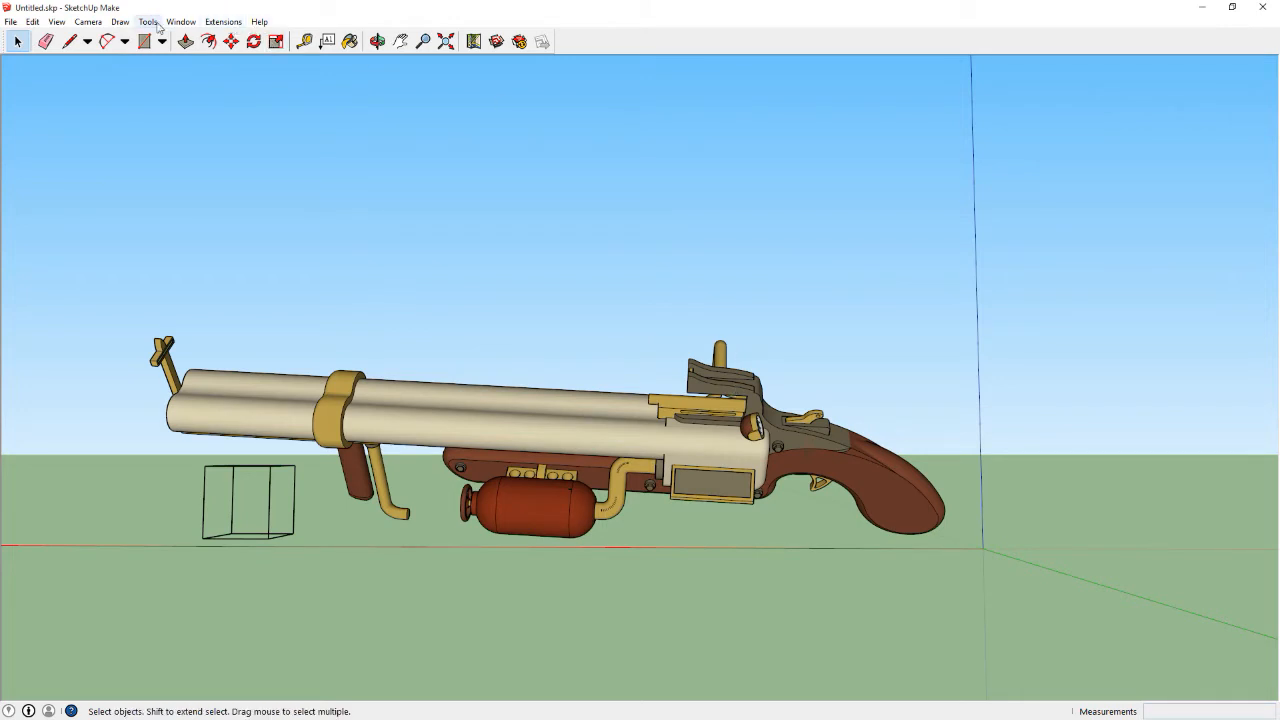
Reach the Extensions page of SketchUp Preferences and start installing an extension from file
click(180, 20)
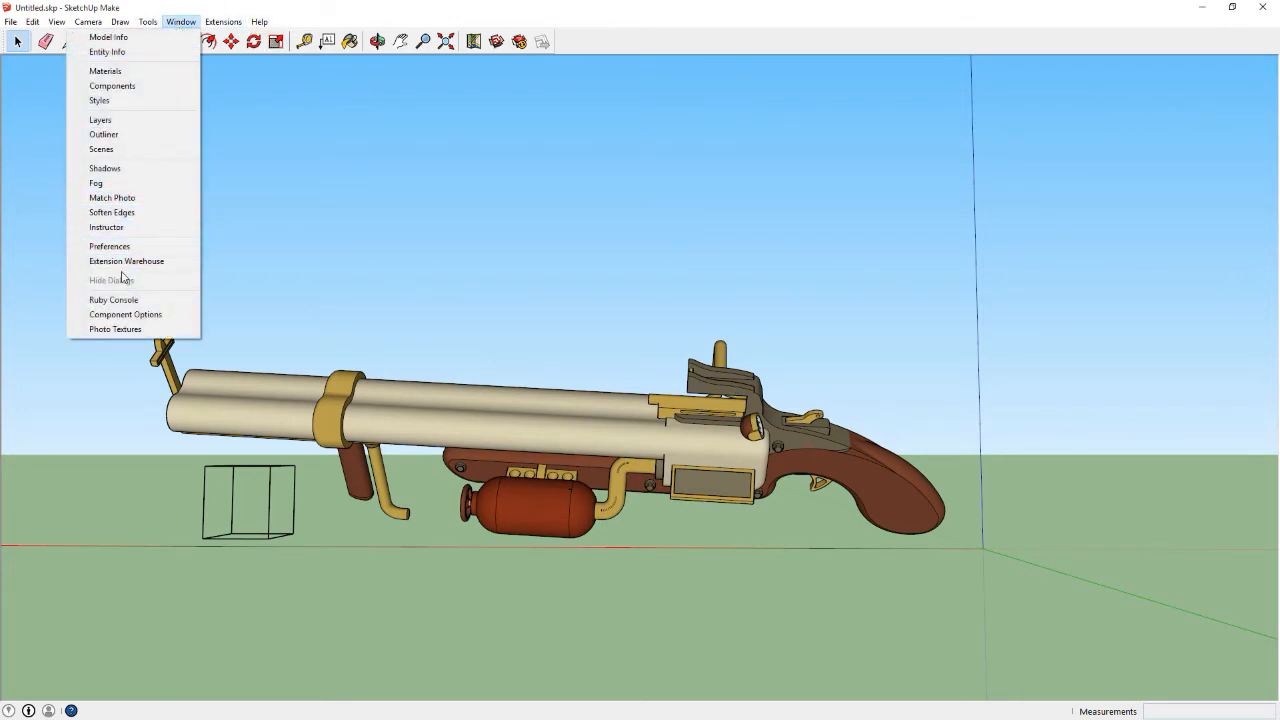
click(108, 246)
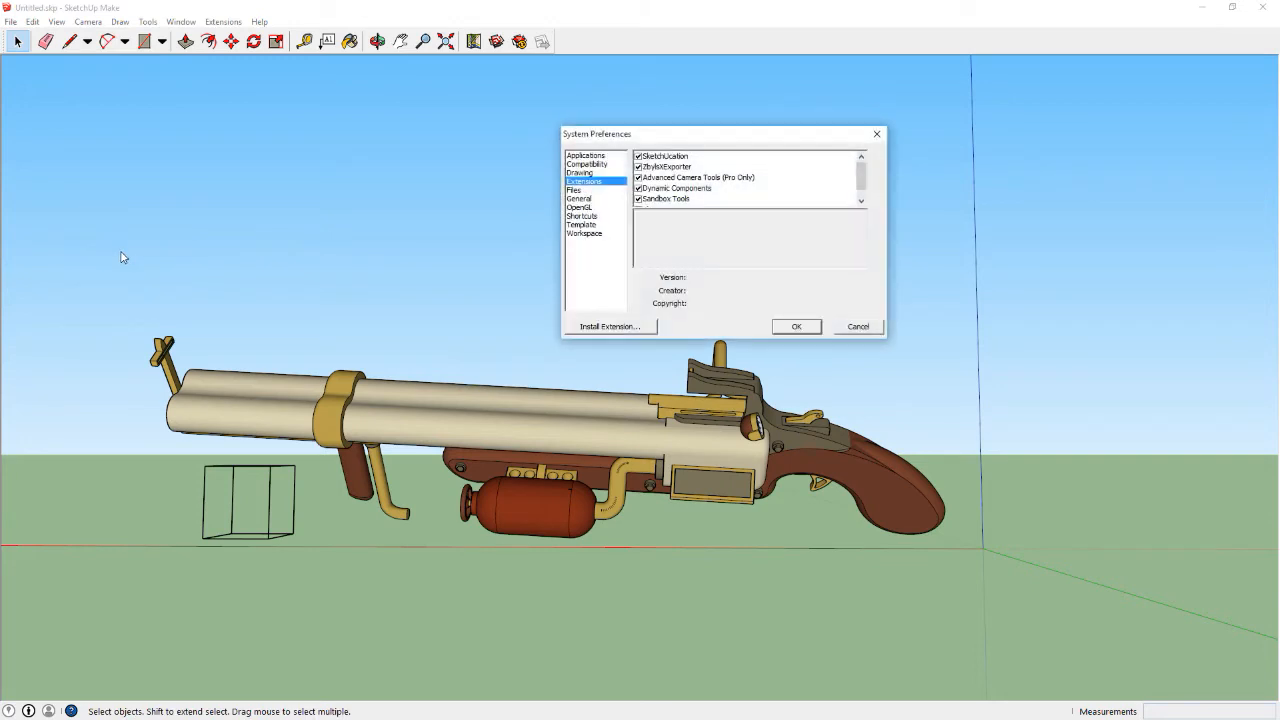
click(584, 156)
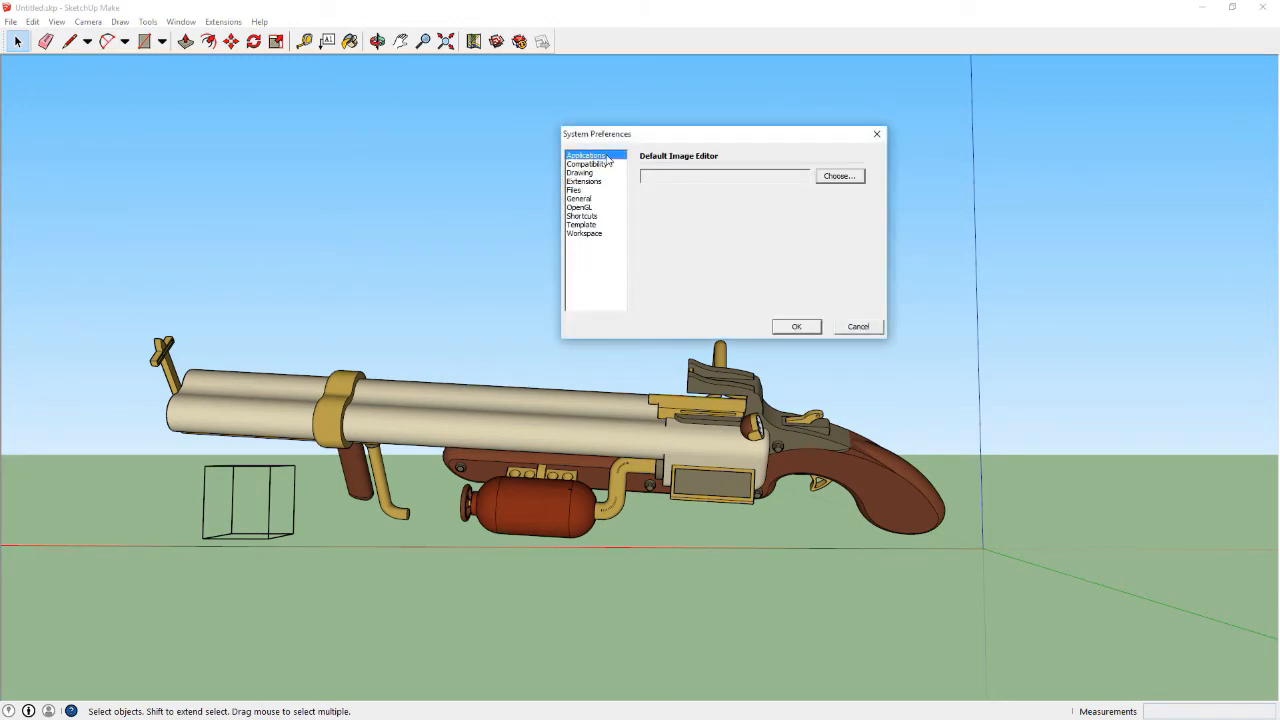
click(584, 180)
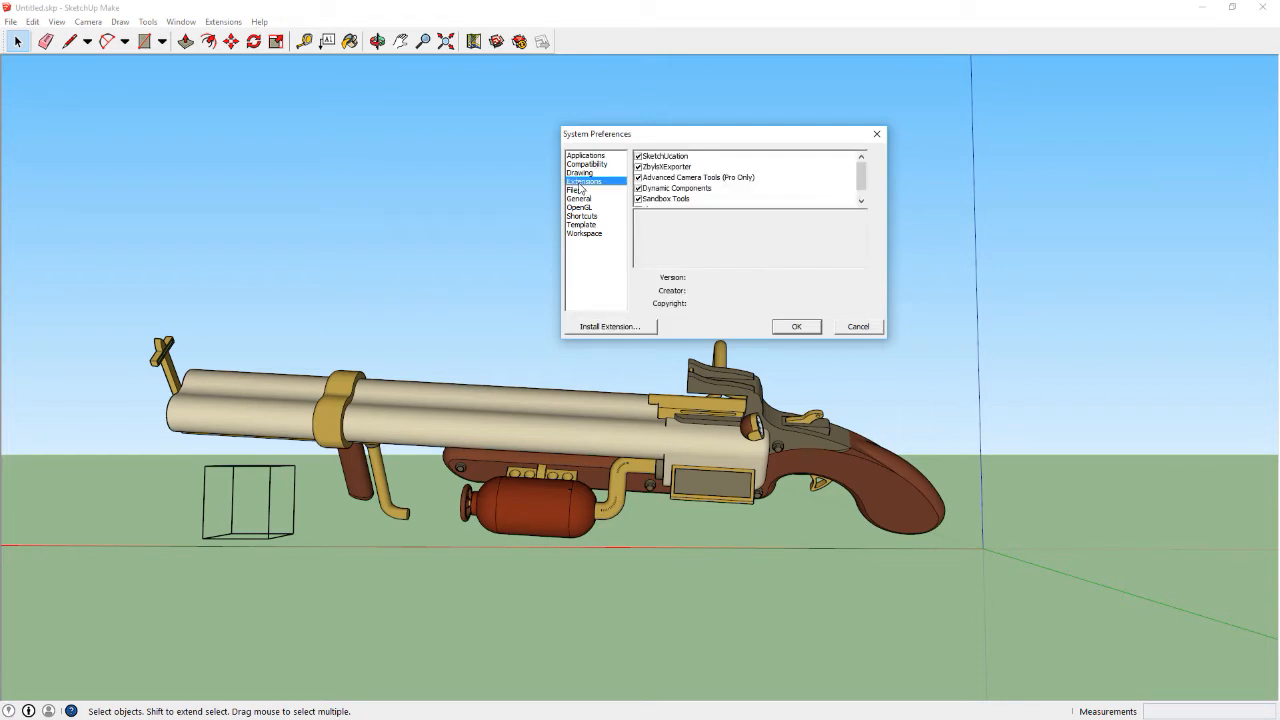
click(610, 326)
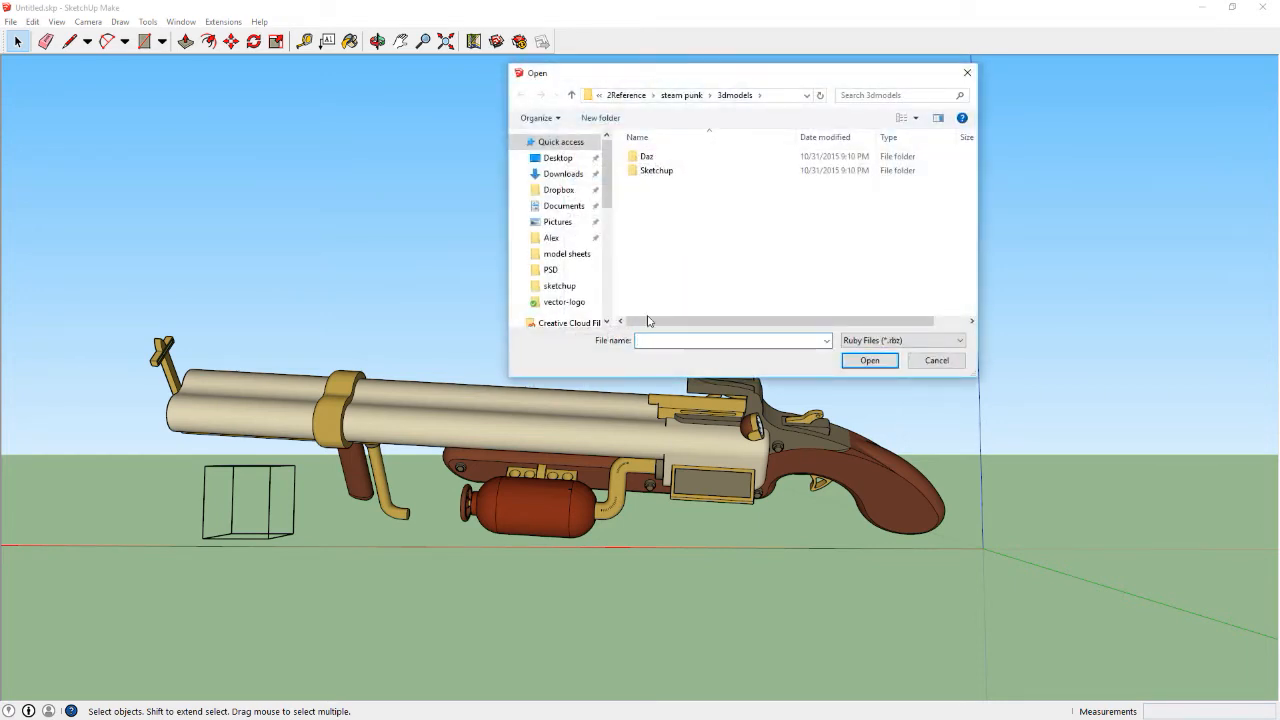
mouse_move(472, 534)
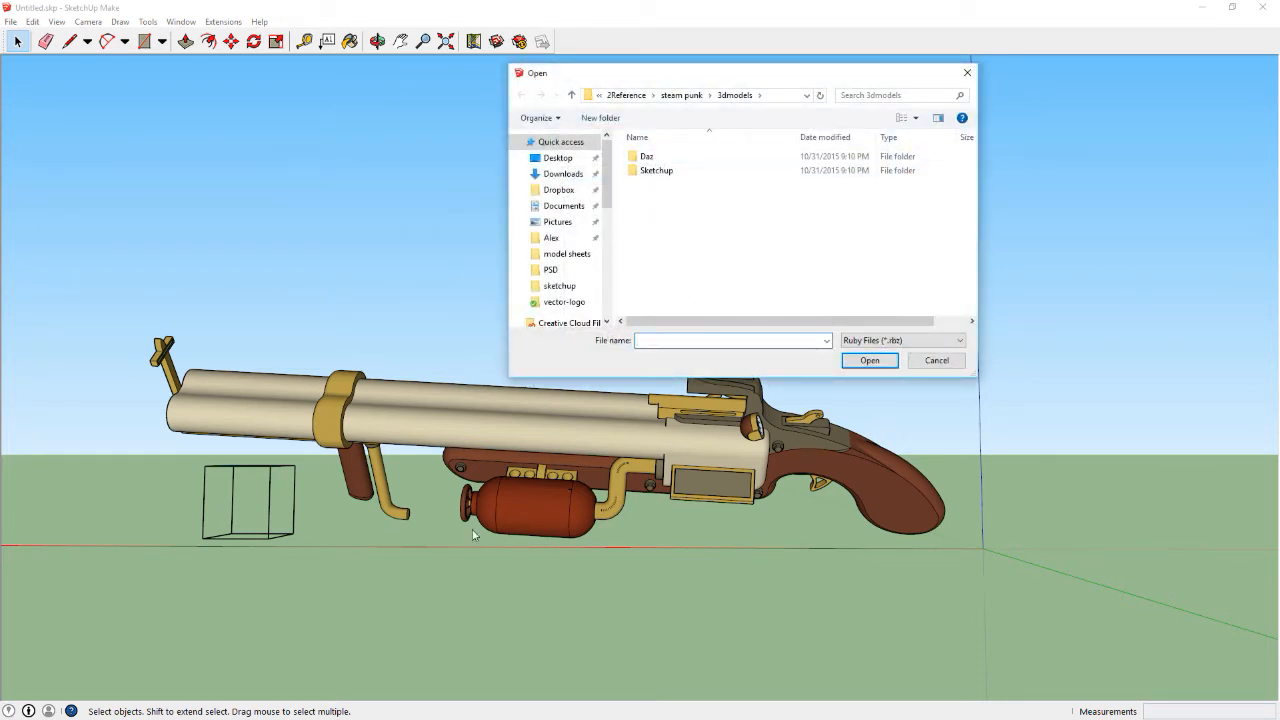
Install SketchUcationTools.rbz from Downloads, close Preferences and launch the SketchUcation plugin store
click(730, 340)
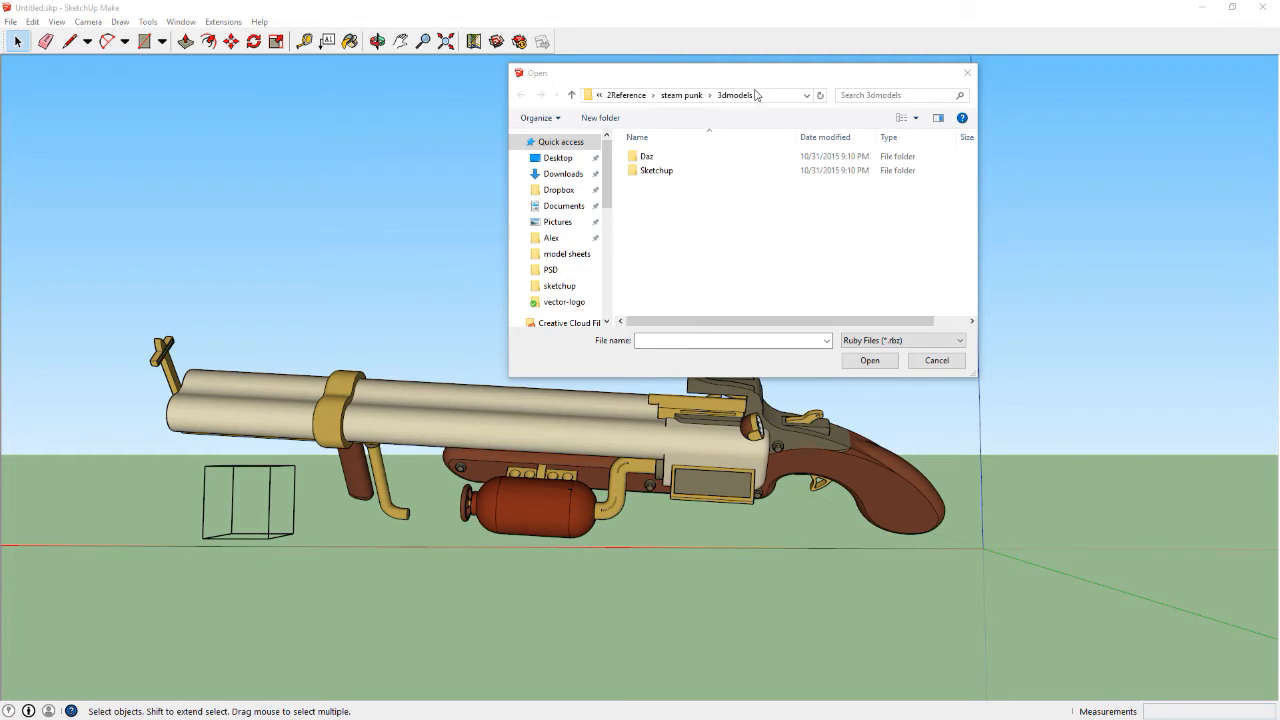
click(564, 172)
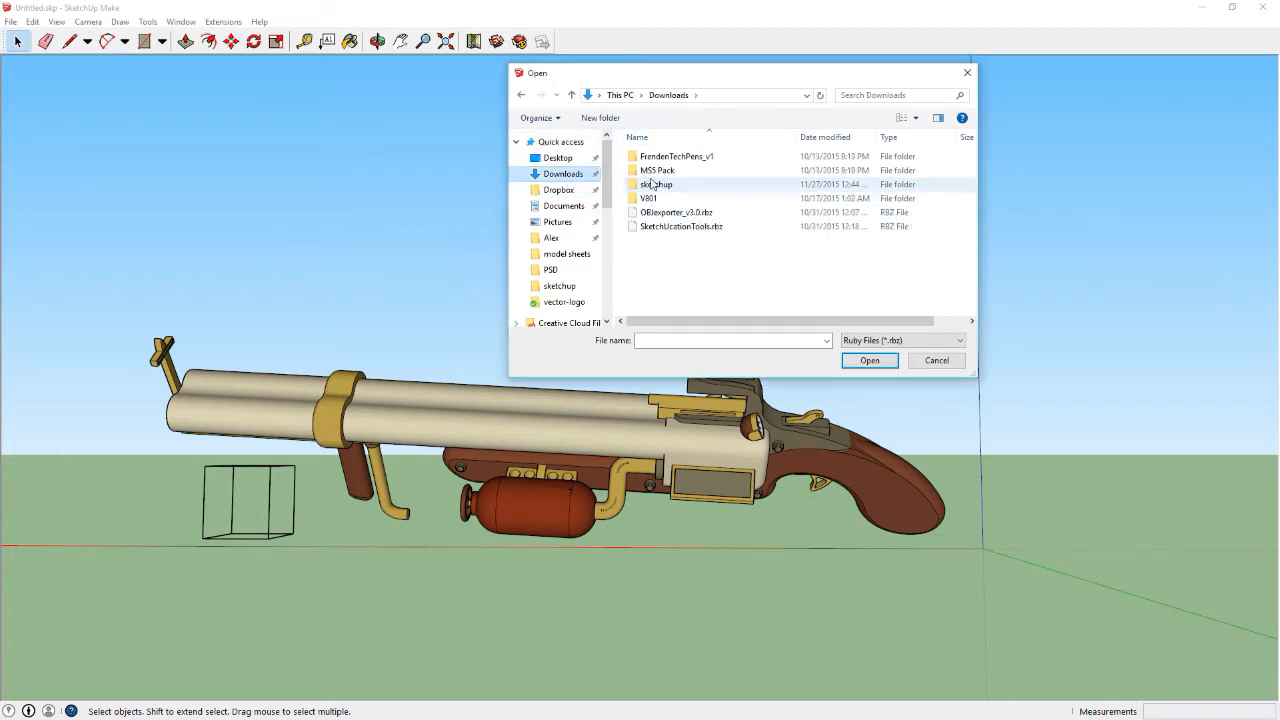
double_click(656, 184)
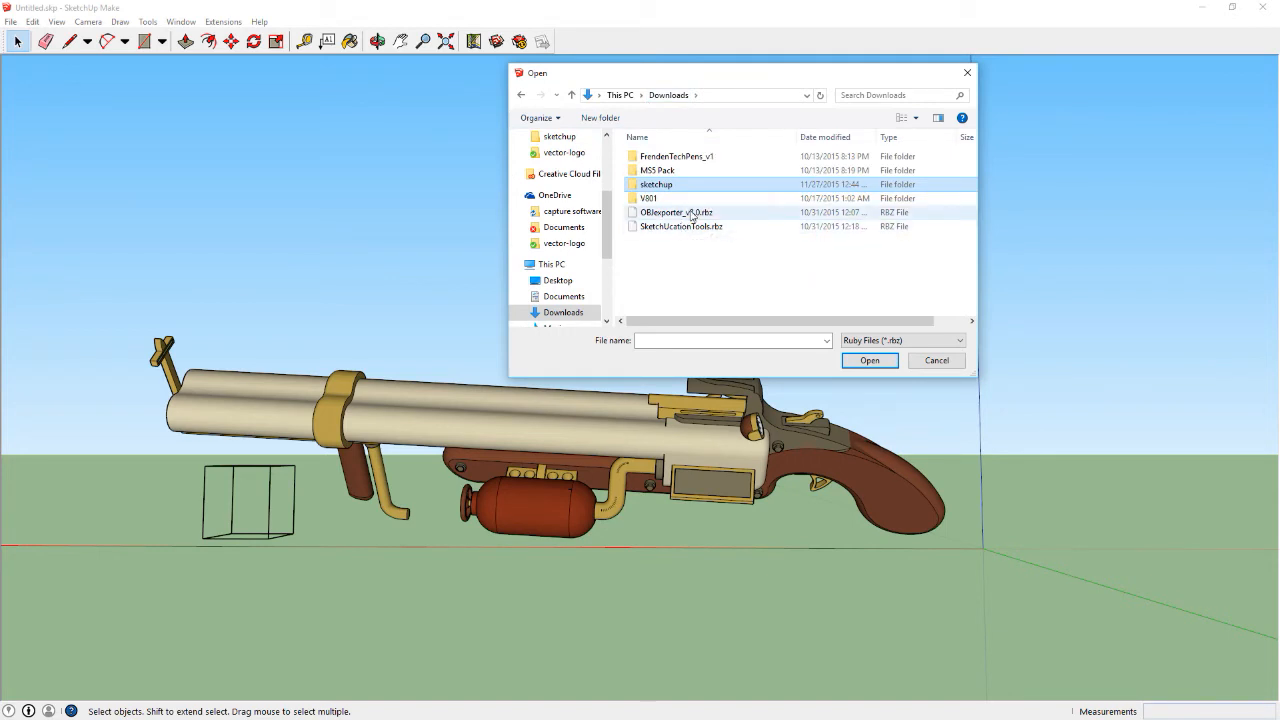
click(680, 226)
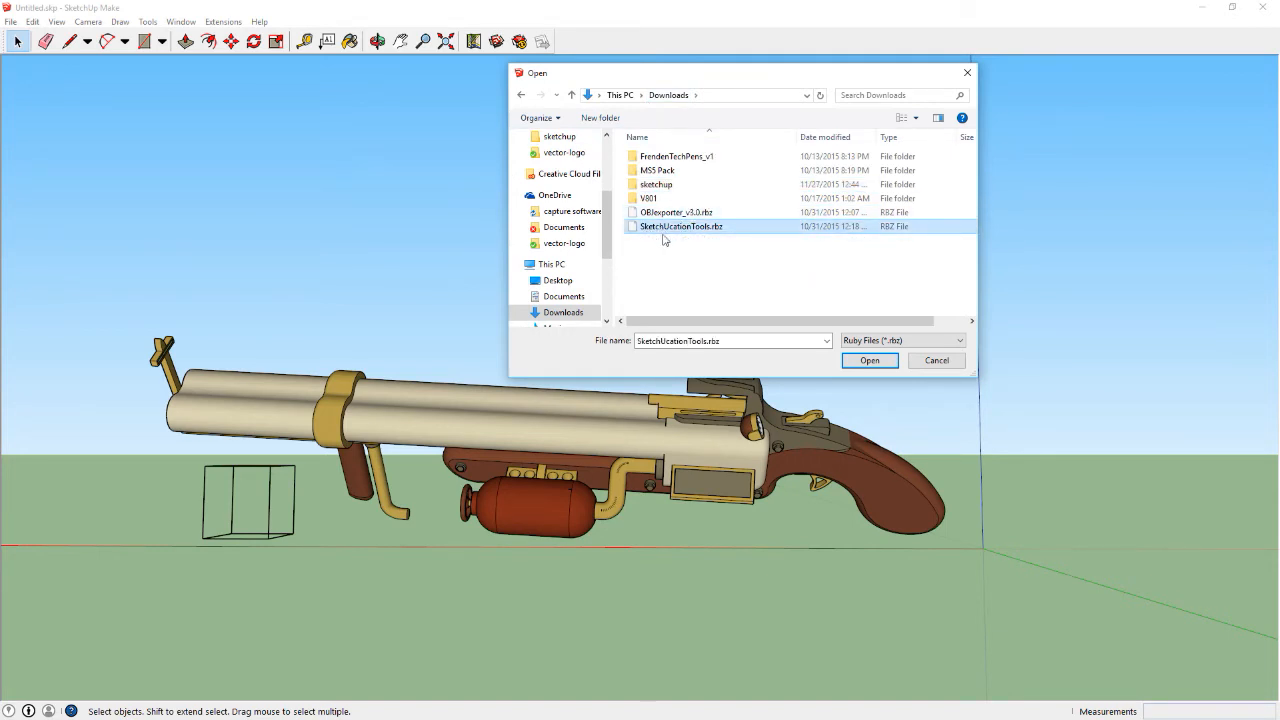
mouse_move(704, 232)
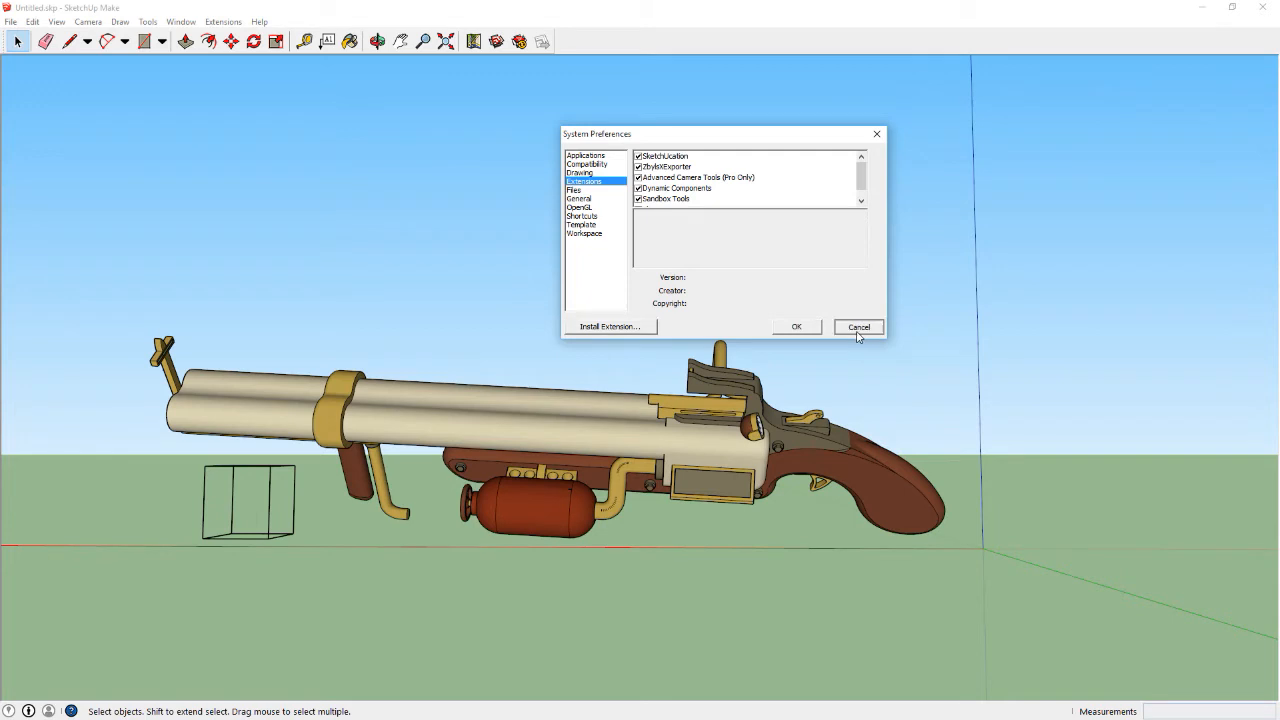
click(858, 328)
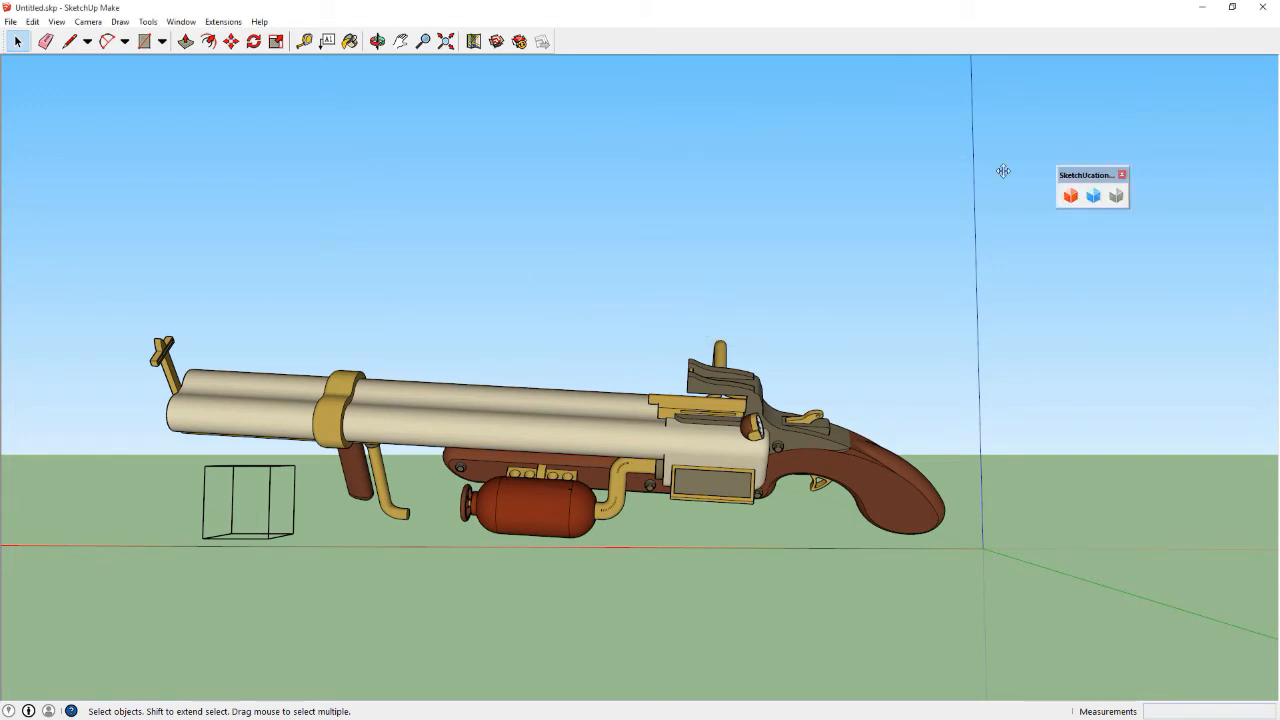
click(1068, 196)
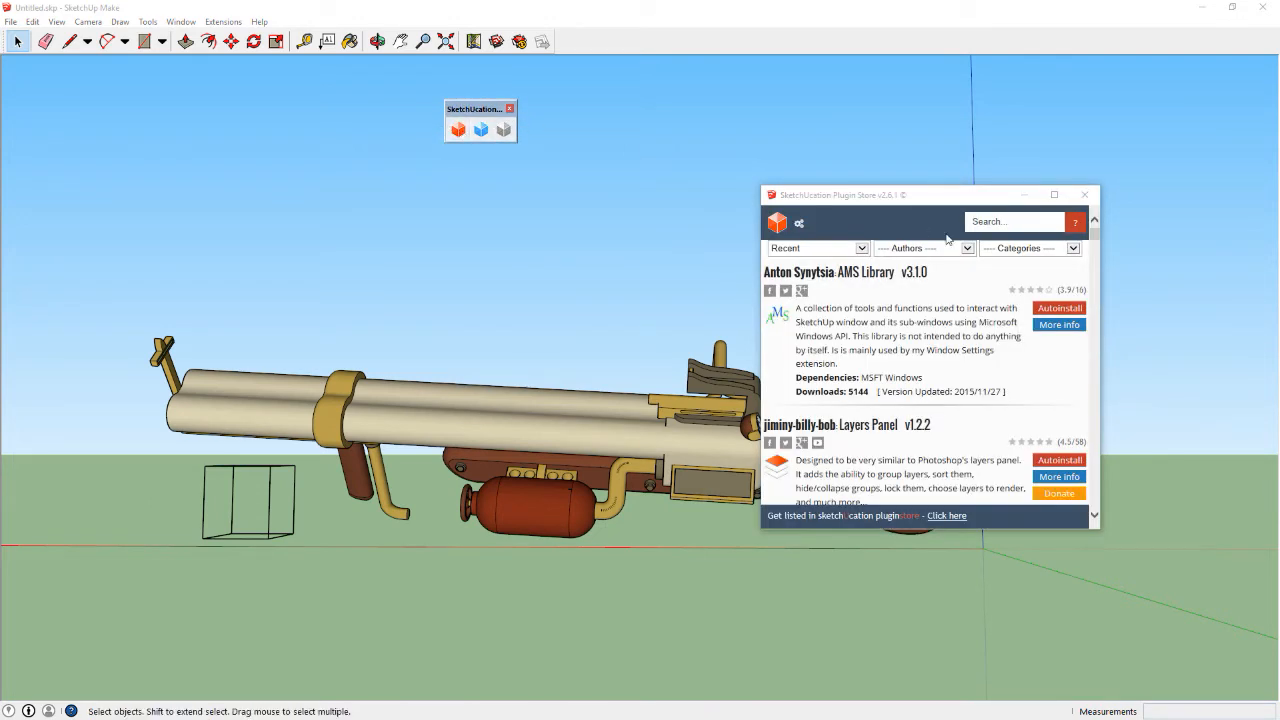
Close the Plugins Manager, reposition the extension toolbar and search the store for Faster OBJ Export
scroll(down, 3)
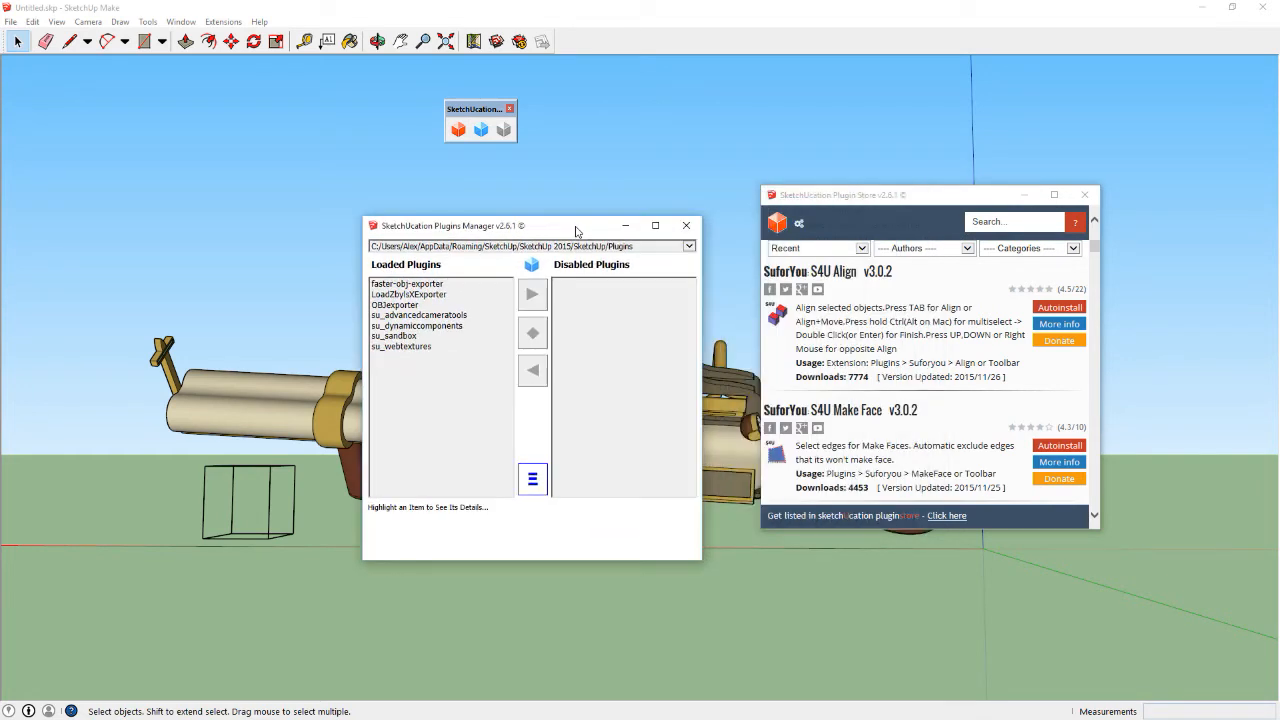
click(688, 224)
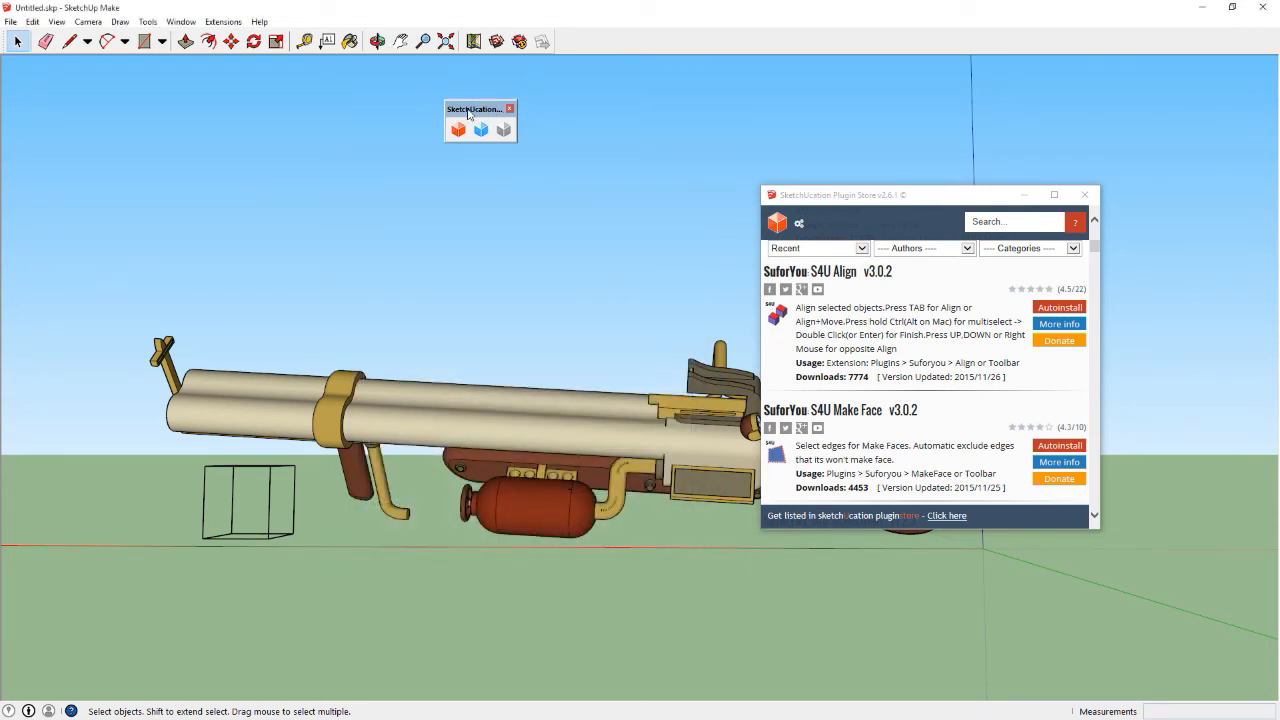
drag(474, 108, 554, 118)
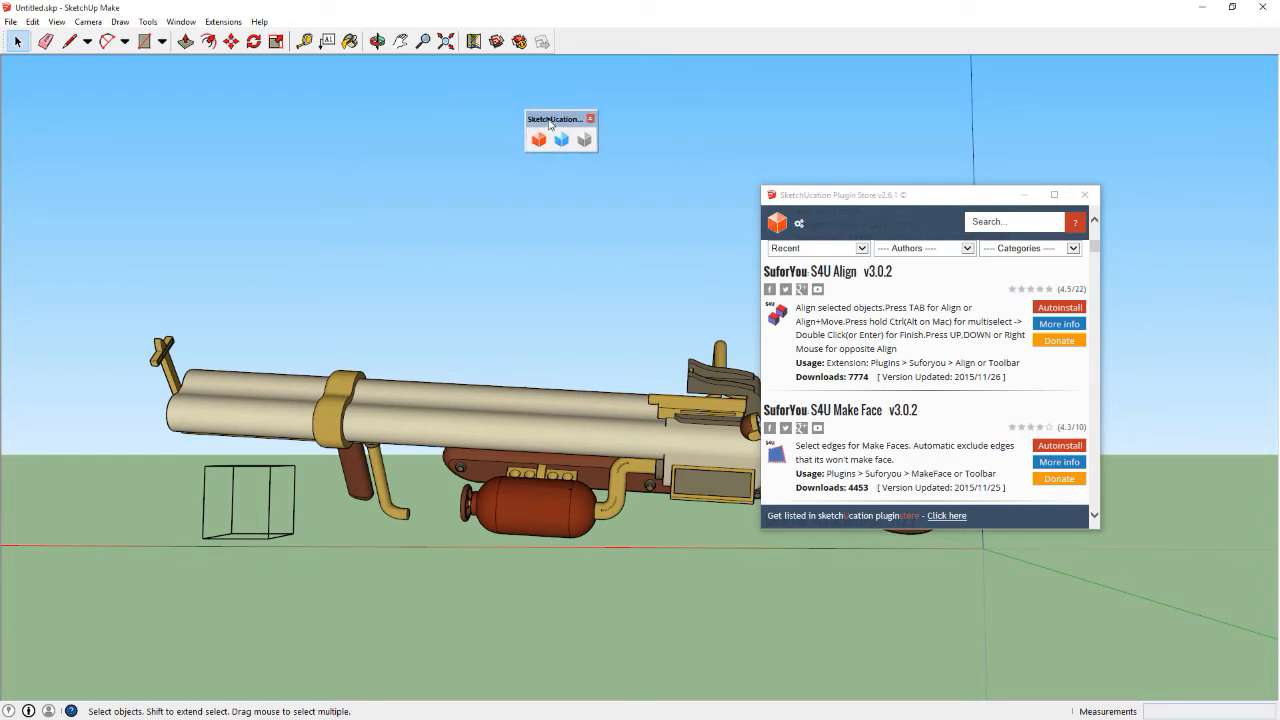
drag(558, 120, 508, 112)
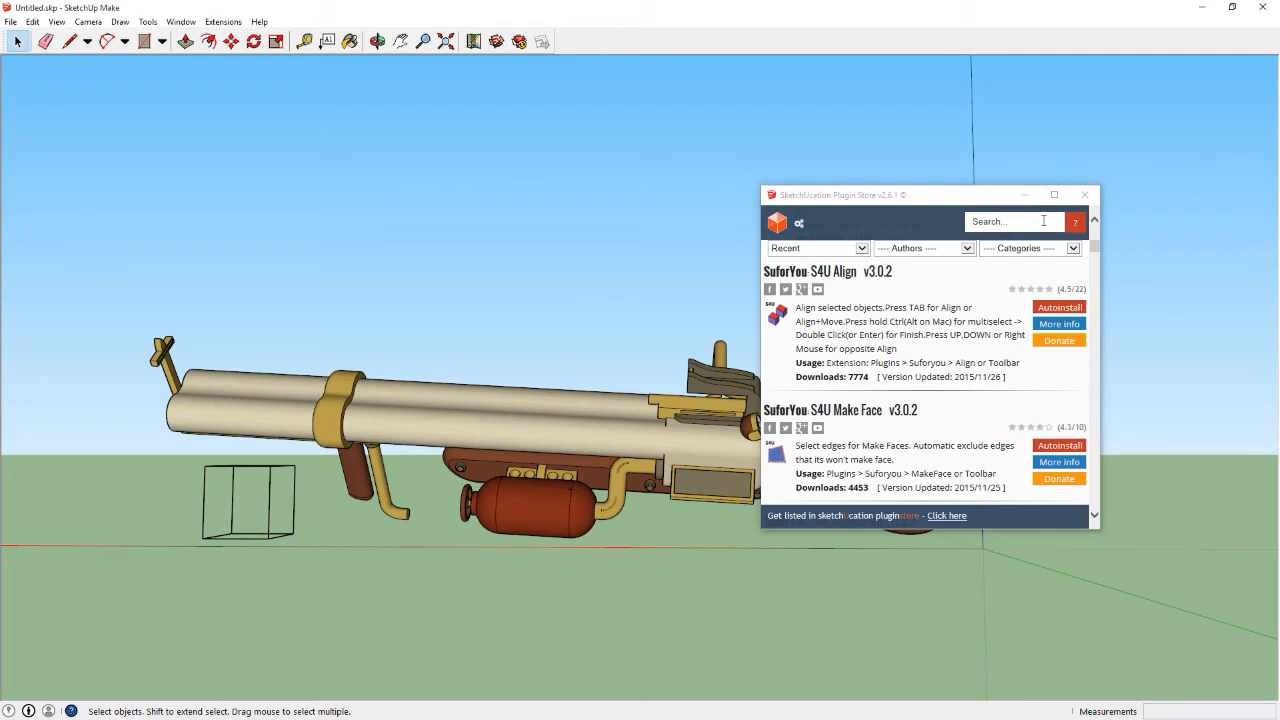
text(Faster OBJ Export)
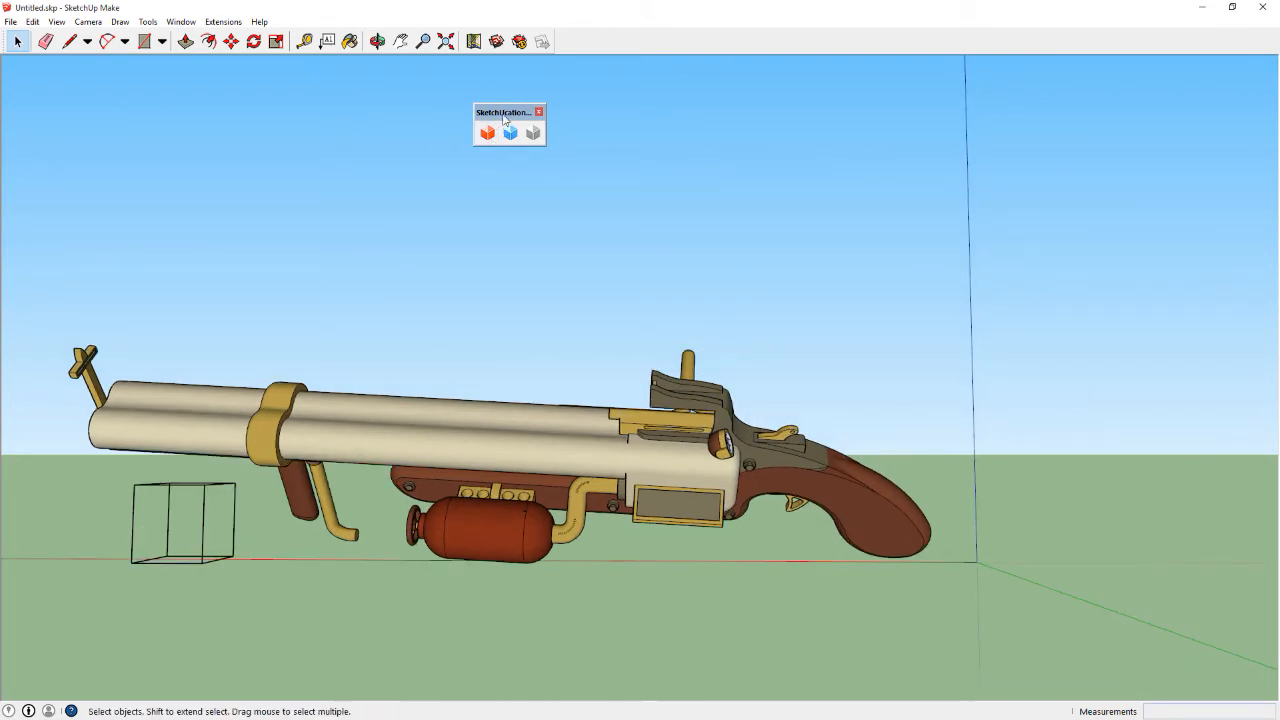
Run OBJexporter into a new test4 folder, declining conversion of textures to PNG
click(12, 20)
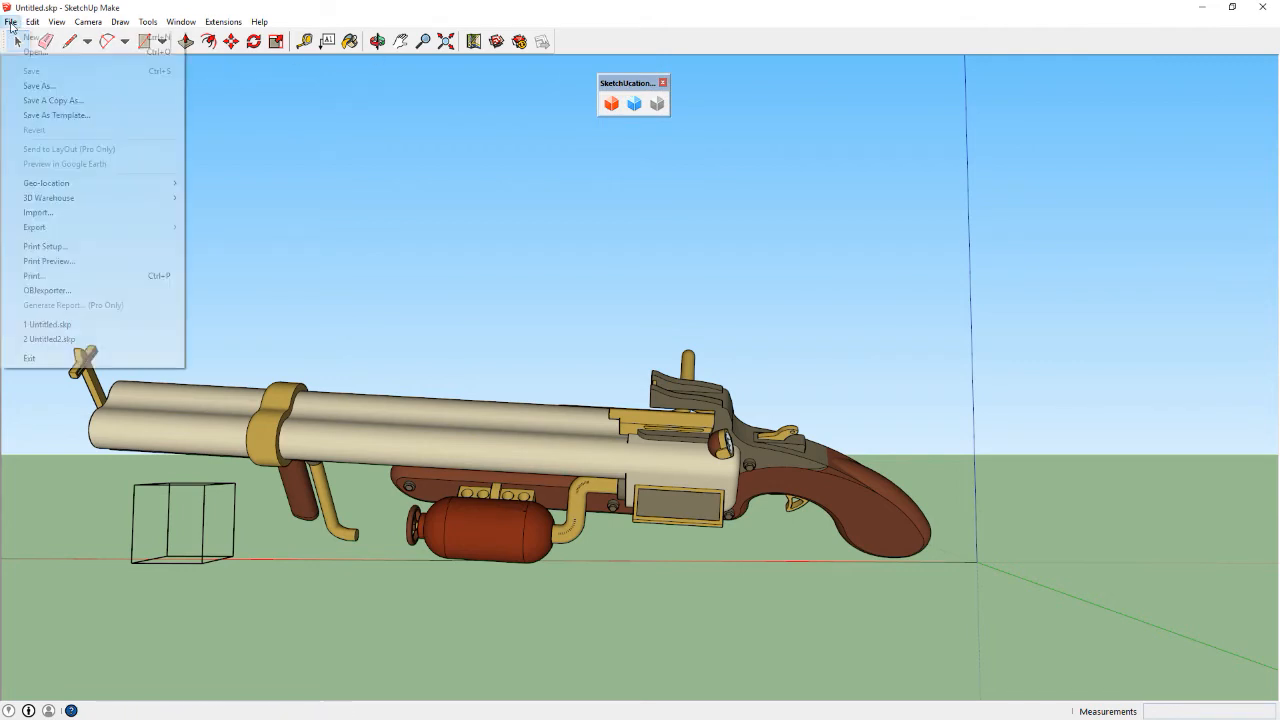
mouse_move(36, 228)
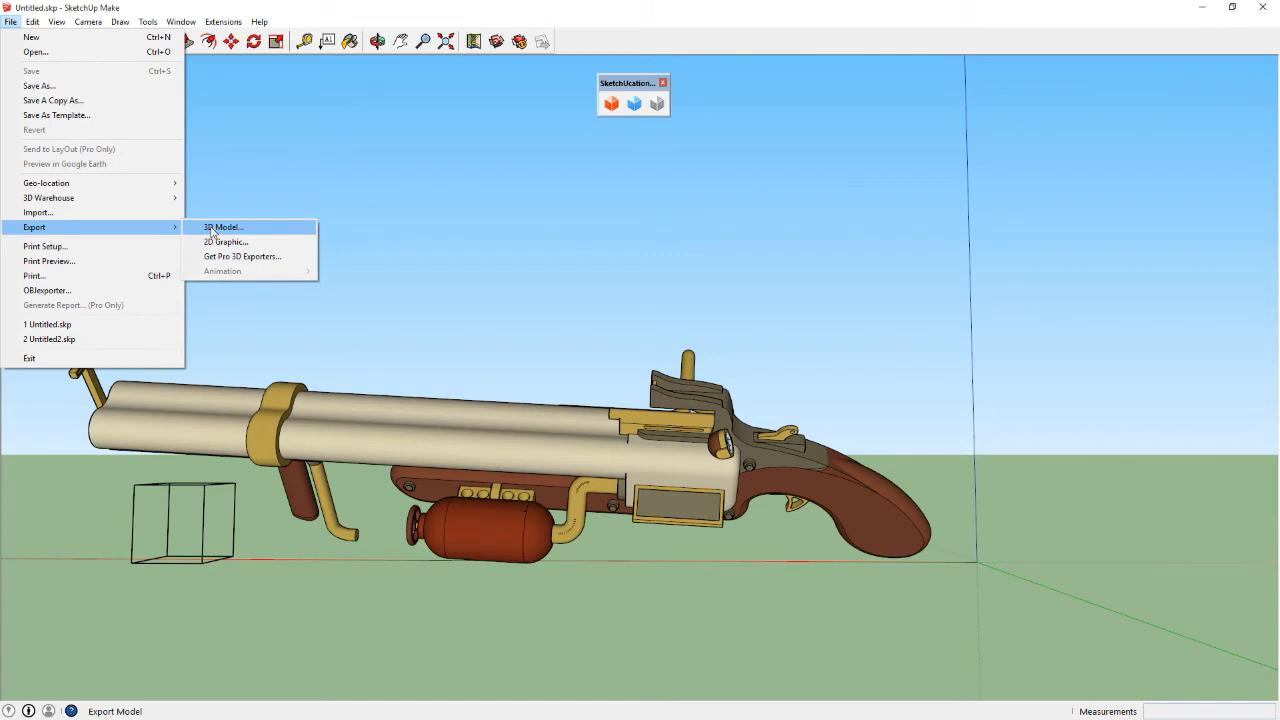
mouse_move(128, 236)
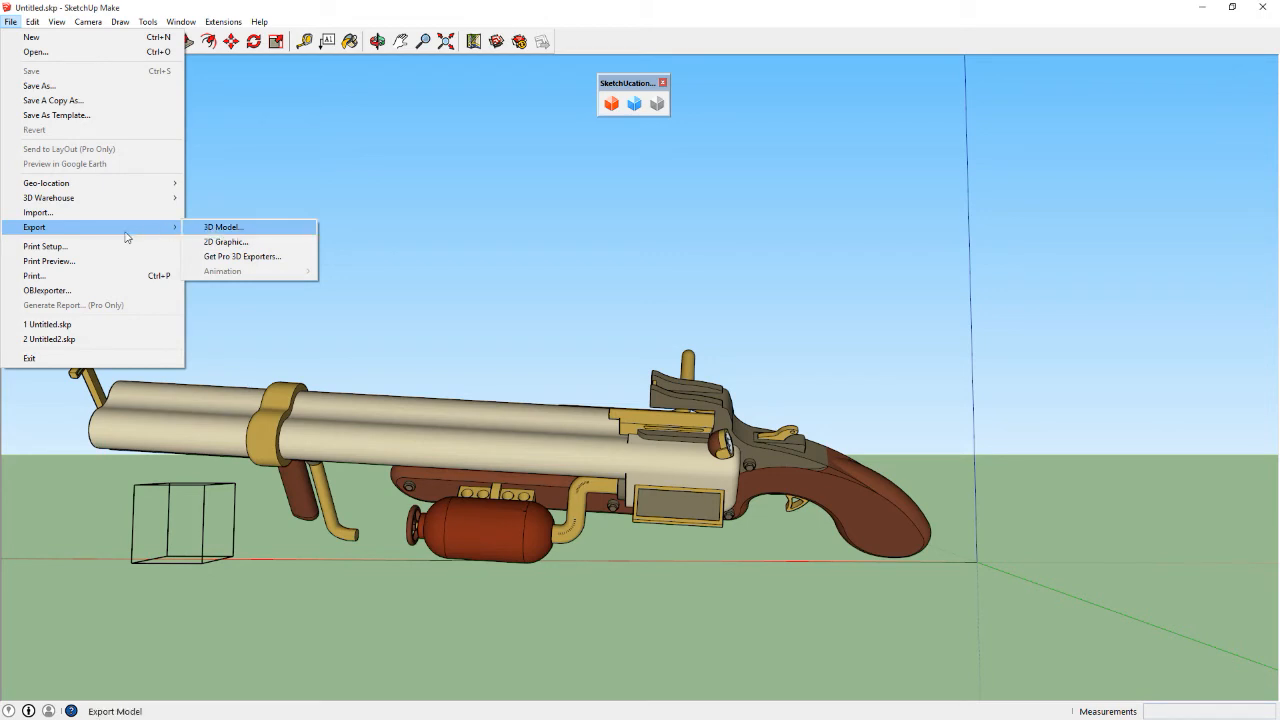
mouse_move(48, 290)
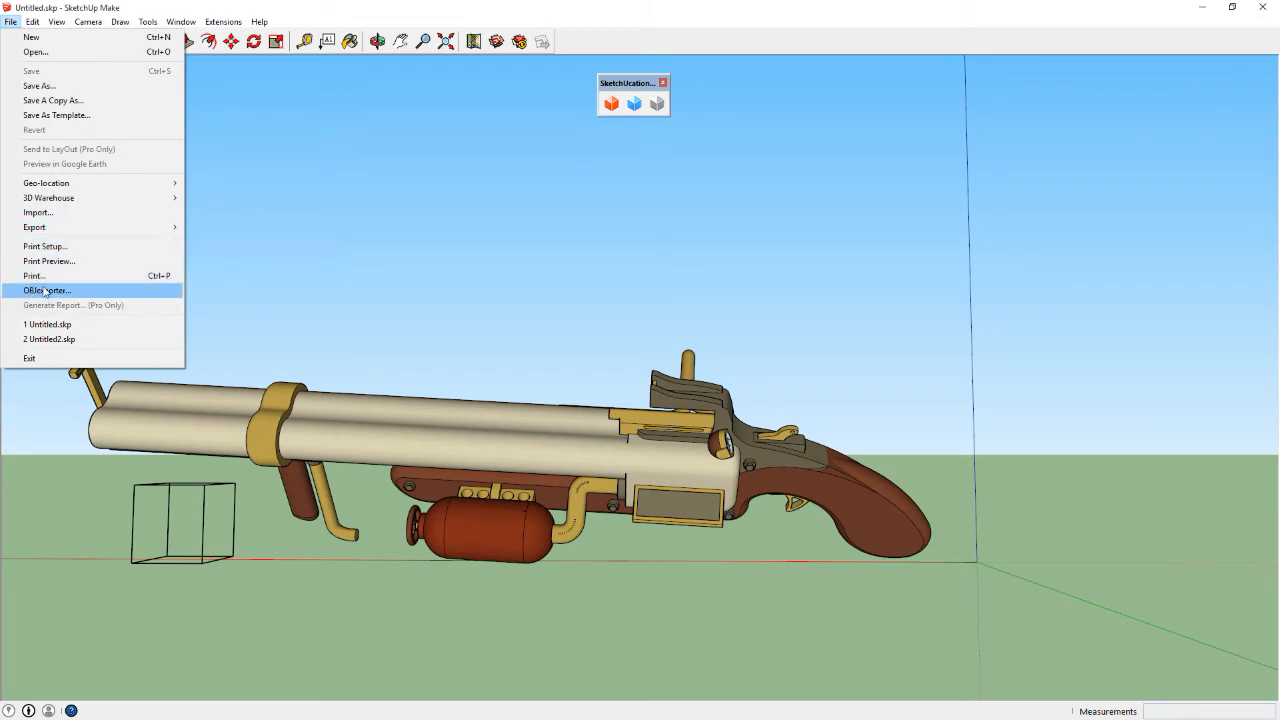
click(48, 290)
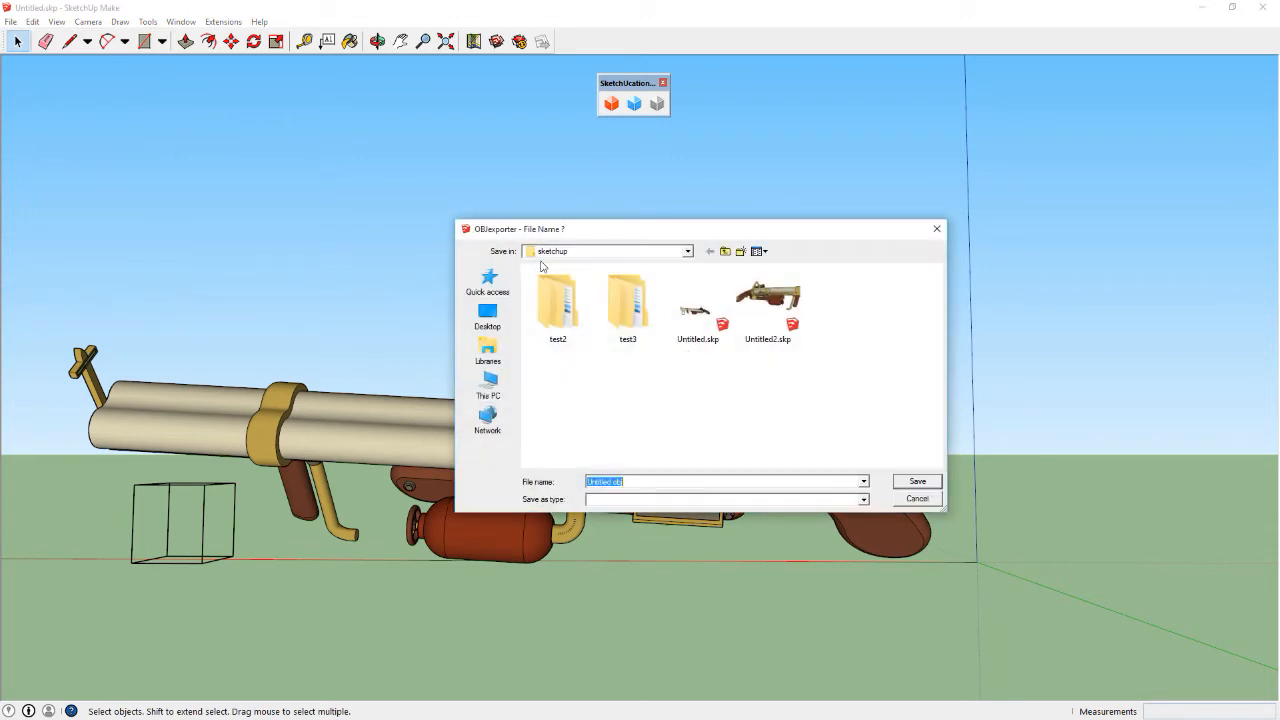
mouse_move(778, 410)
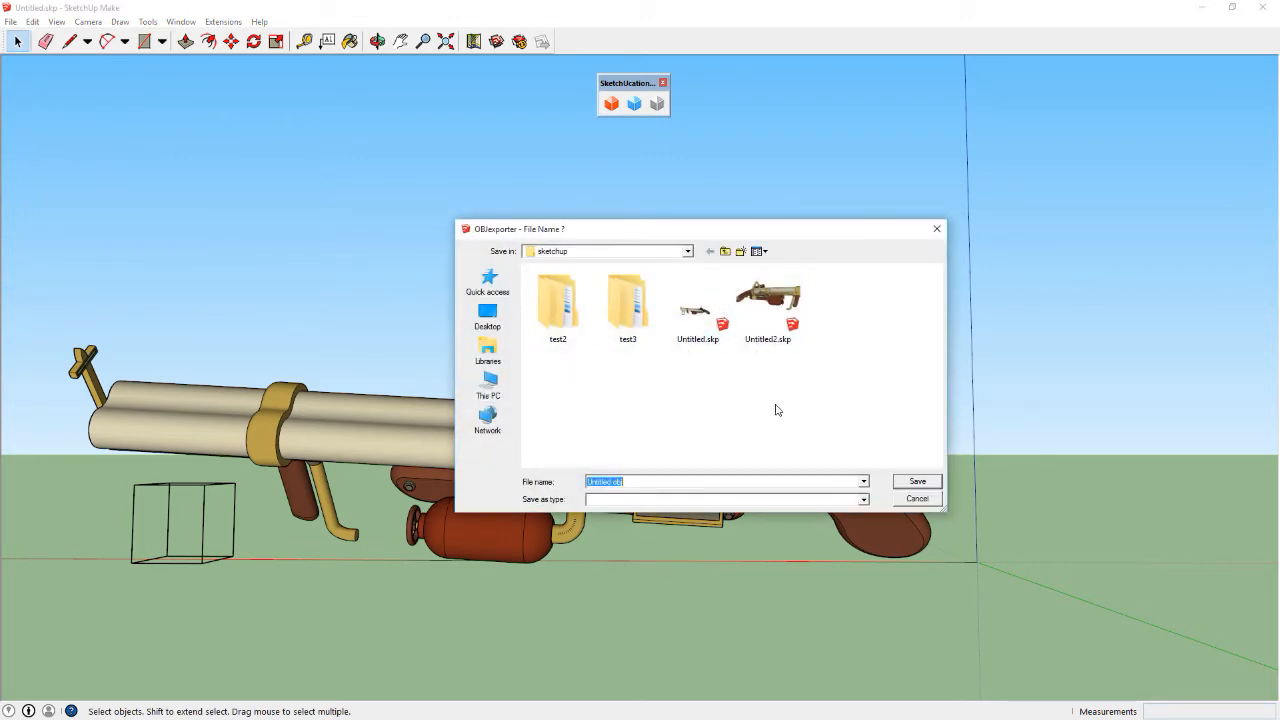
mouse_move(744, 264)
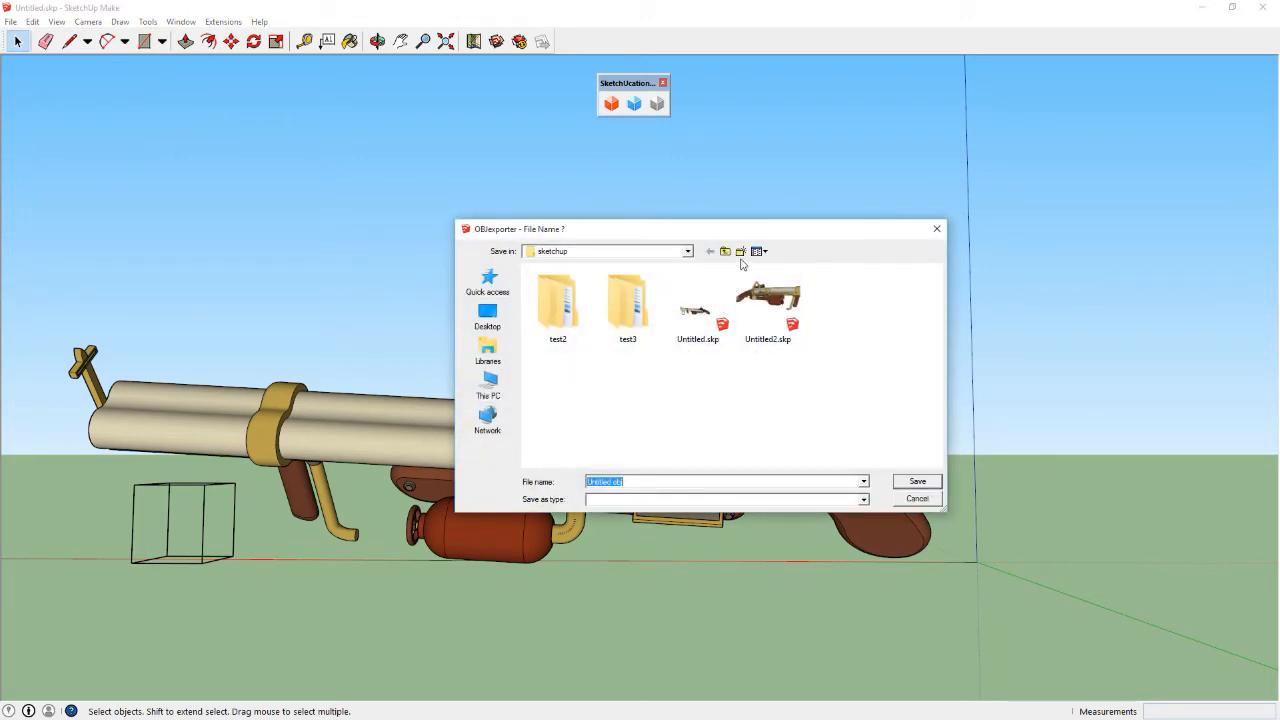
click(740, 252)
text(test4)
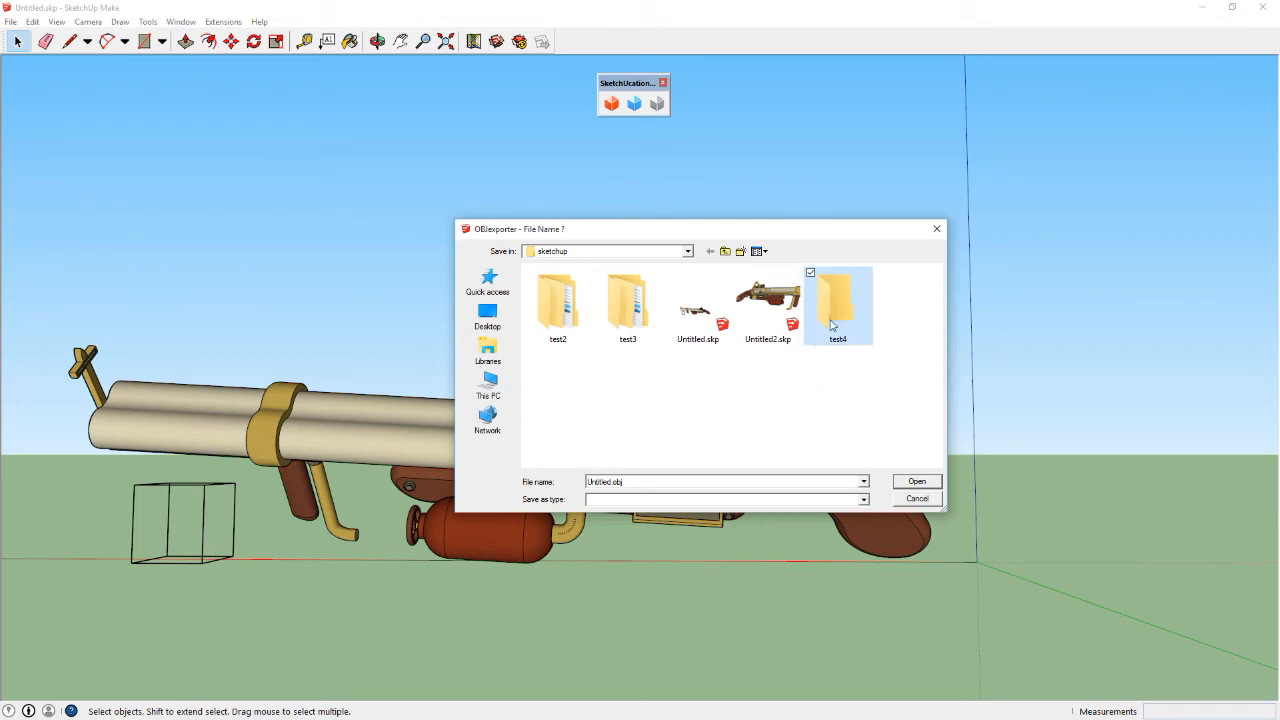
double_click(838, 300)
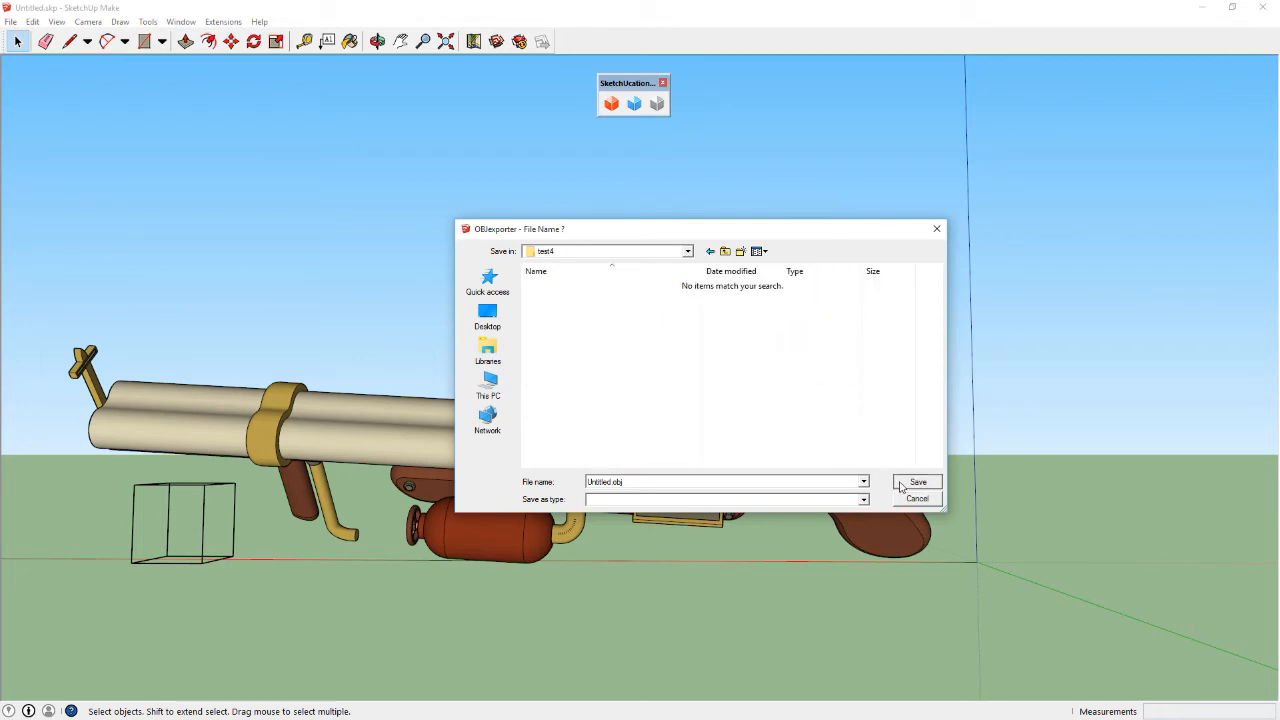
click(916, 482)
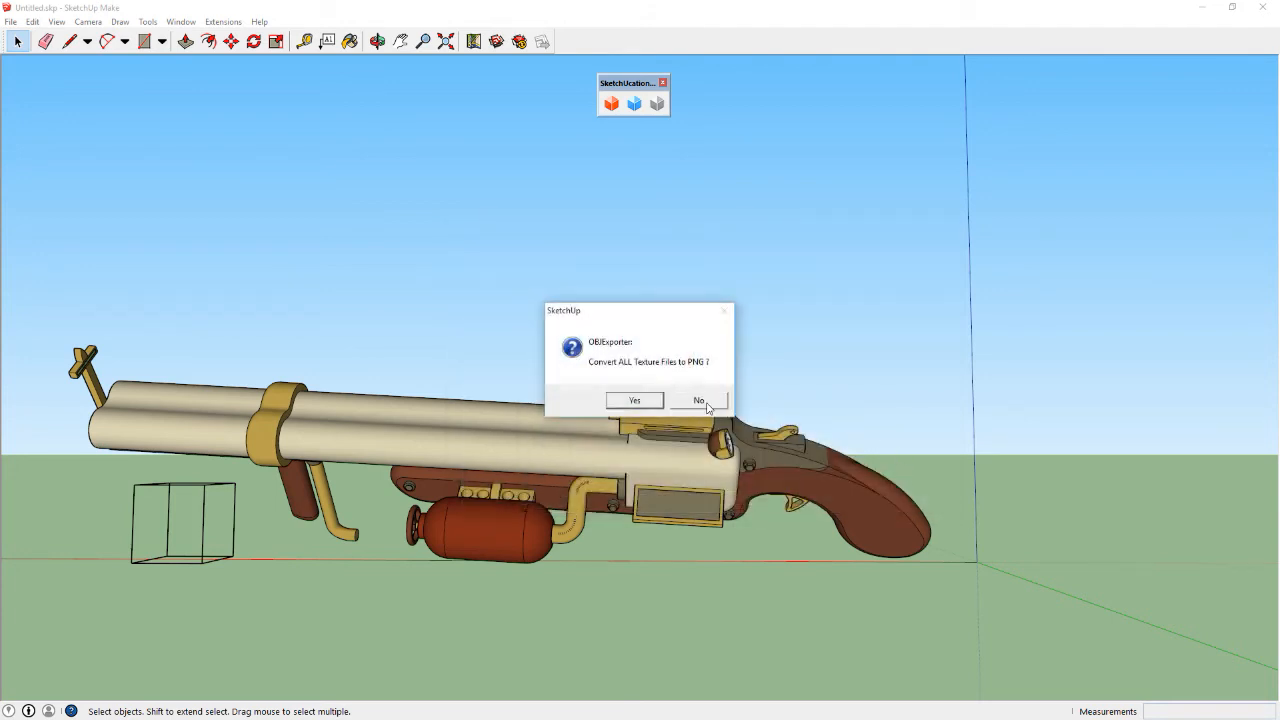
click(698, 400)
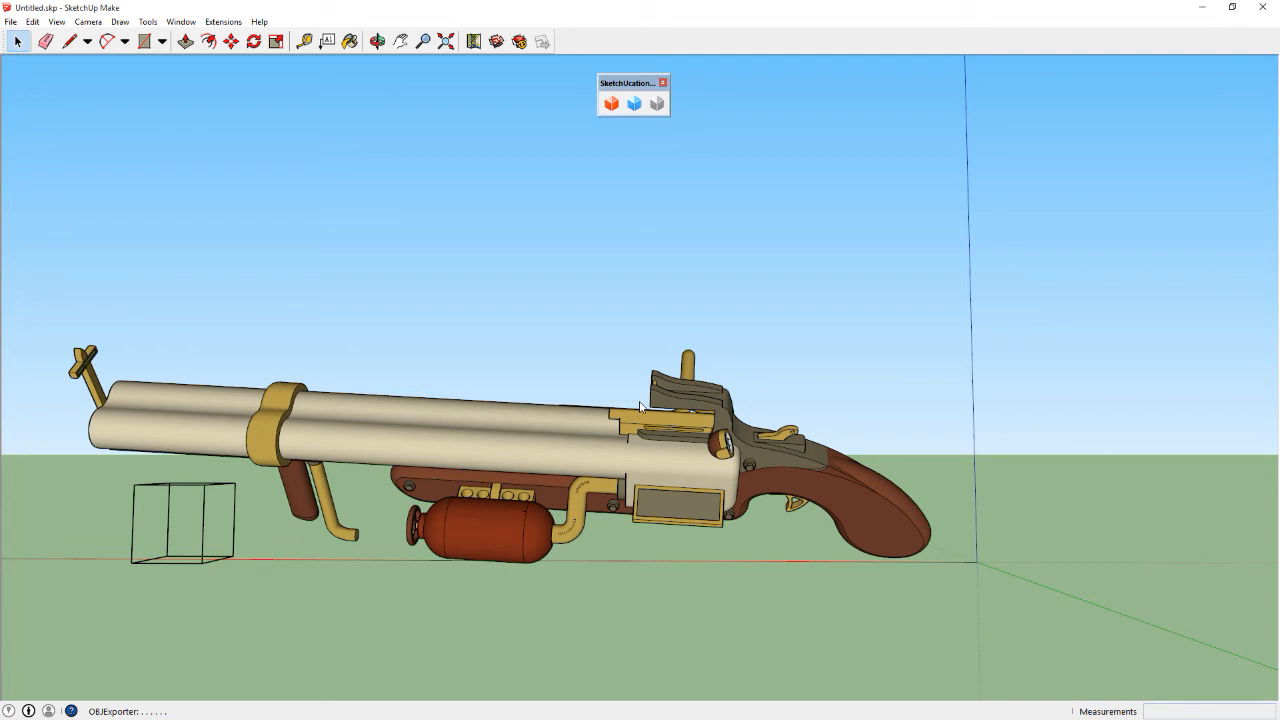
mouse_move(938, 326)
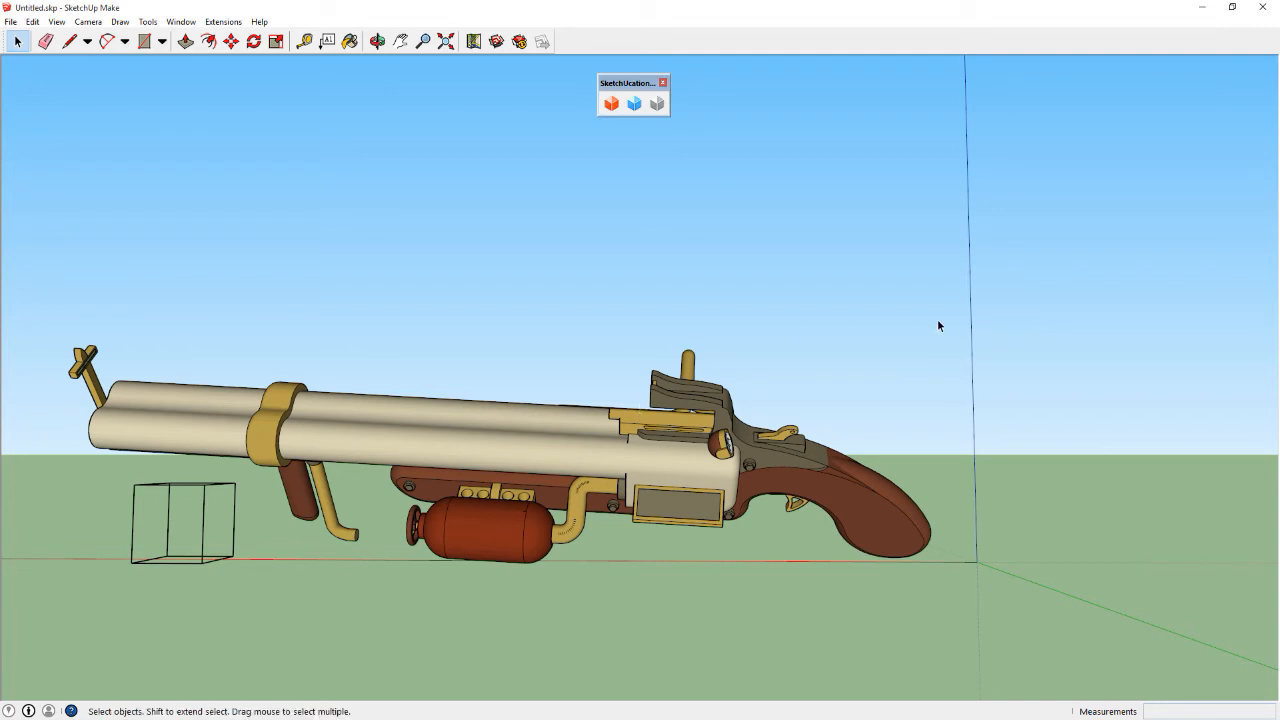
mouse_move(756, 176)
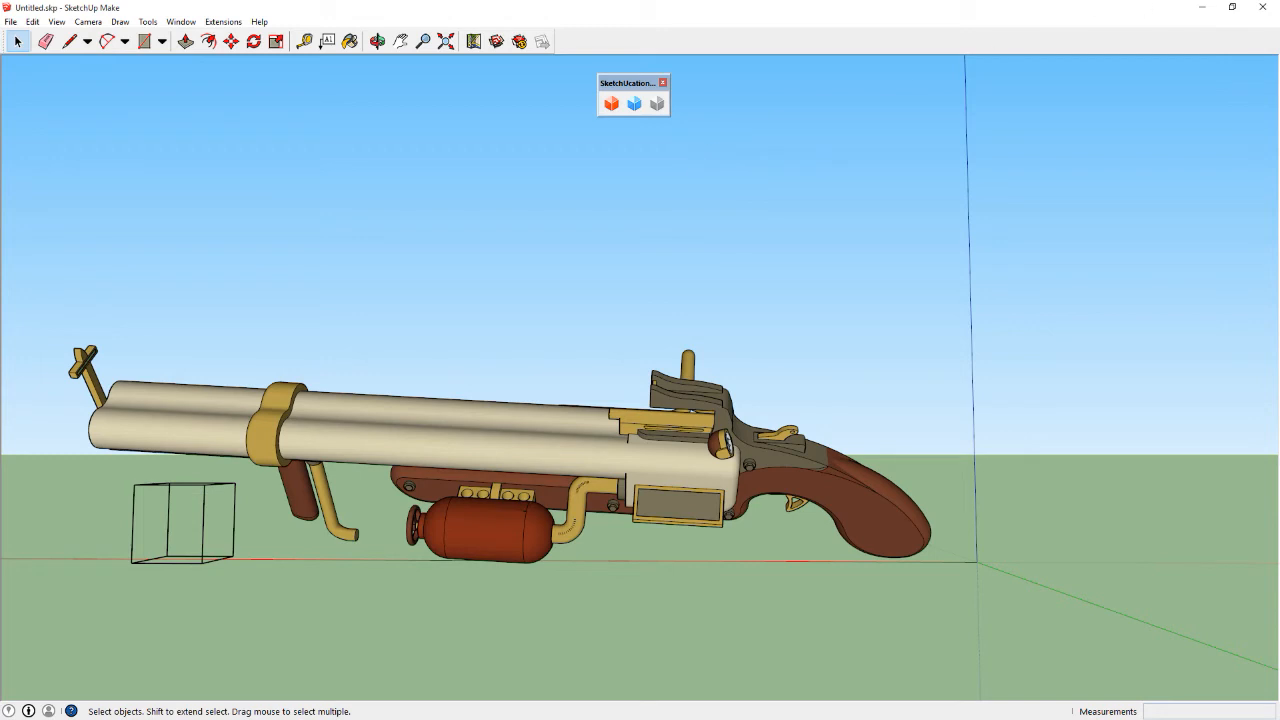
click(662, 82)
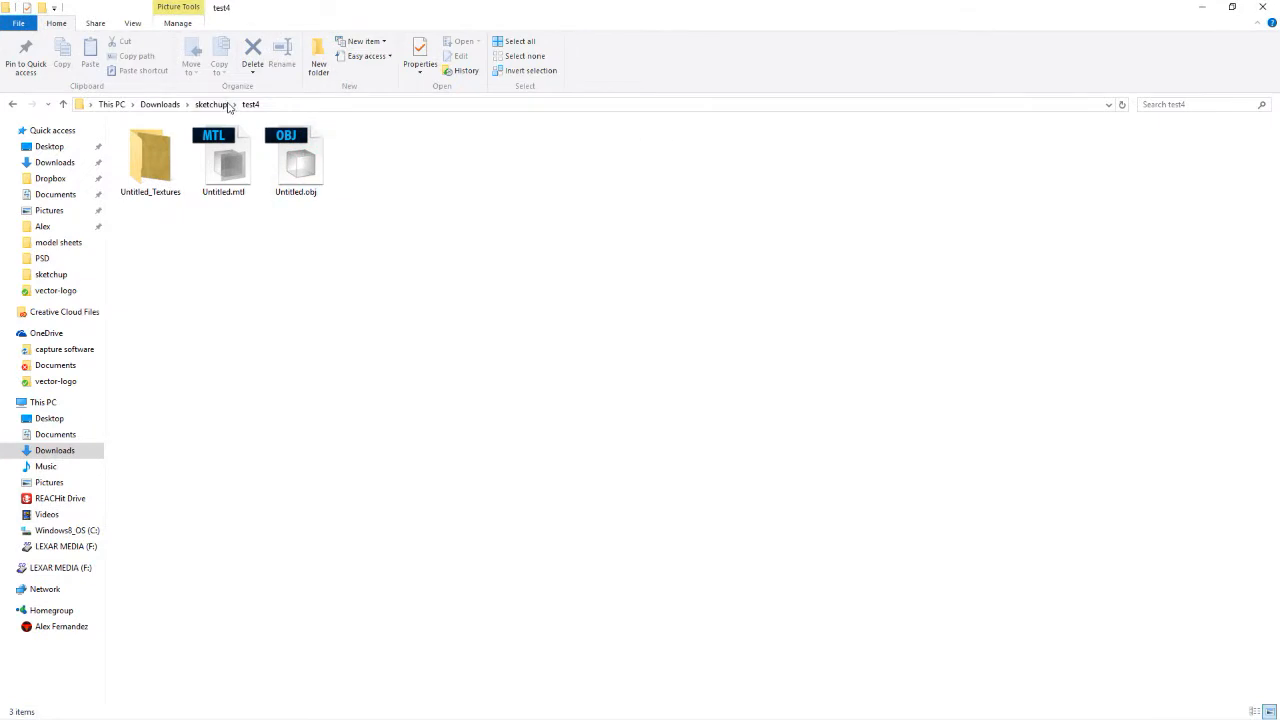
click(212, 104)
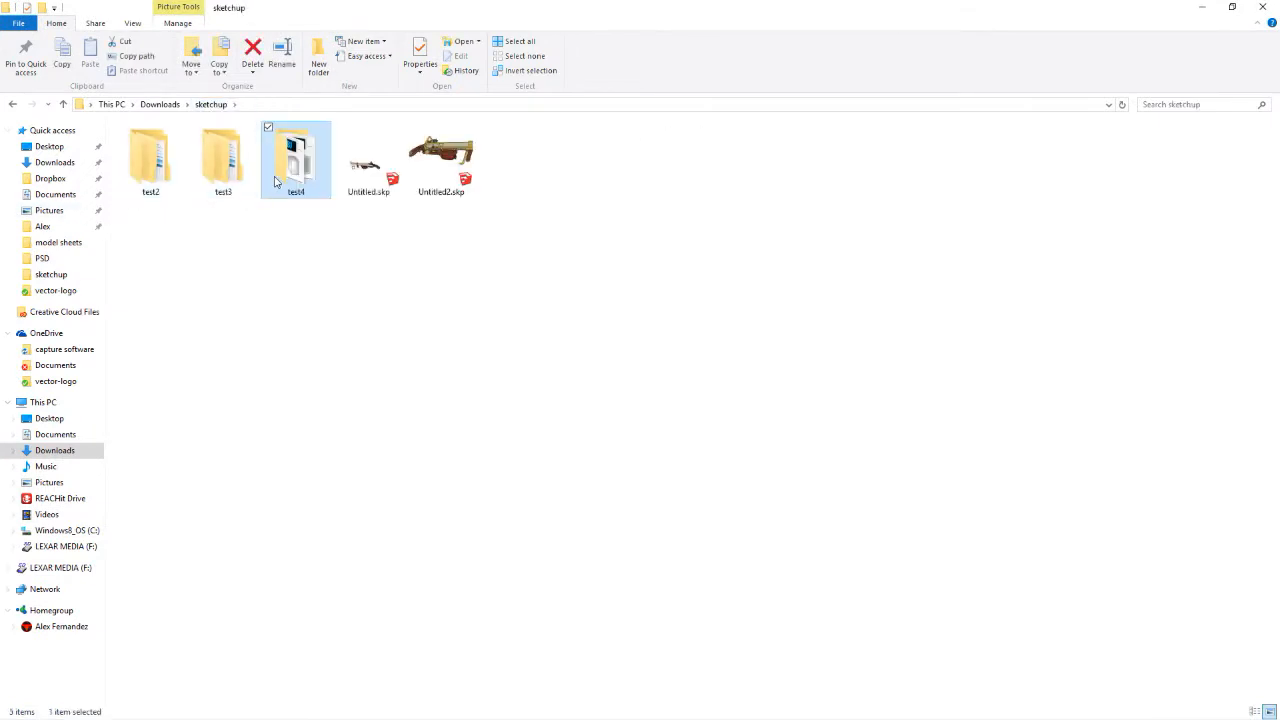
double_click(296, 156)
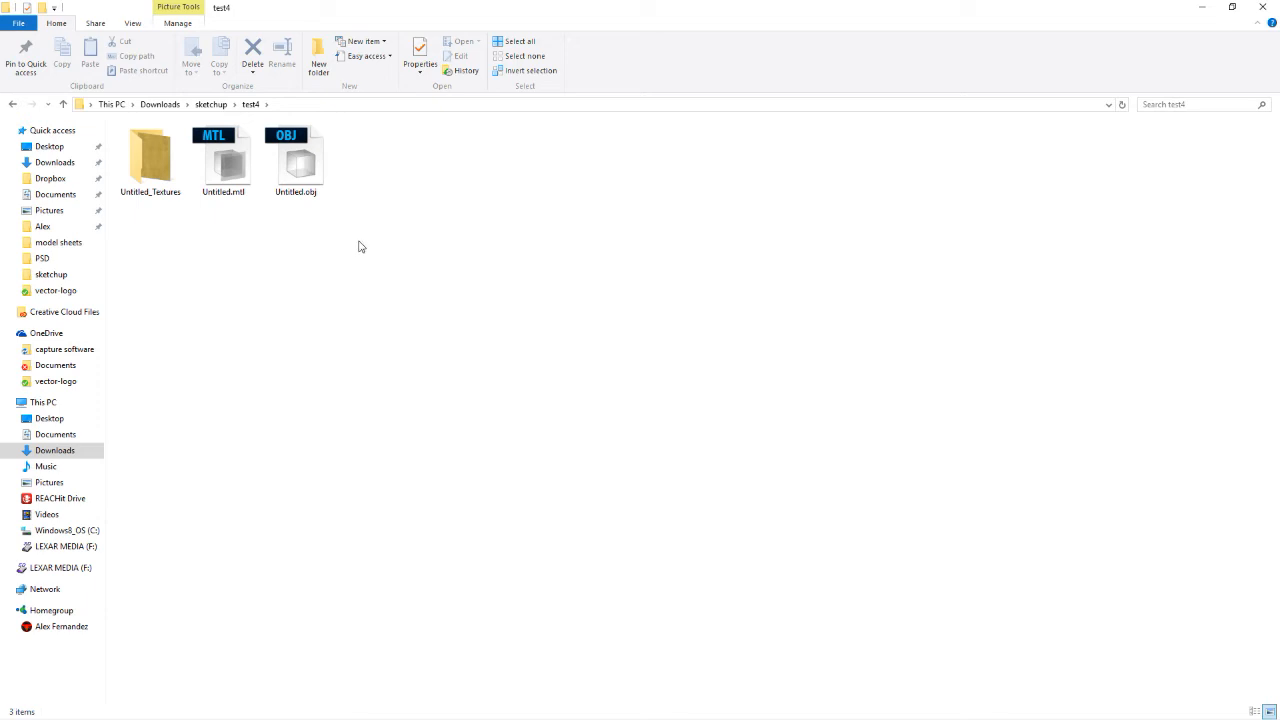
mouse_move(8, 156)
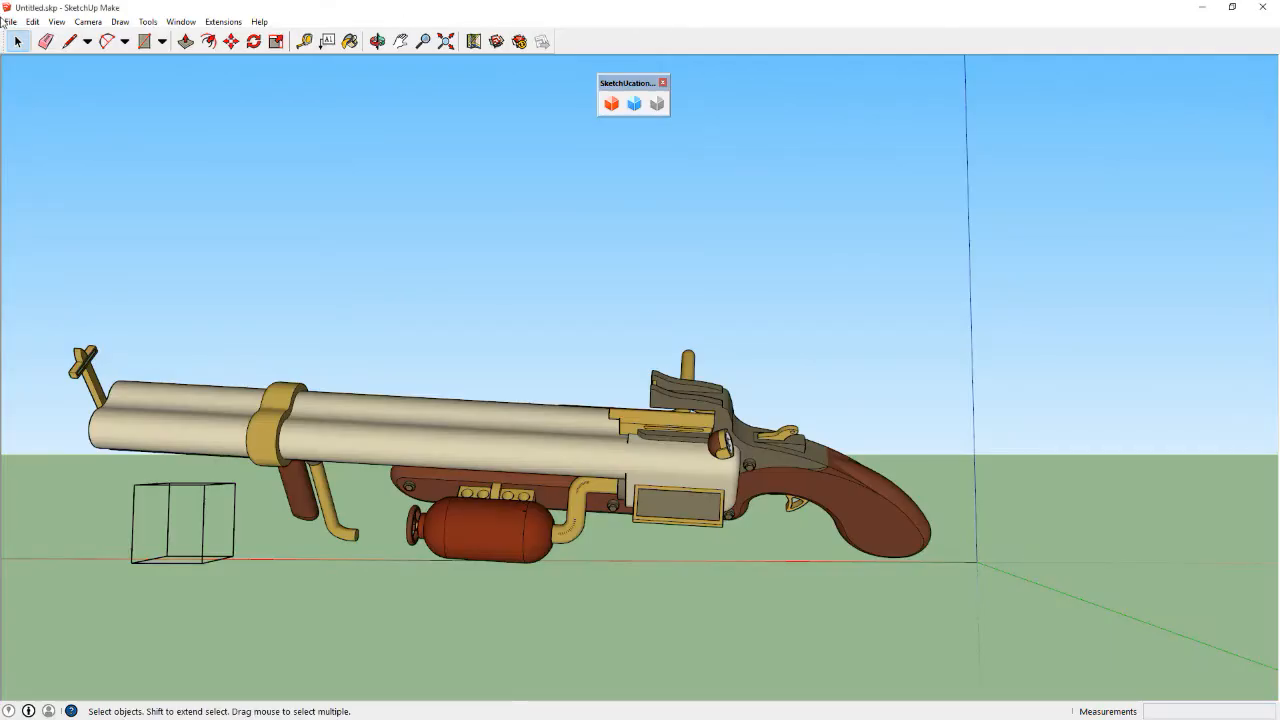
Run OBJexporter again into a new test5 folder and answer the PNG conversion prompt
click(12, 22)
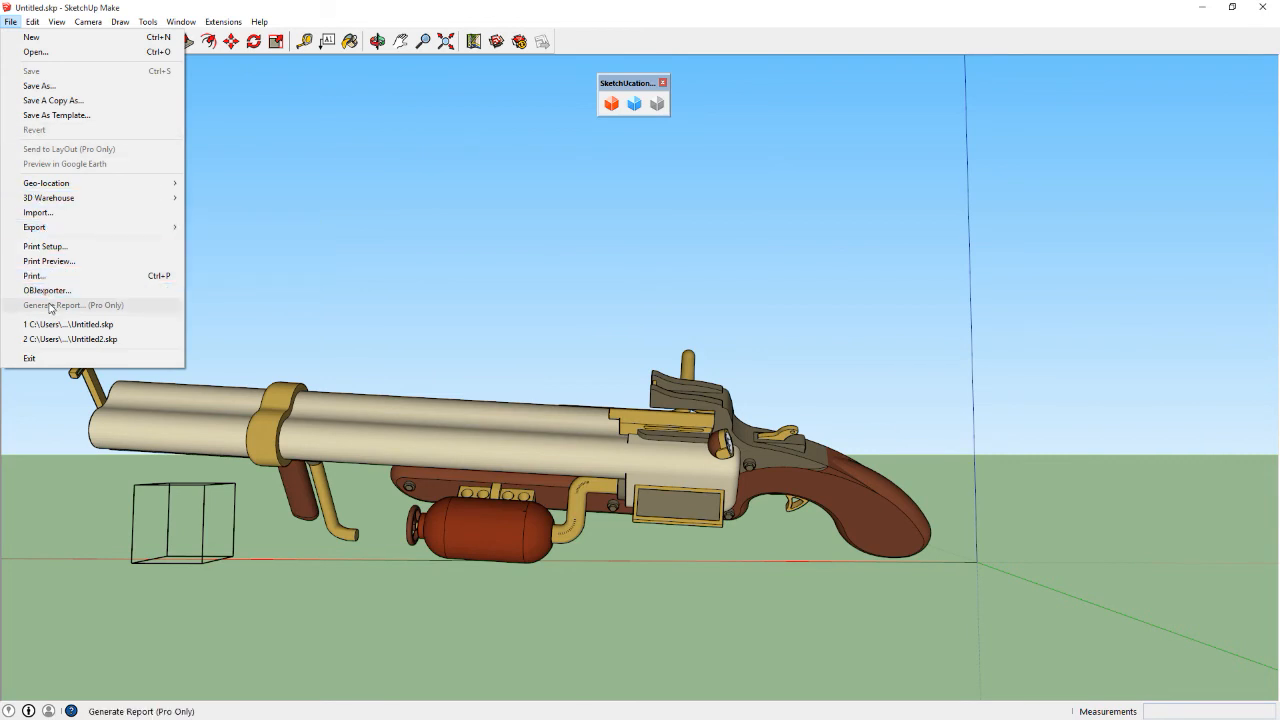
click(46, 290)
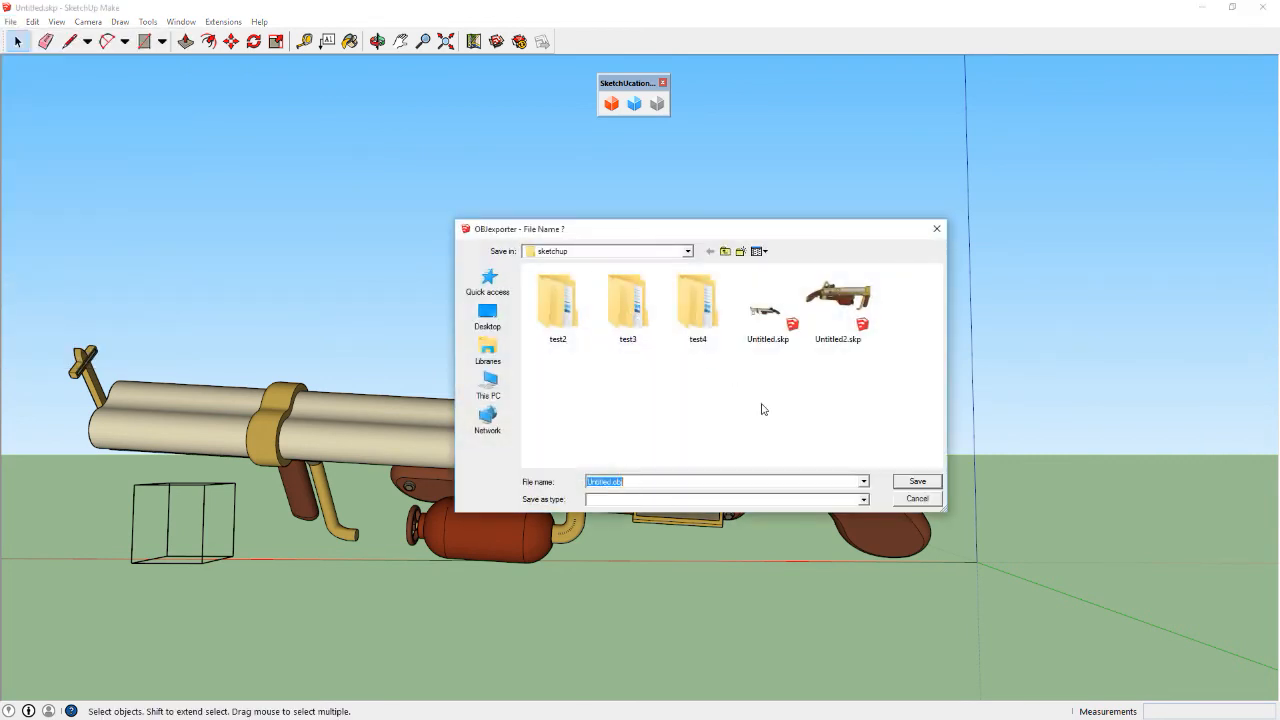
mouse_move(768, 412)
text(test5)
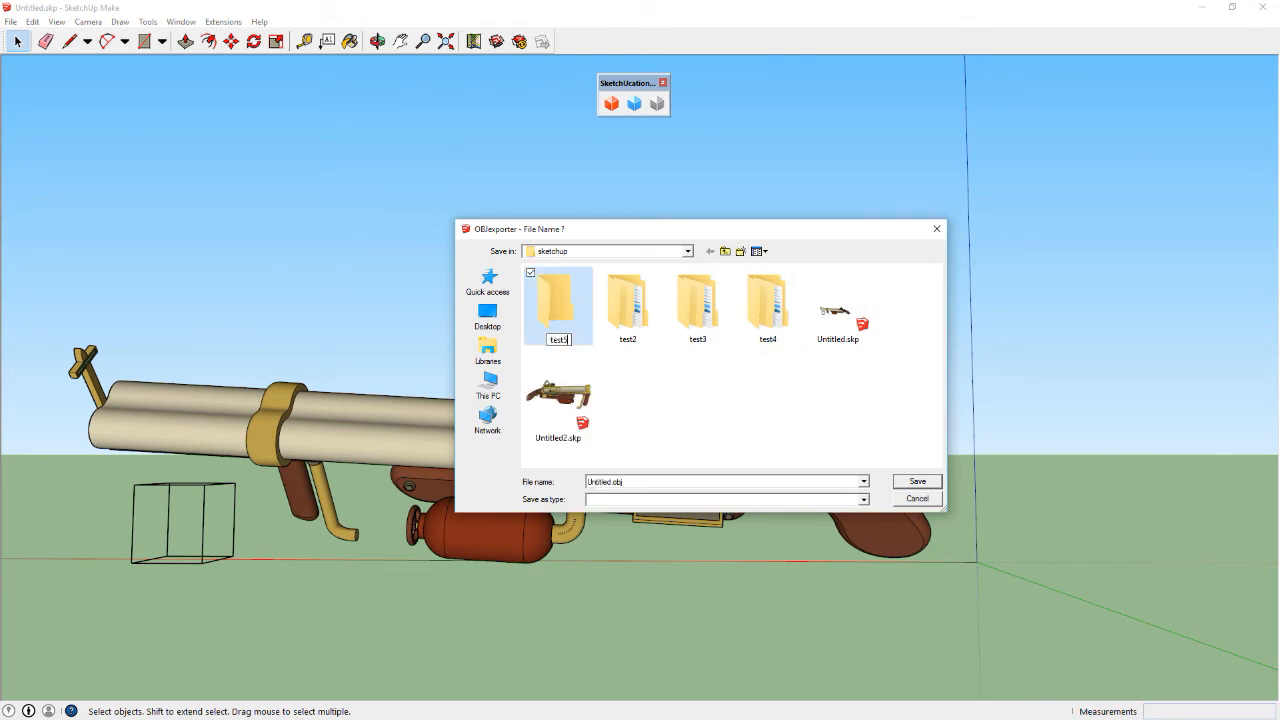
double_click(558, 300)
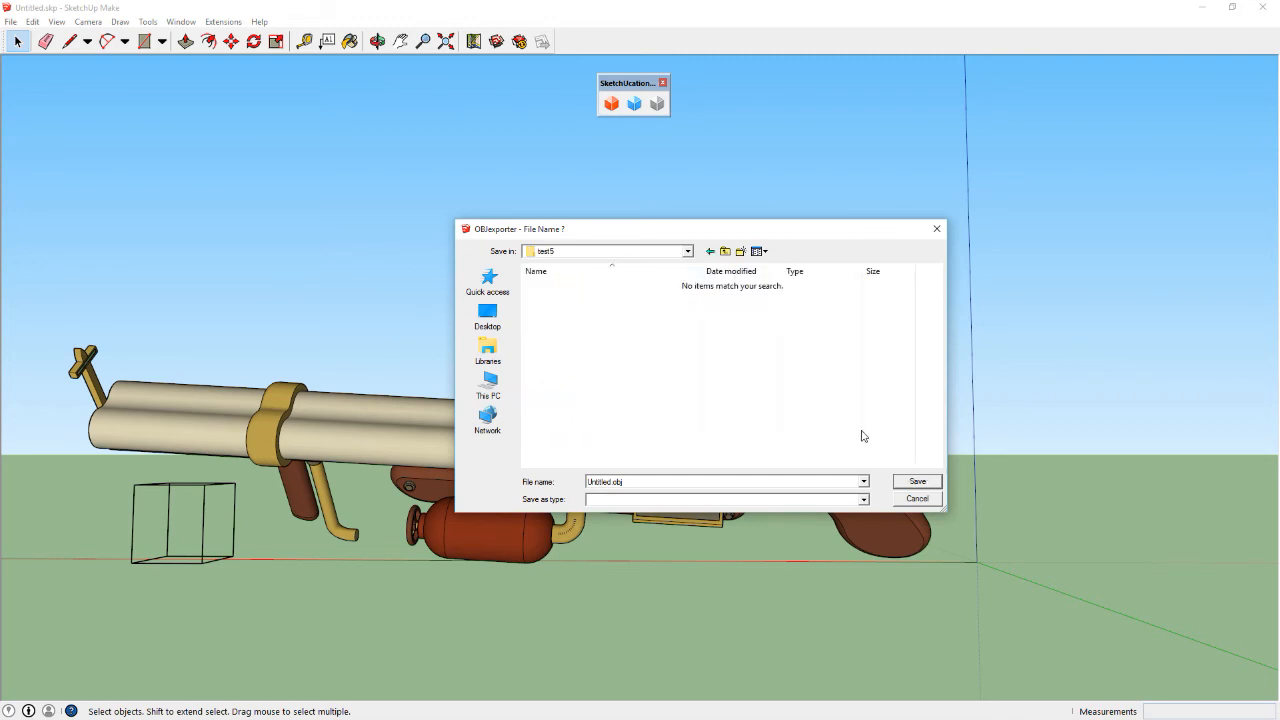
click(916, 480)
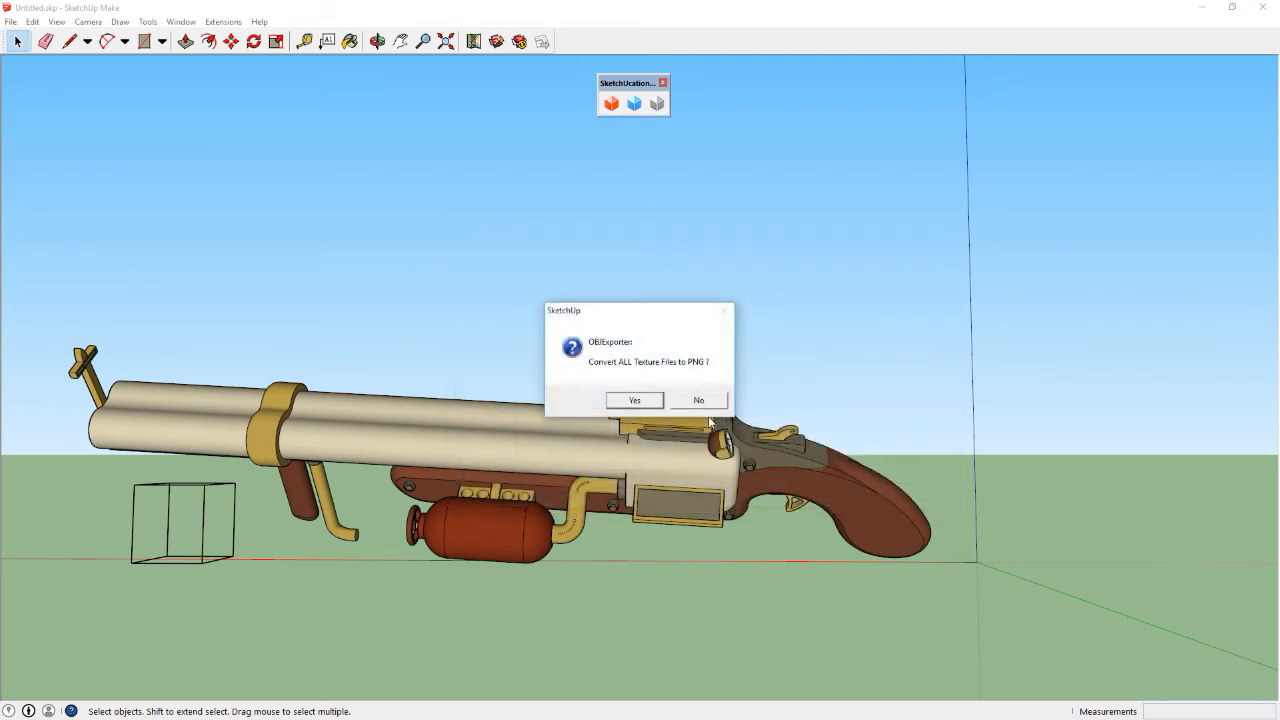
click(632, 400)
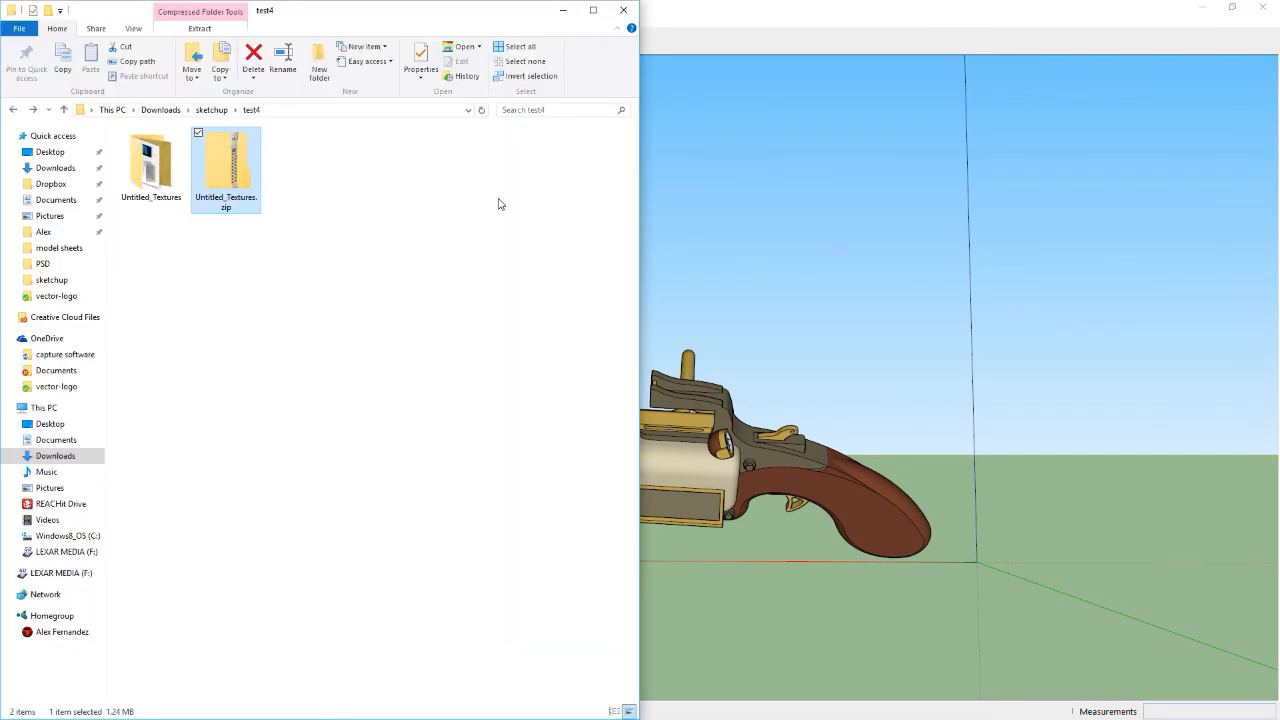
Zip the Untitled_Textures folder in test5 into Untitled_Textures.zip with 7-Zip
click(212, 110)
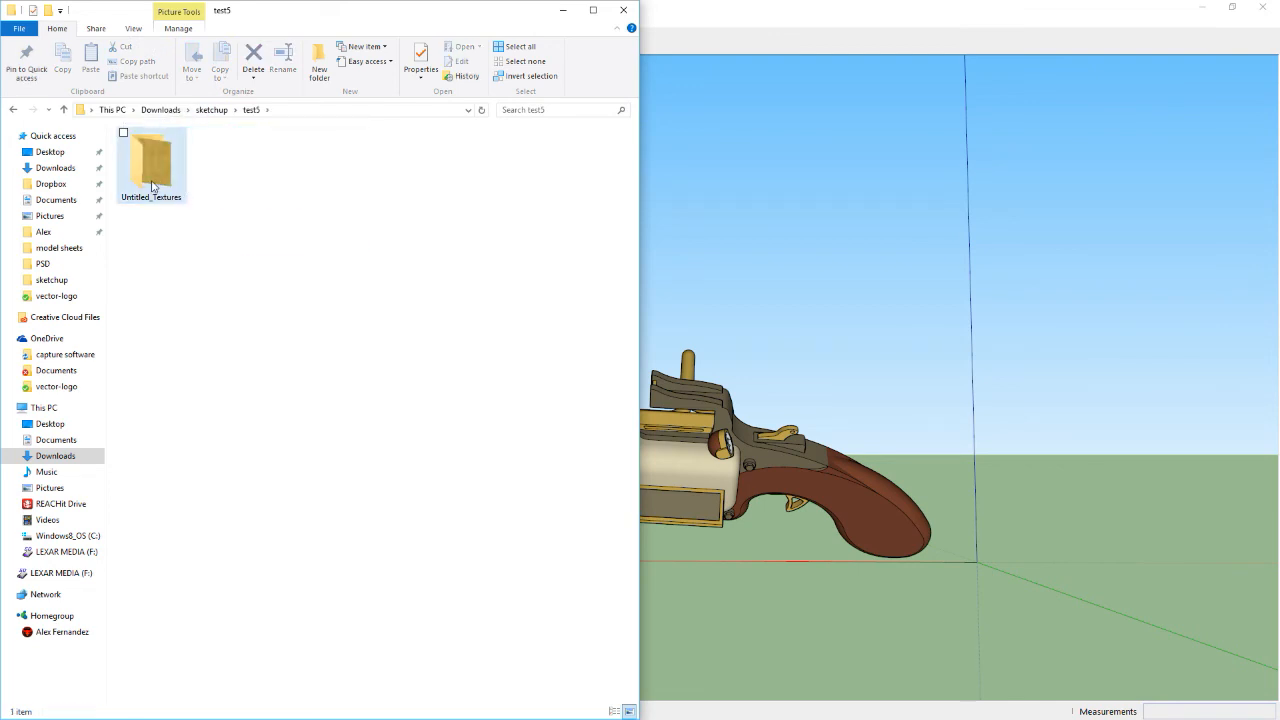
double_click(152, 160)
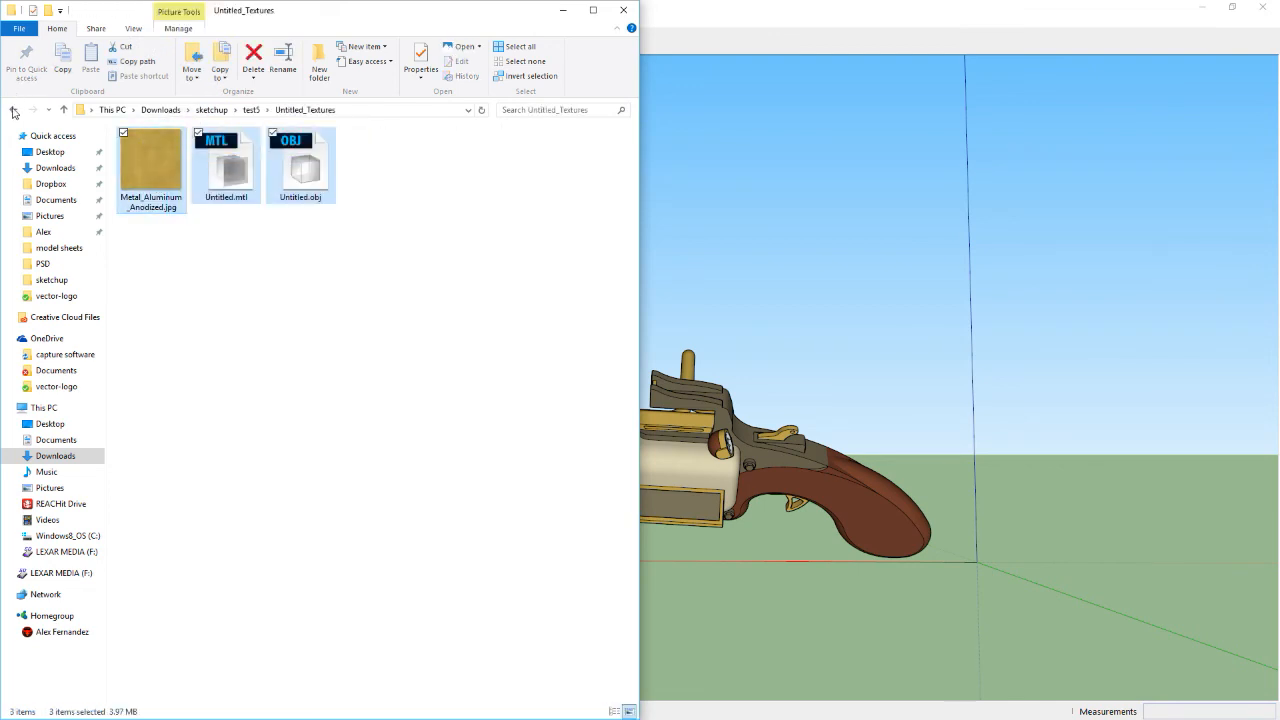
right_click(150, 160)
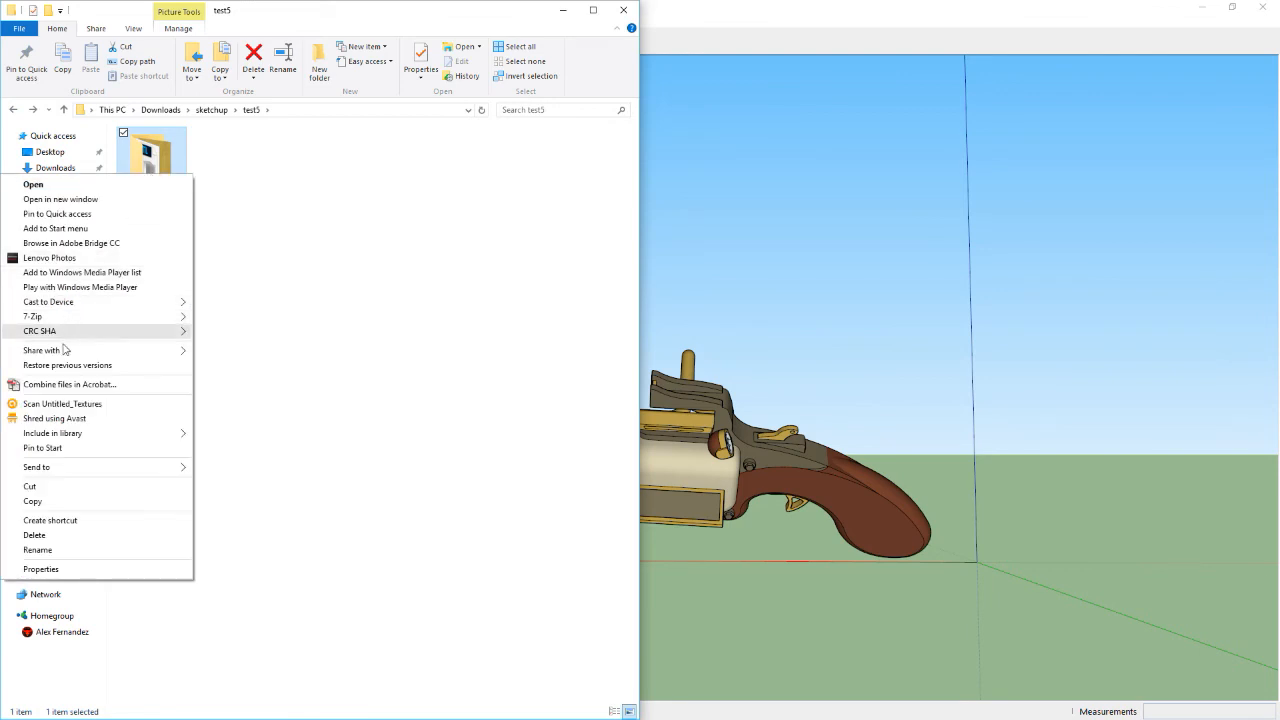
mouse_move(64, 302)
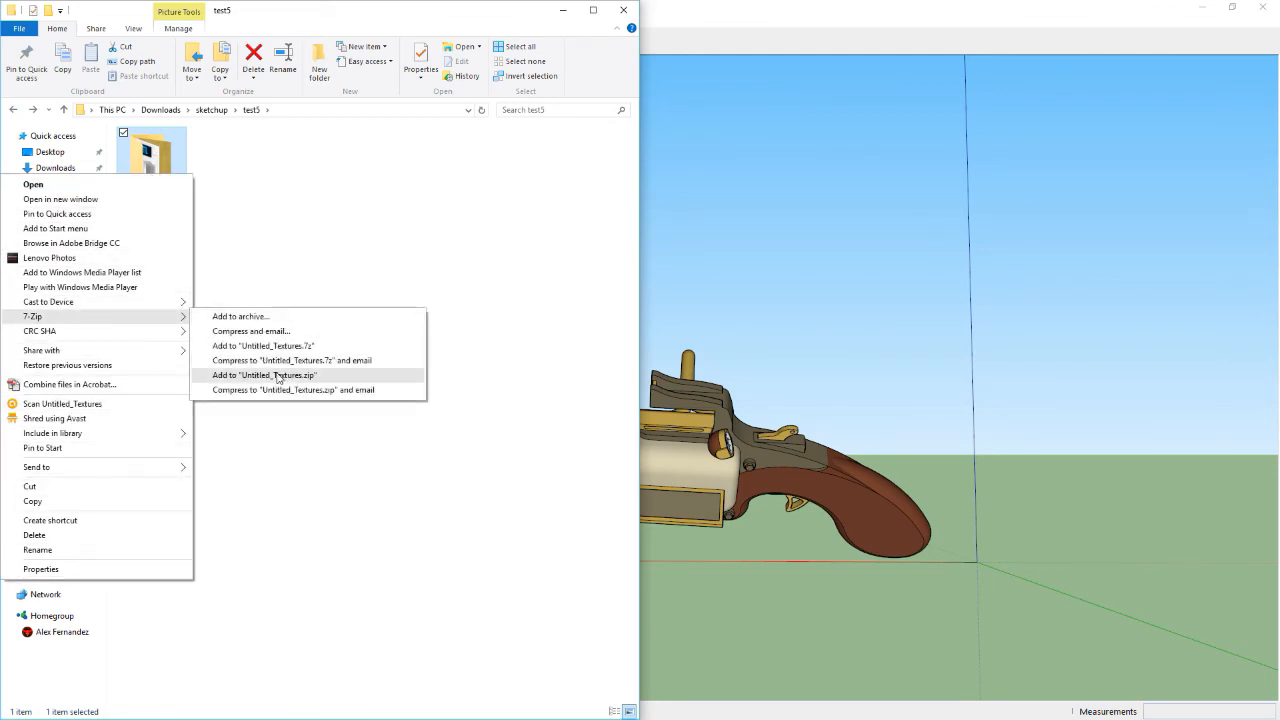
click(264, 374)
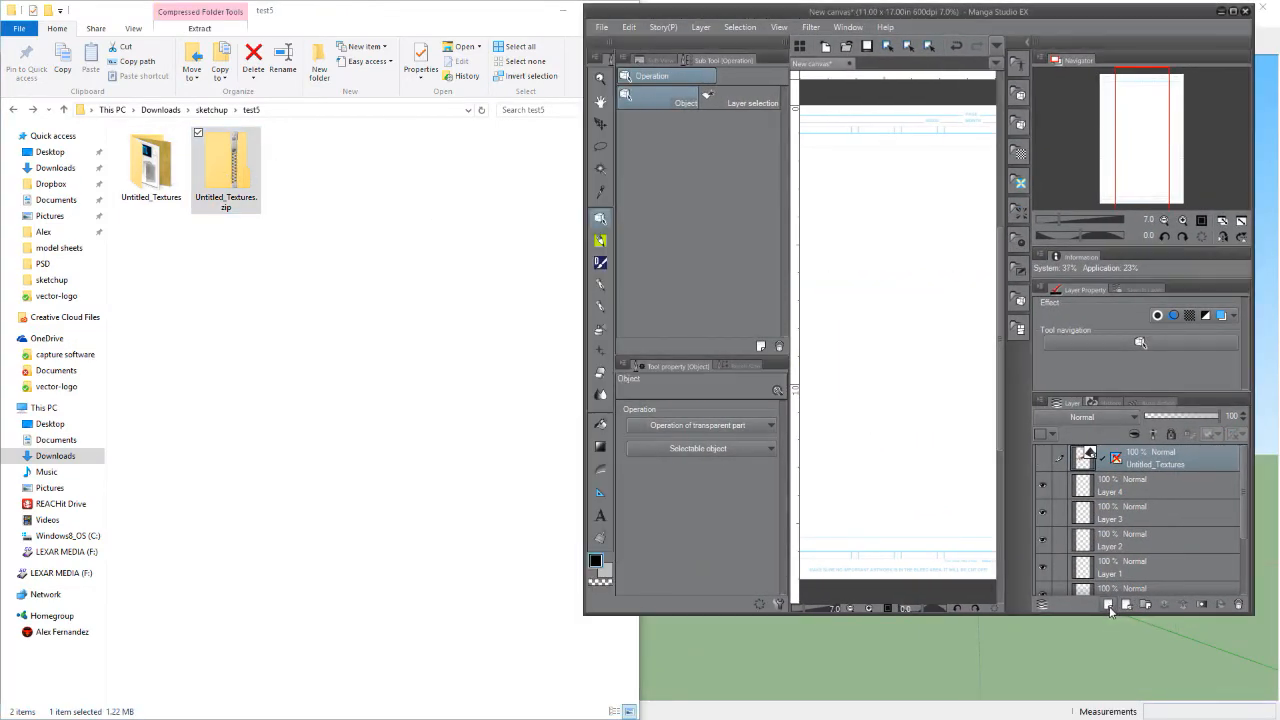
Display the imported gun as a 3D layer on the page, then return to SketchUp
click(1108, 604)
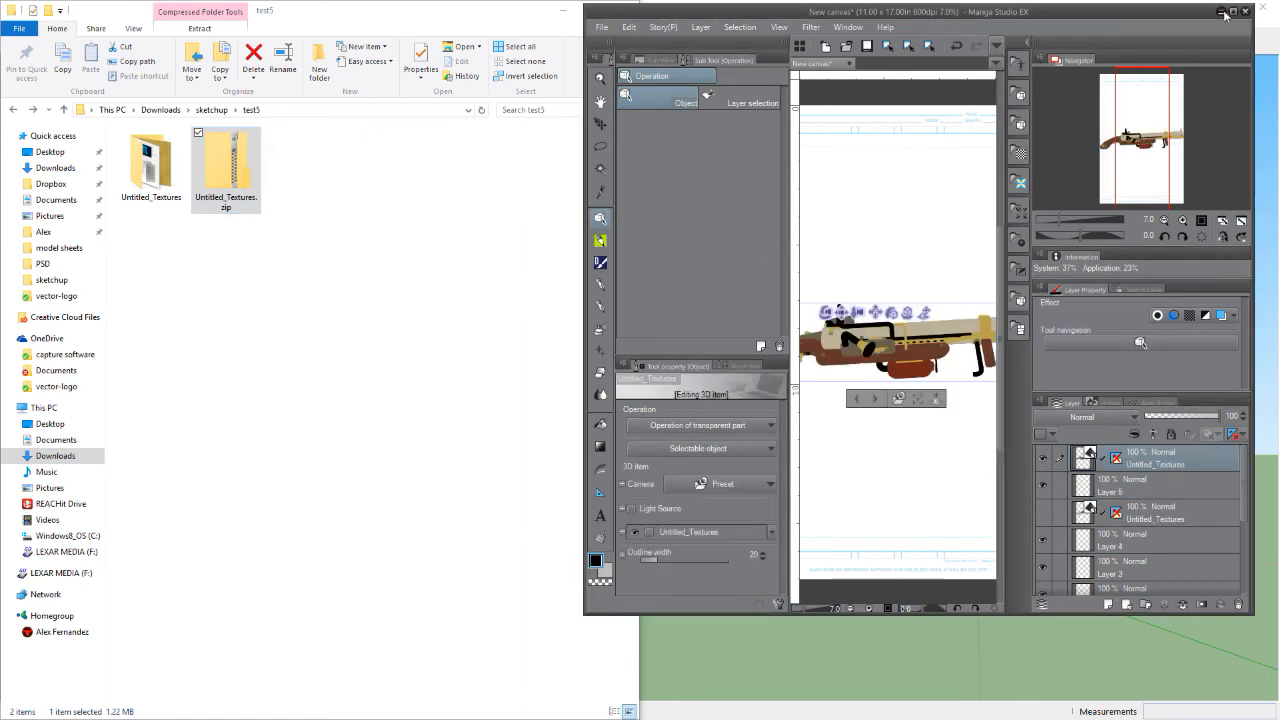
click(1236, 12)
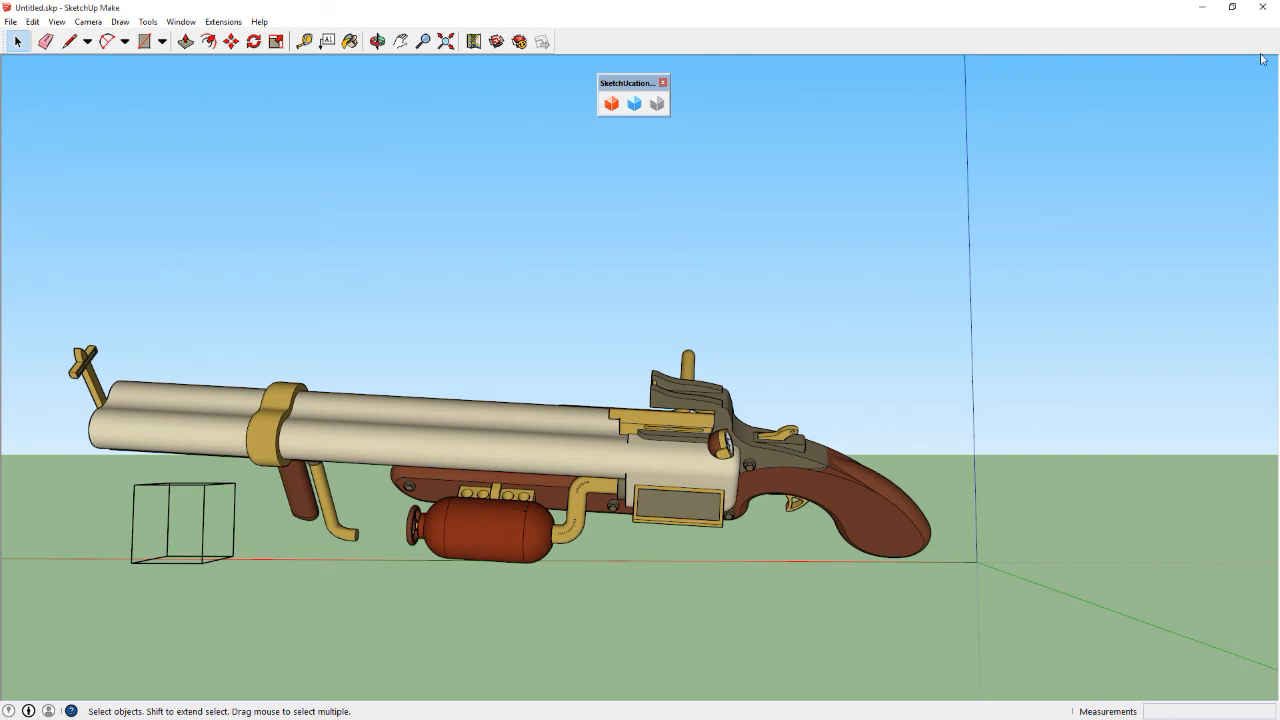
mouse_move(1268, 62)
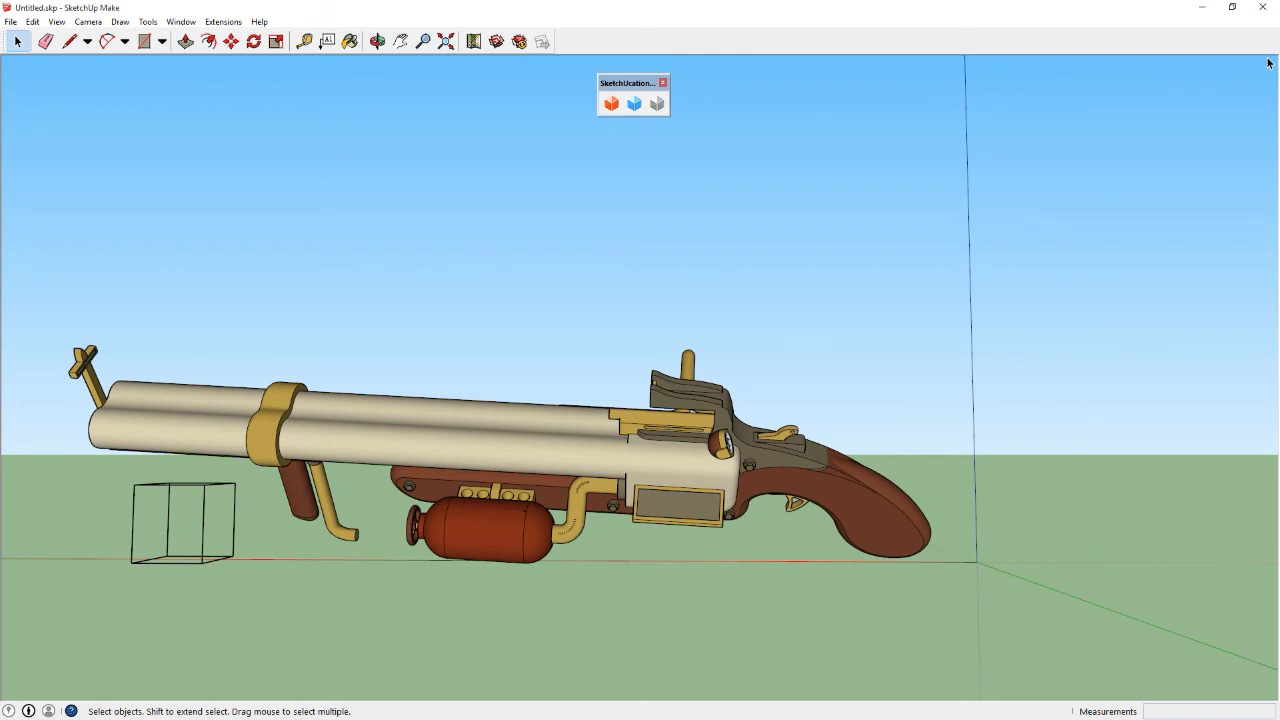
mouse_move(1270, 62)
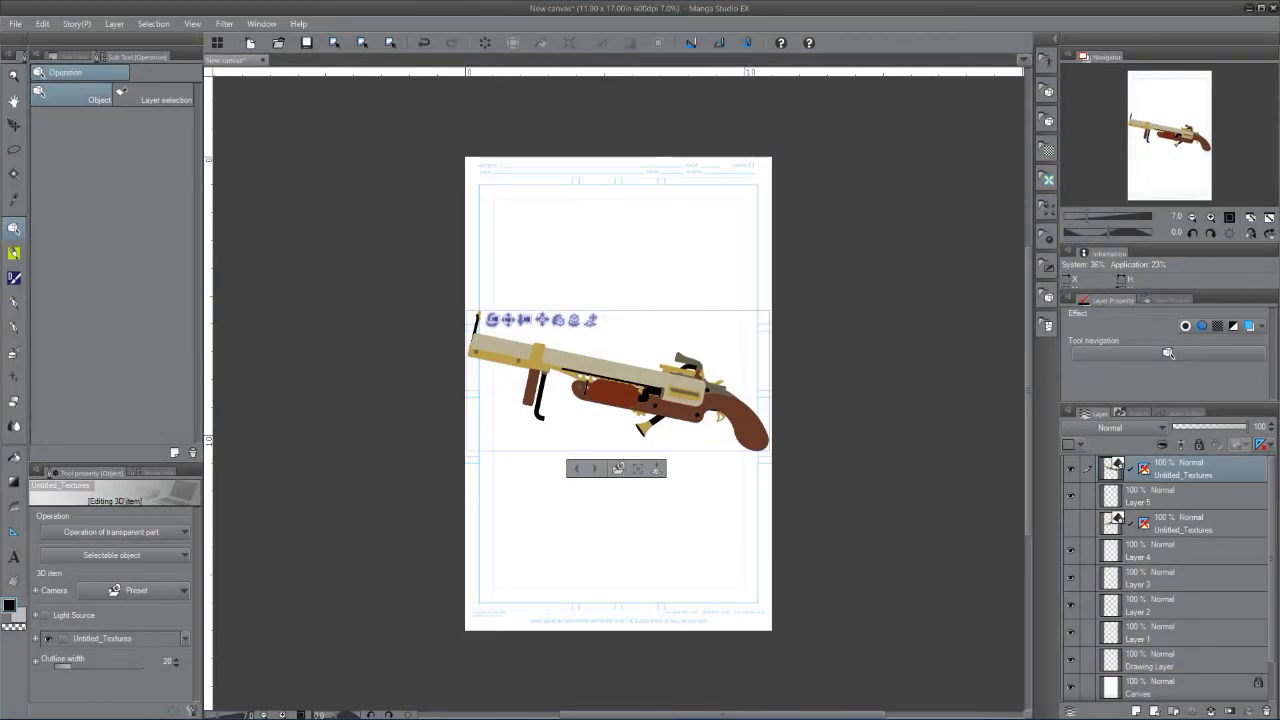
Switch to the sketchup.com tab in Chrome
click(580, 8)
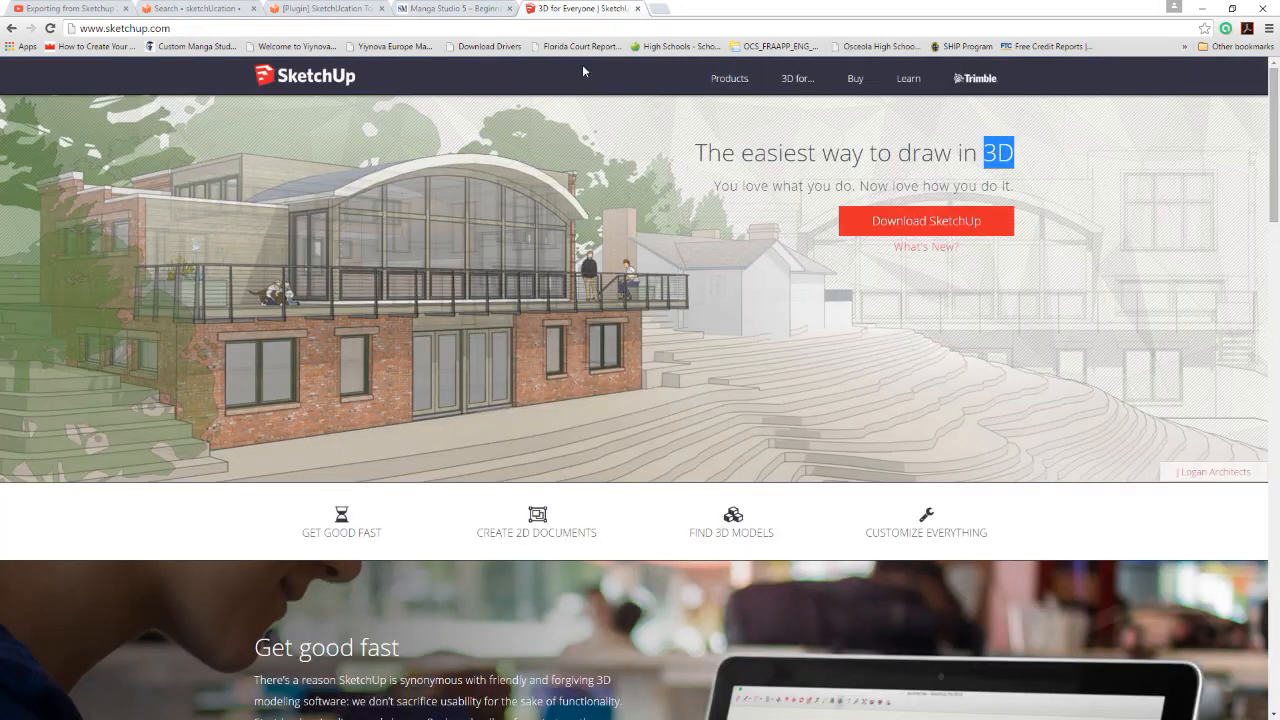
mouse_move(884, 280)
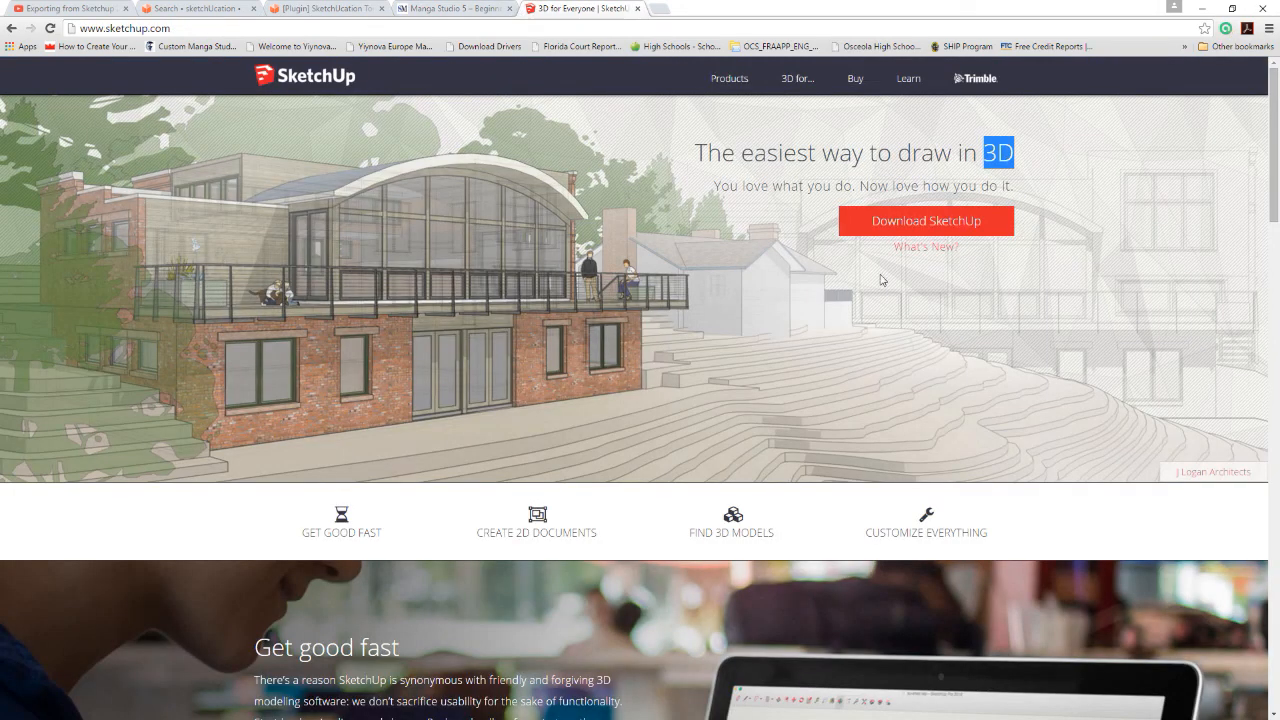